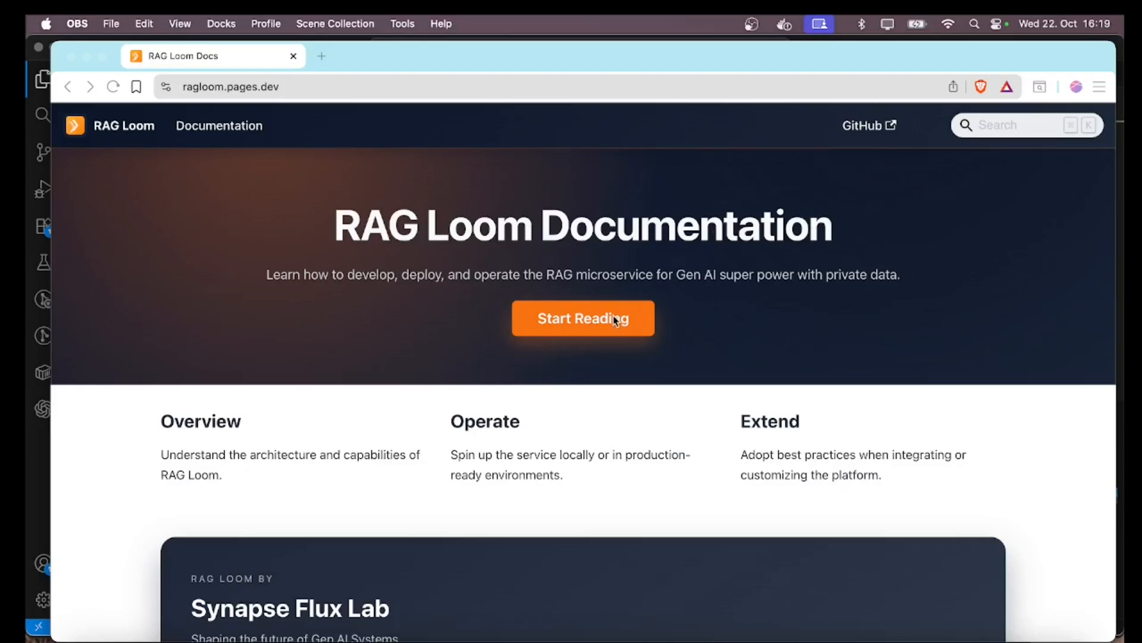
Enter the RAG Loom Docs and go to the Prerequisites & Environment Setup guide
left_click(583, 319)
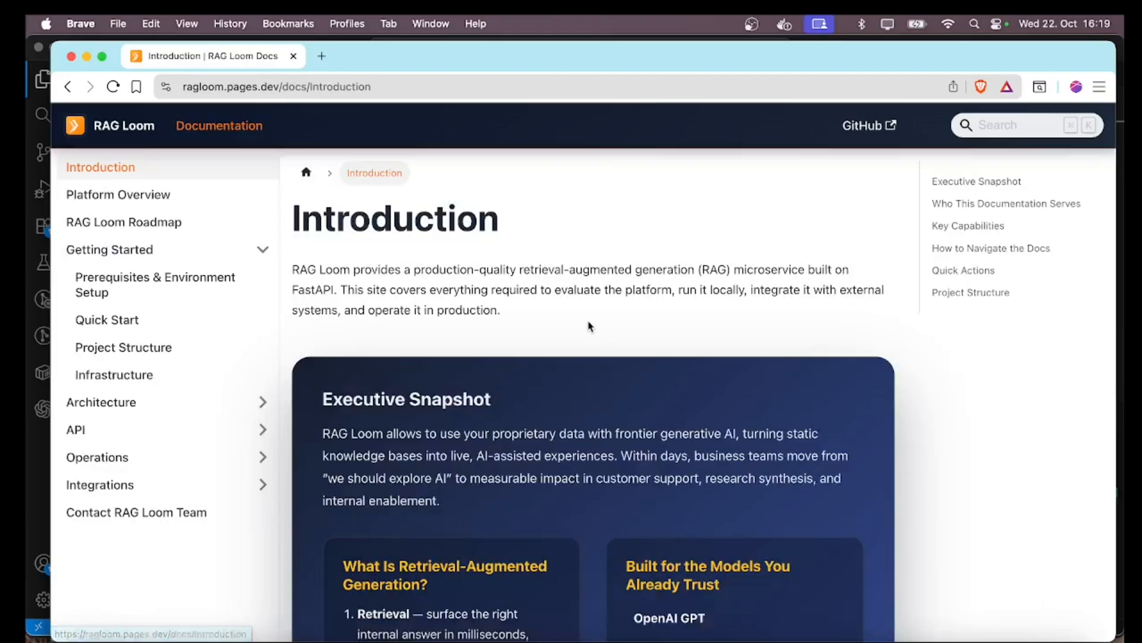
left_click(154, 285)
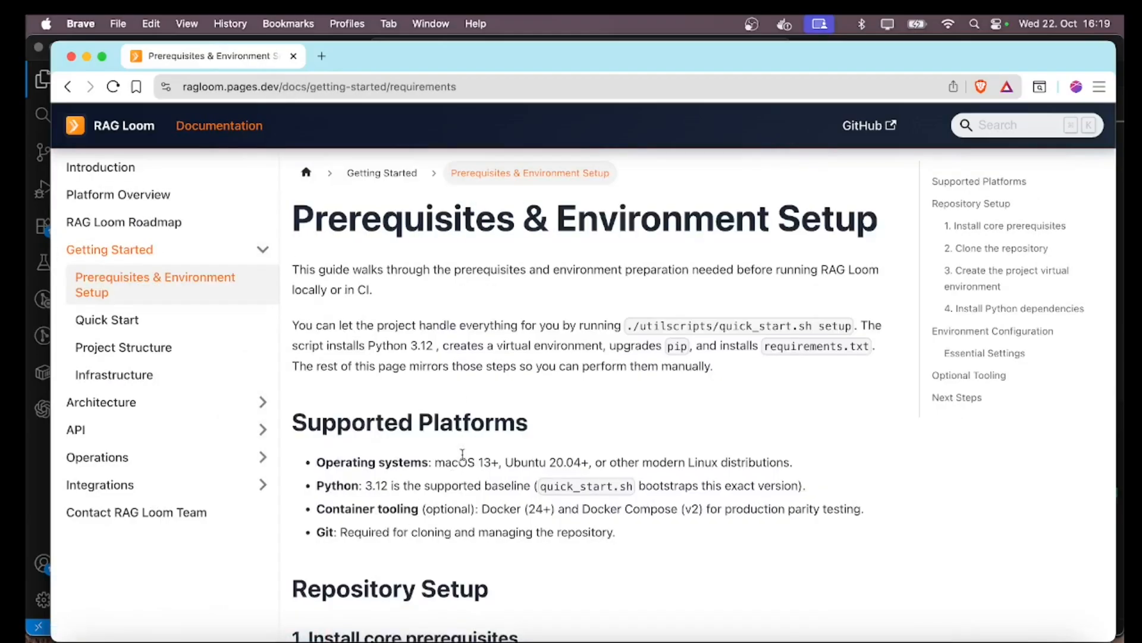
Read down through dependency installation and repository setup to Environment Configuration
scroll("down", 3)
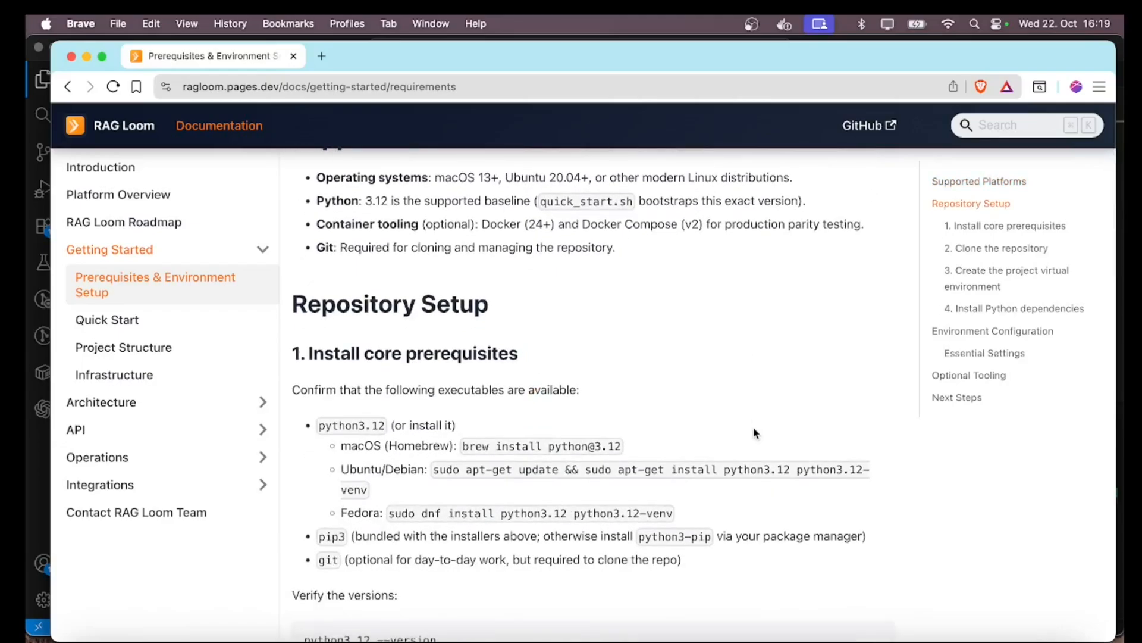
mouse_move(672, 397)
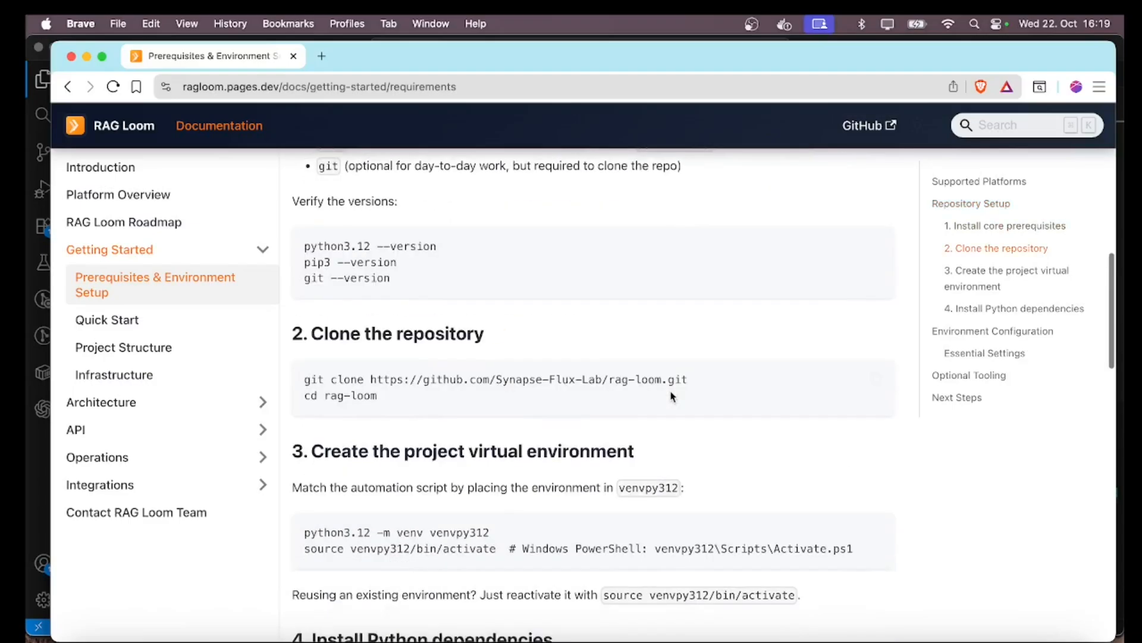
scroll("down", 3)
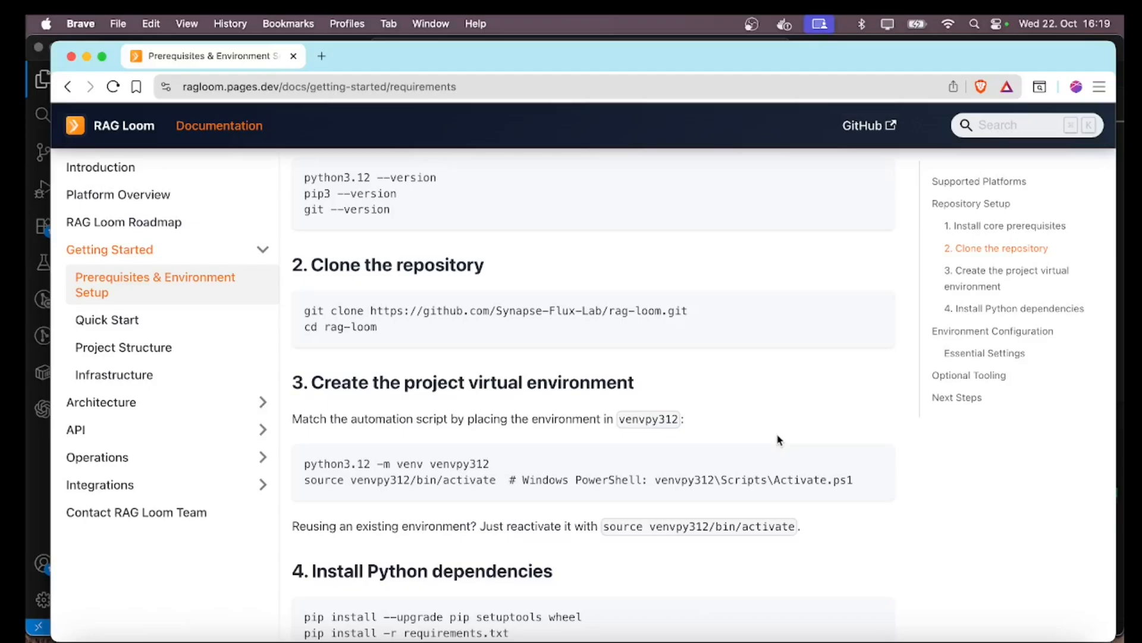
scroll("down", 3)
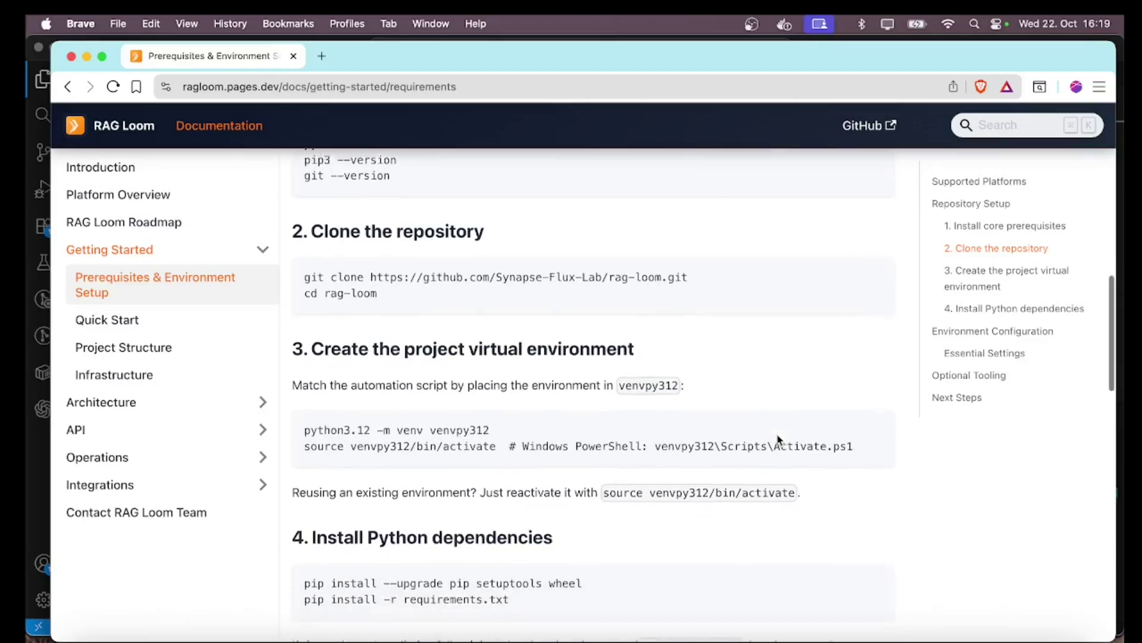
scroll("down", 3)
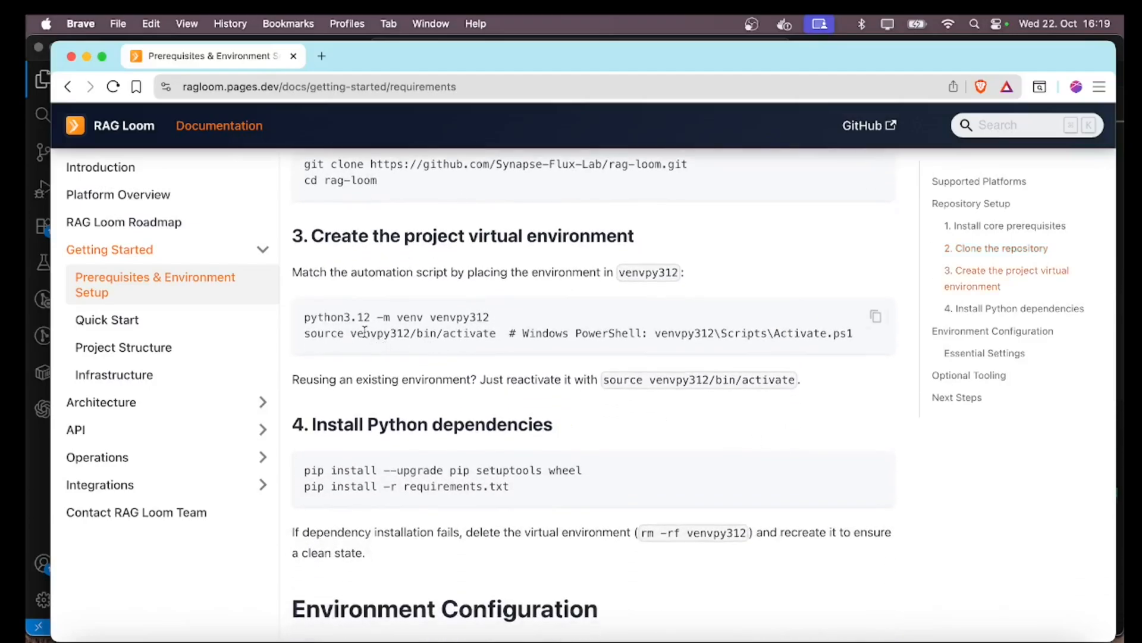
mouse_move(623, 426)
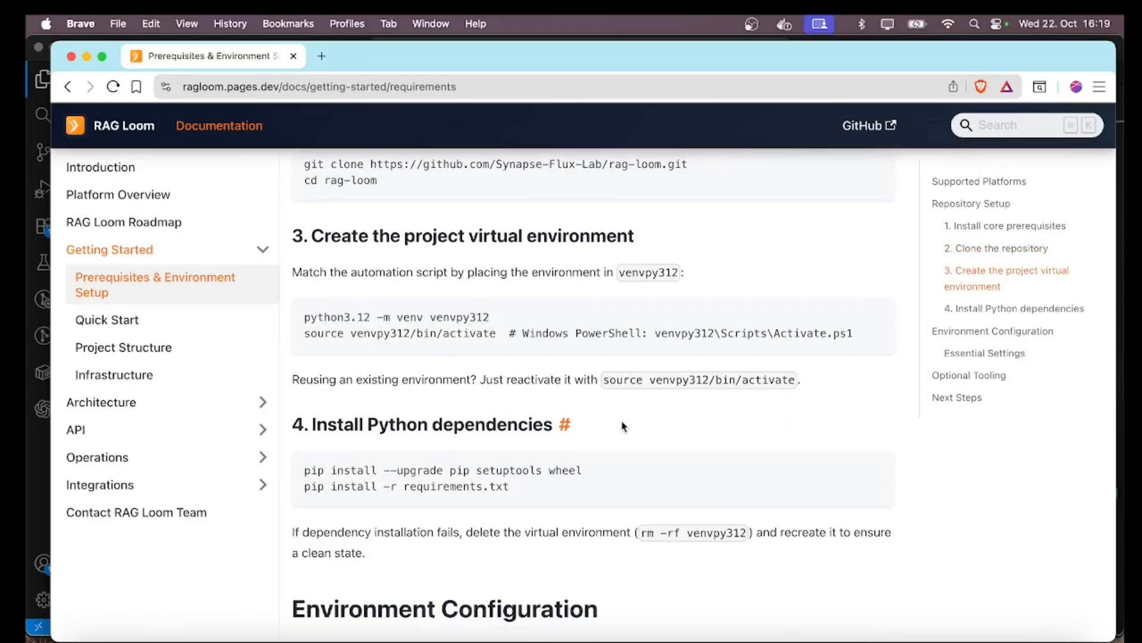
scroll("down", 3)
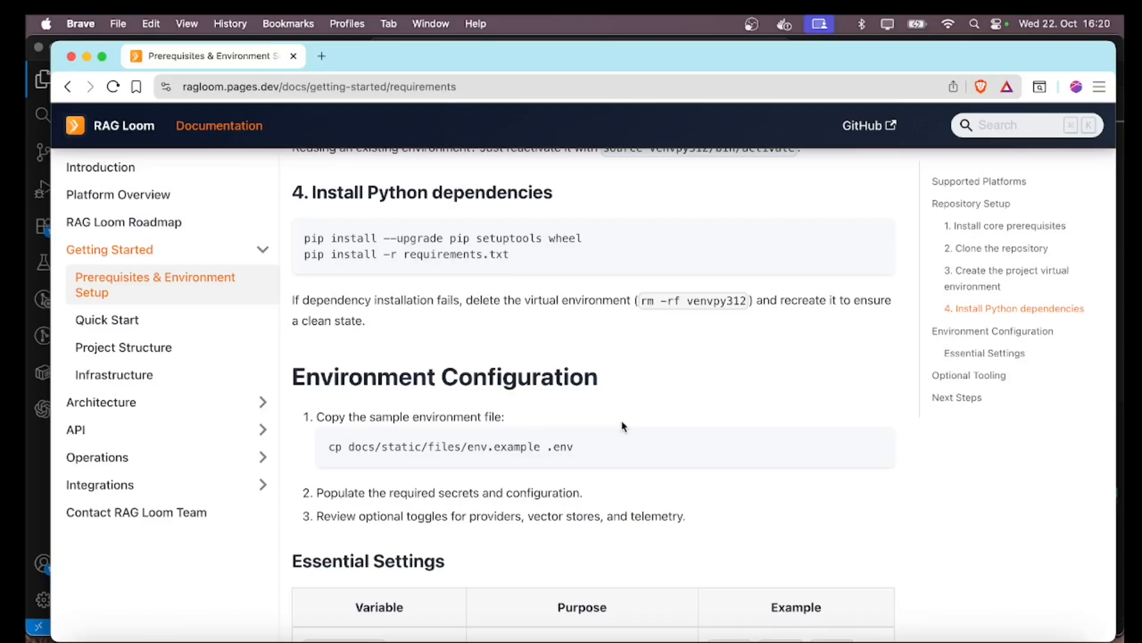
scroll("down", 3)
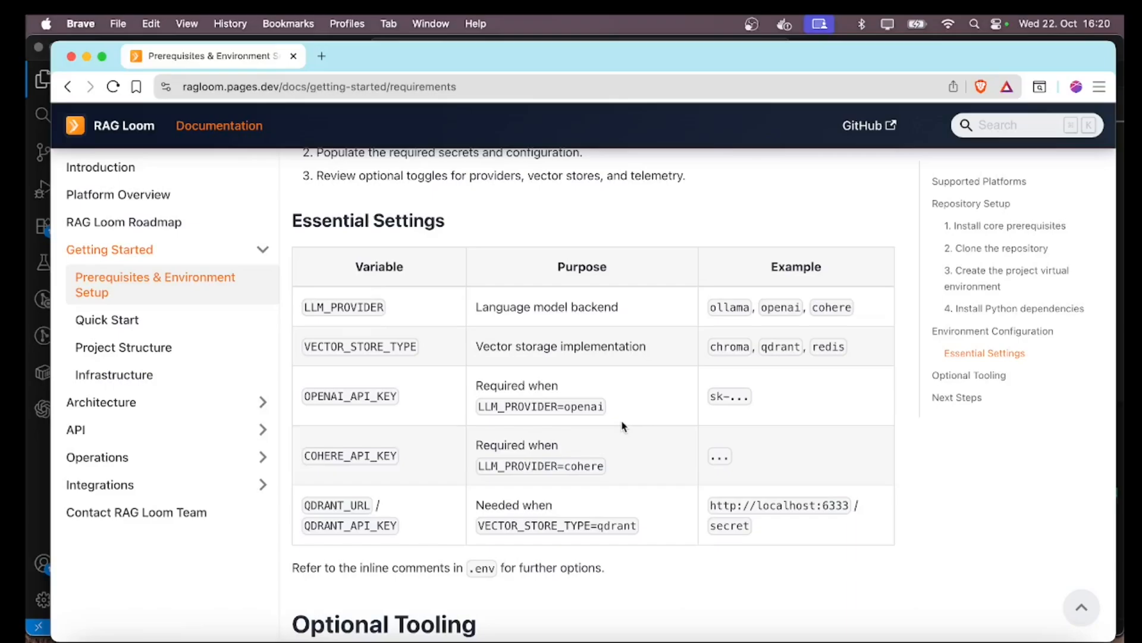
scroll("down", 3)
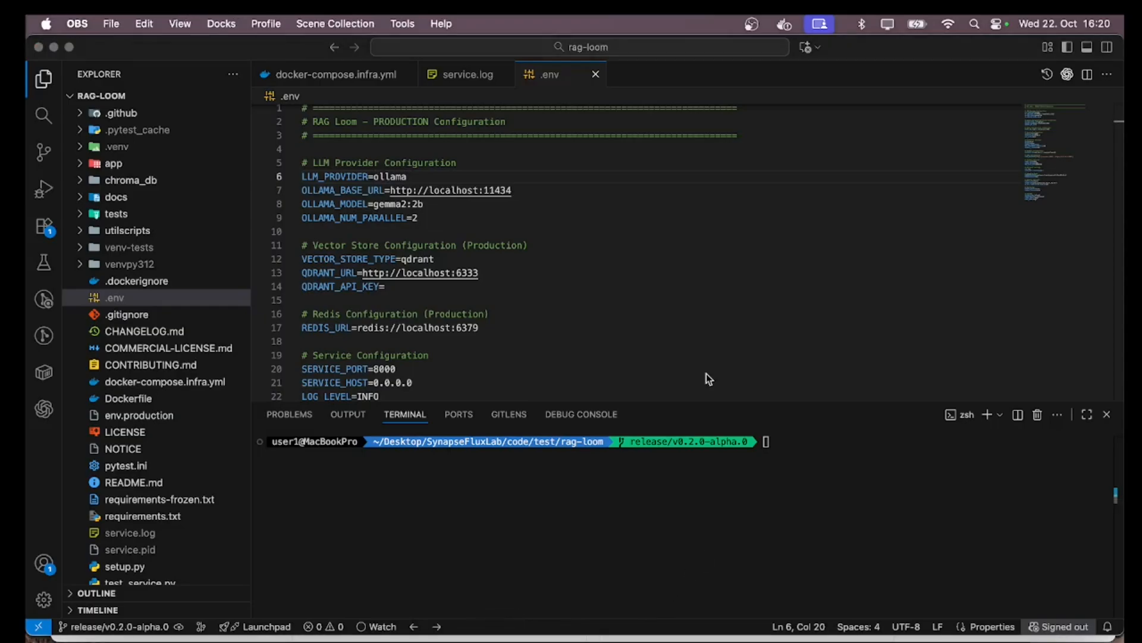
mouse_move(677, 511)
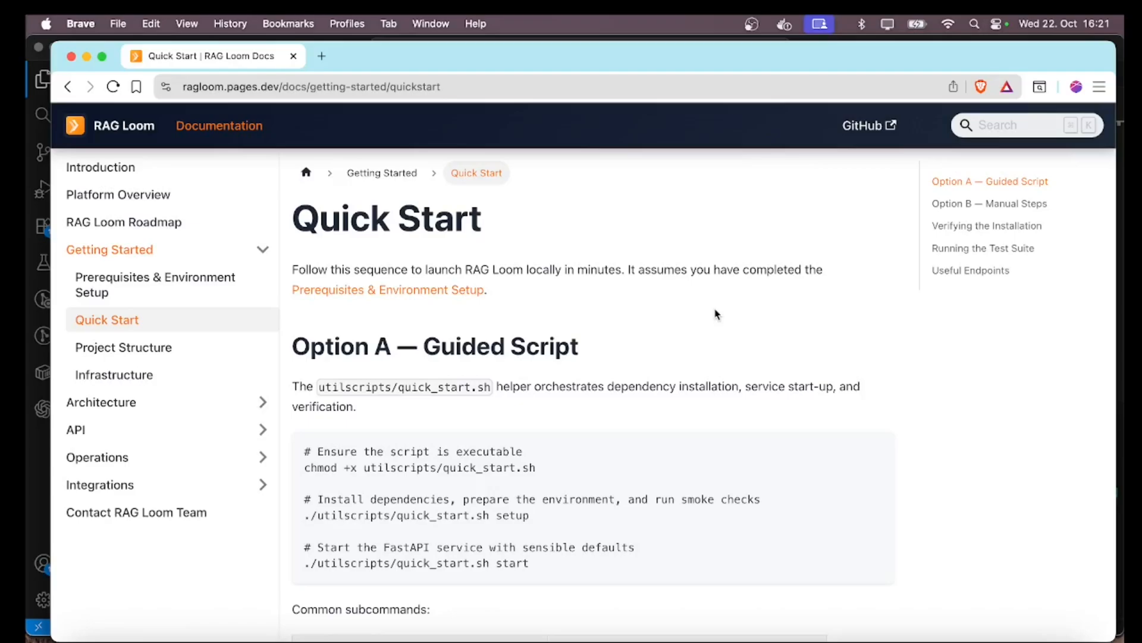
Review Option A — Guided Script on Quick Start, selecting the setup command and the subcommands table
scroll("down", 3)
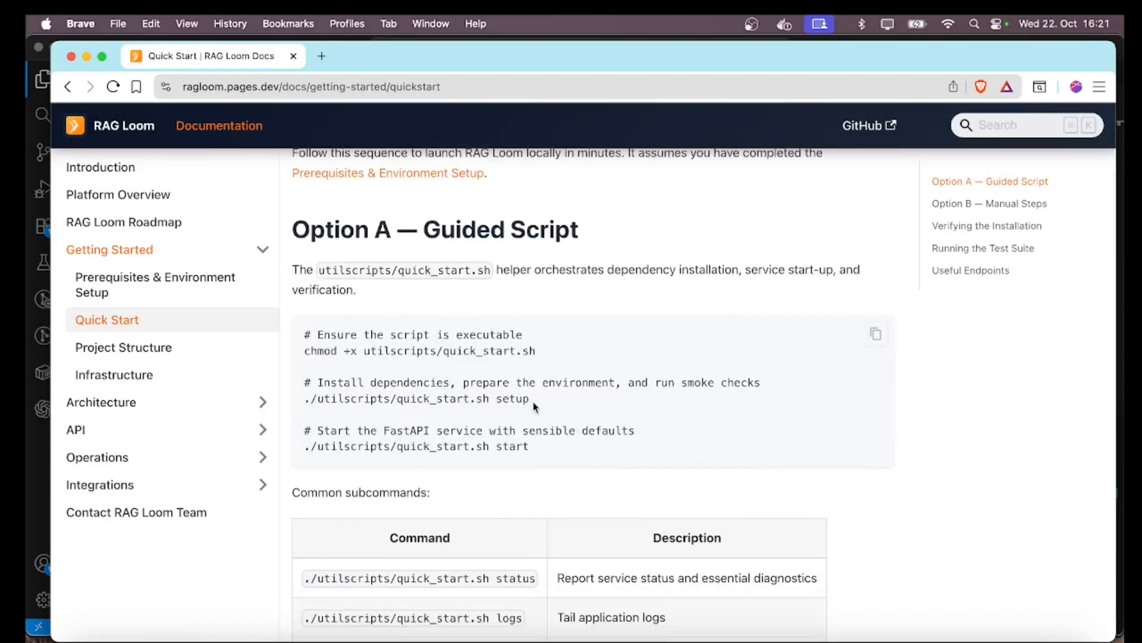
double_click(416, 398)
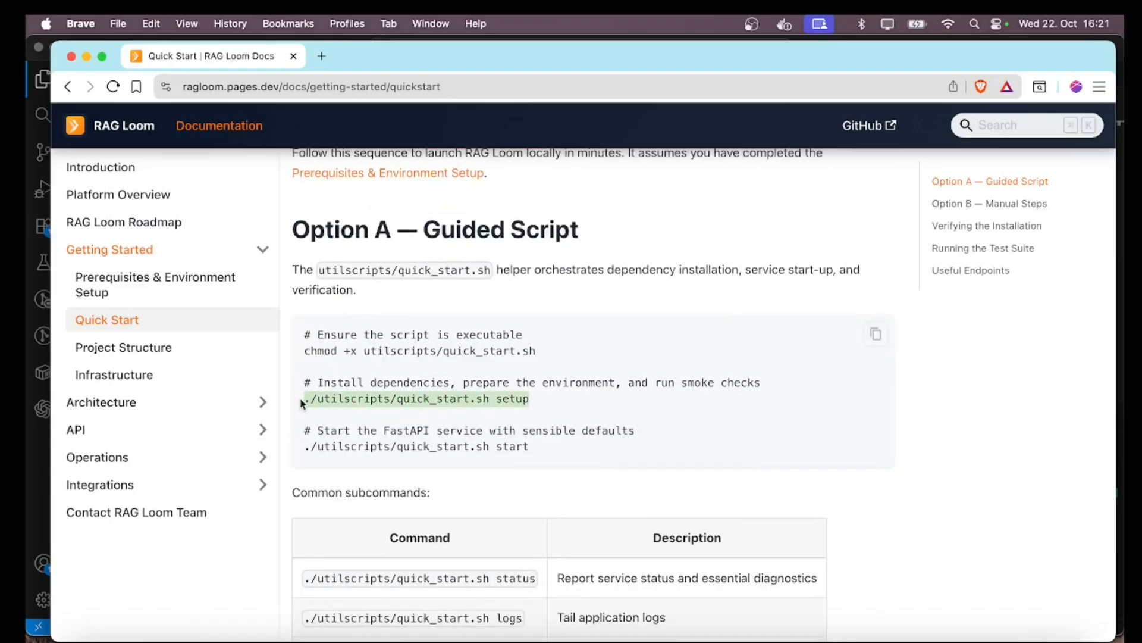
mouse_move(598, 359)
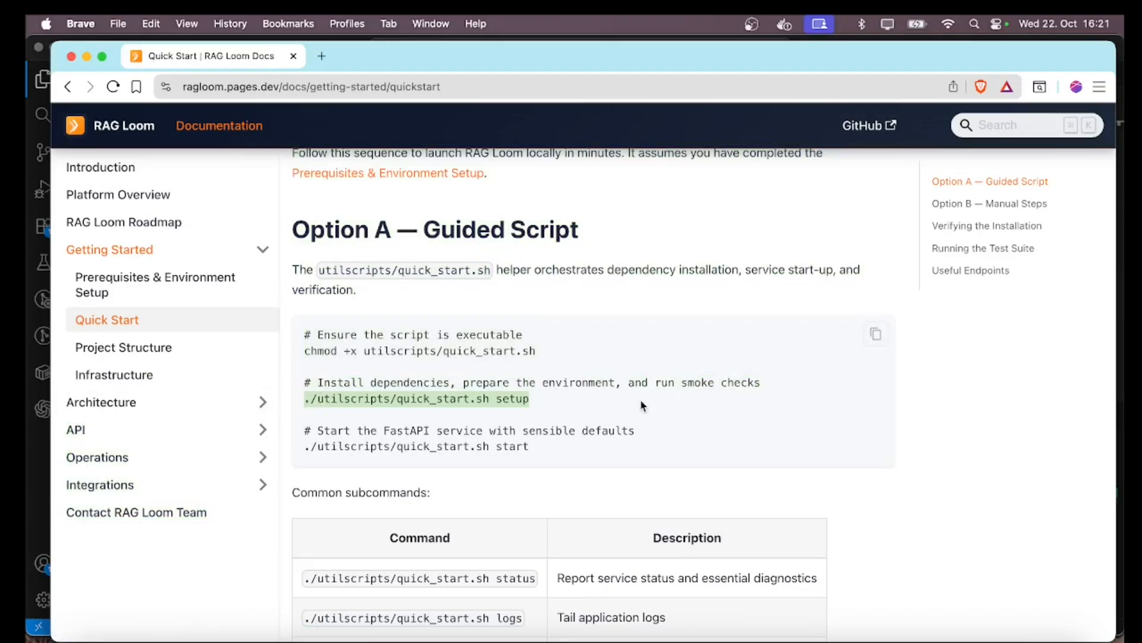
scroll("down", 3)
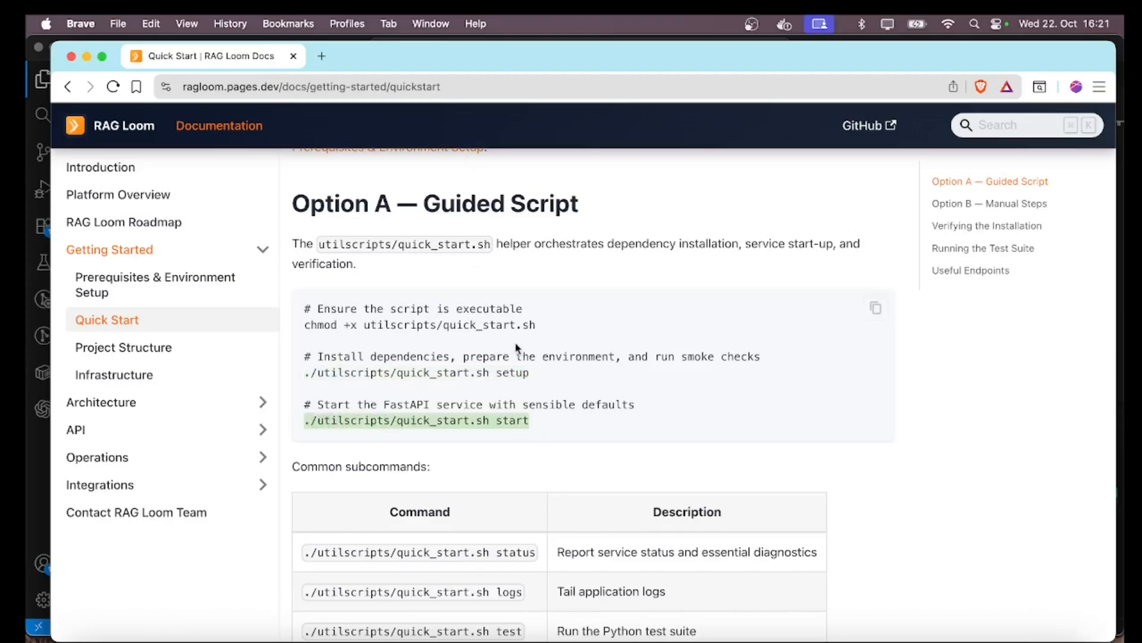
mouse_move(649, 466)
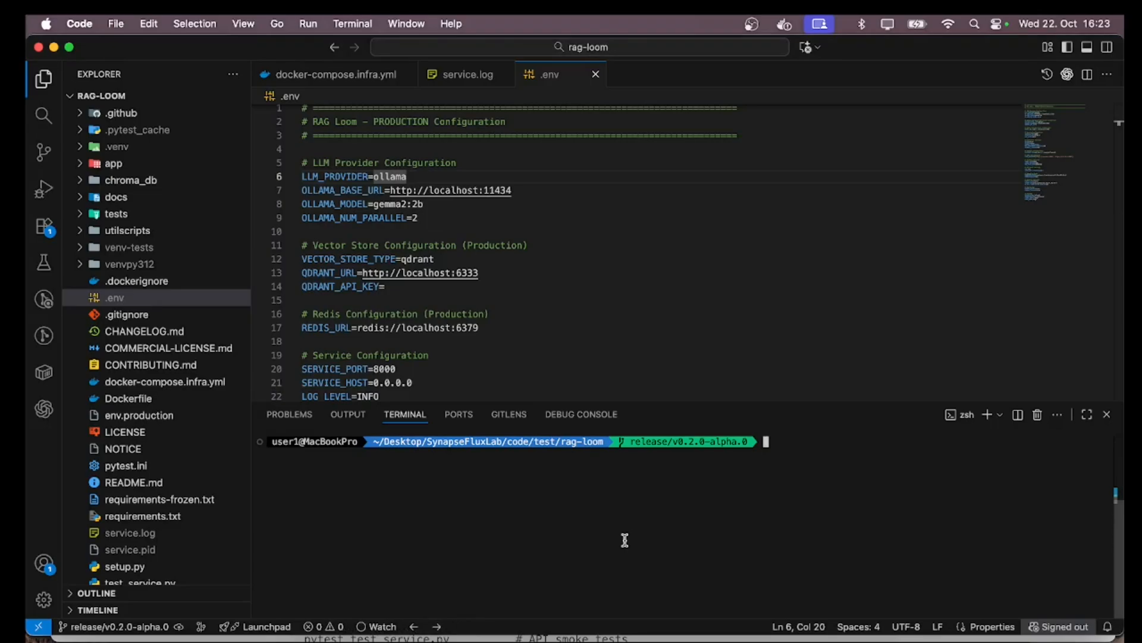
mouse_move(624, 536)
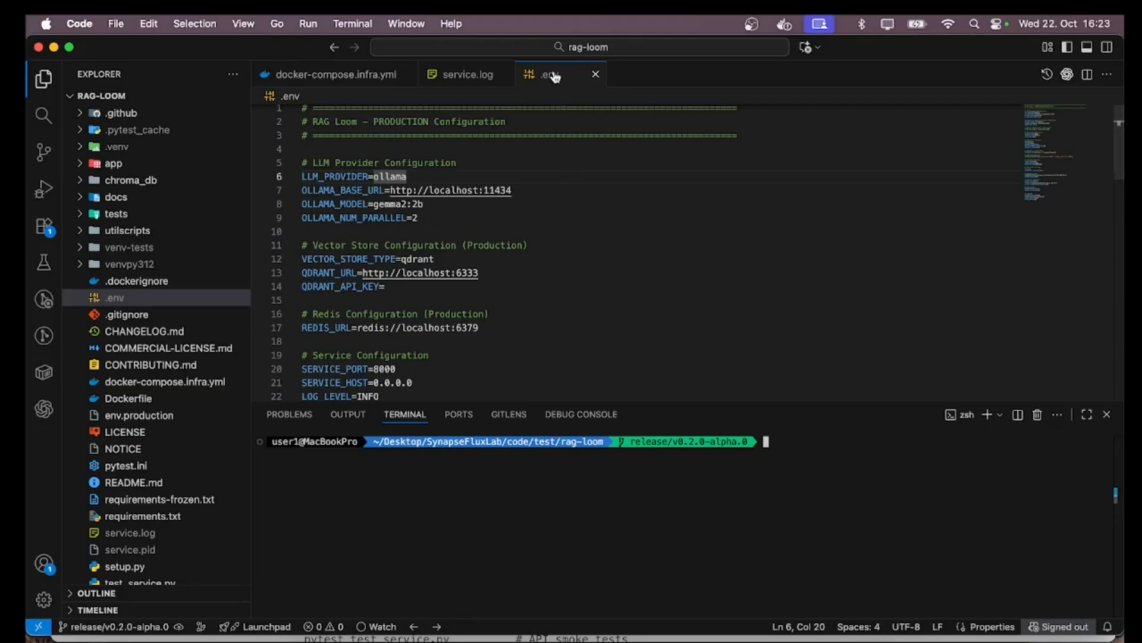
scroll("down", 3)
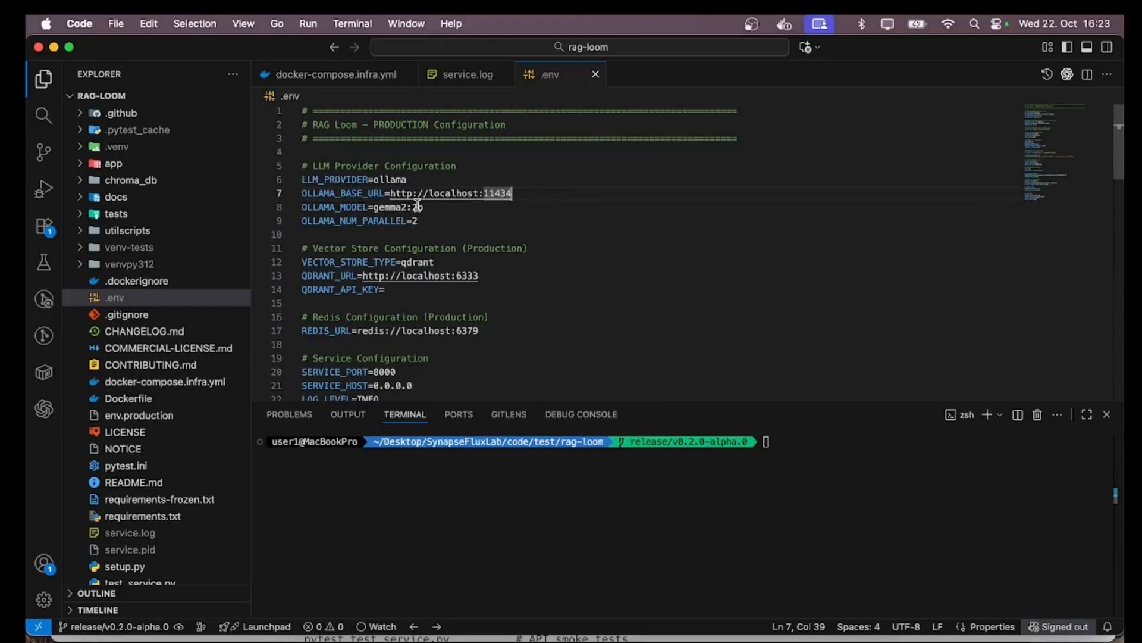
scroll("down", 3)
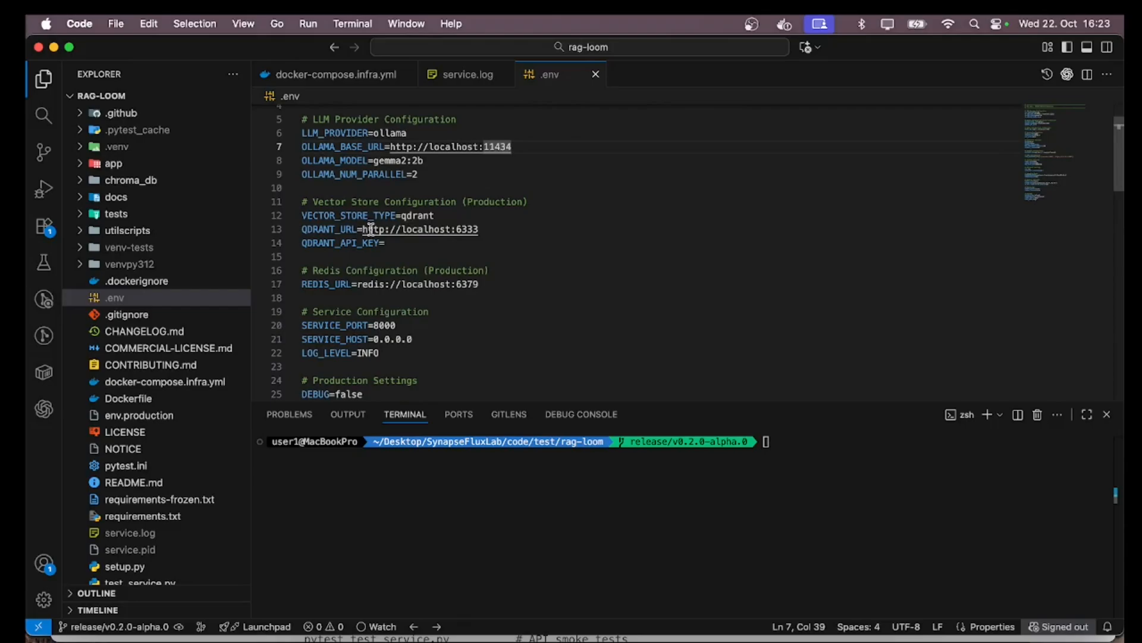
mouse_move(433, 212)
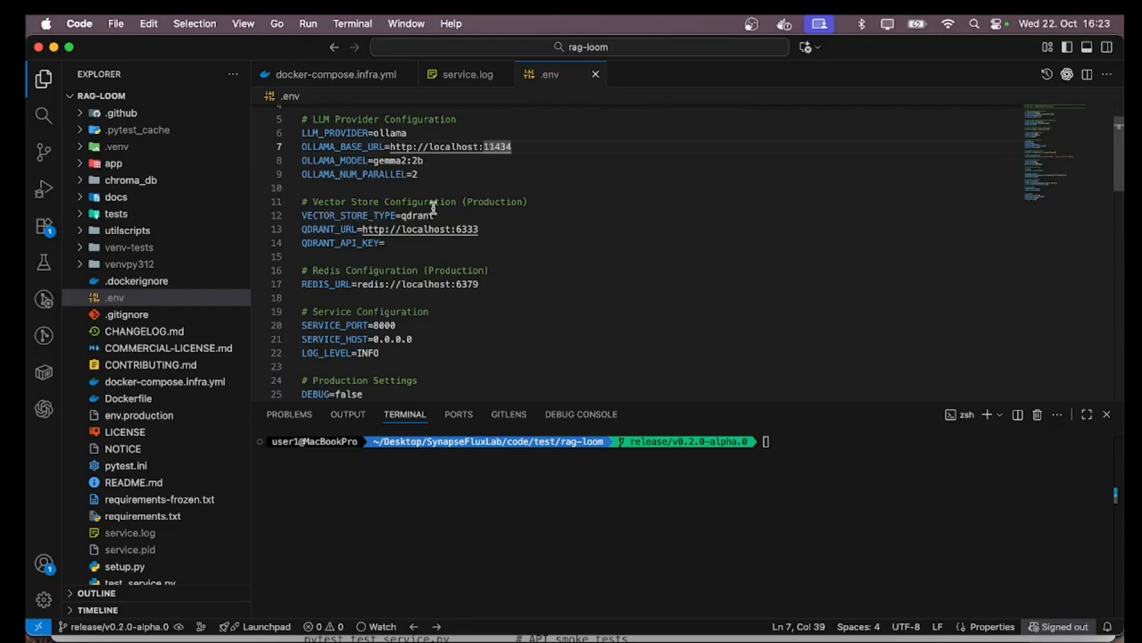
mouse_move(490, 230)
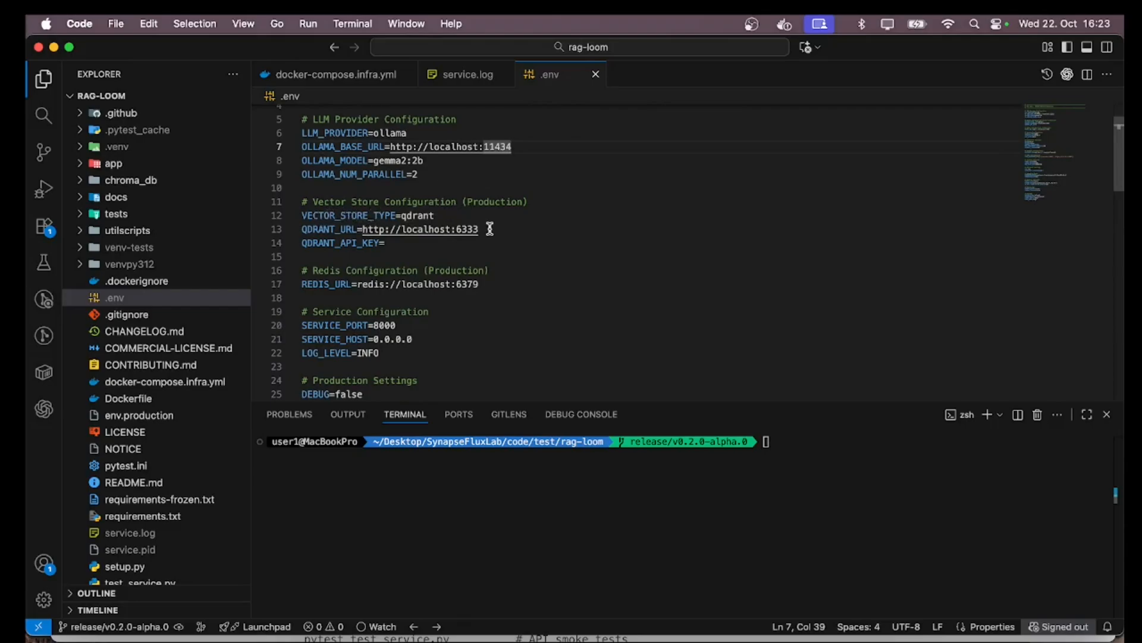
left_click_drag(389, 147, 512, 146)
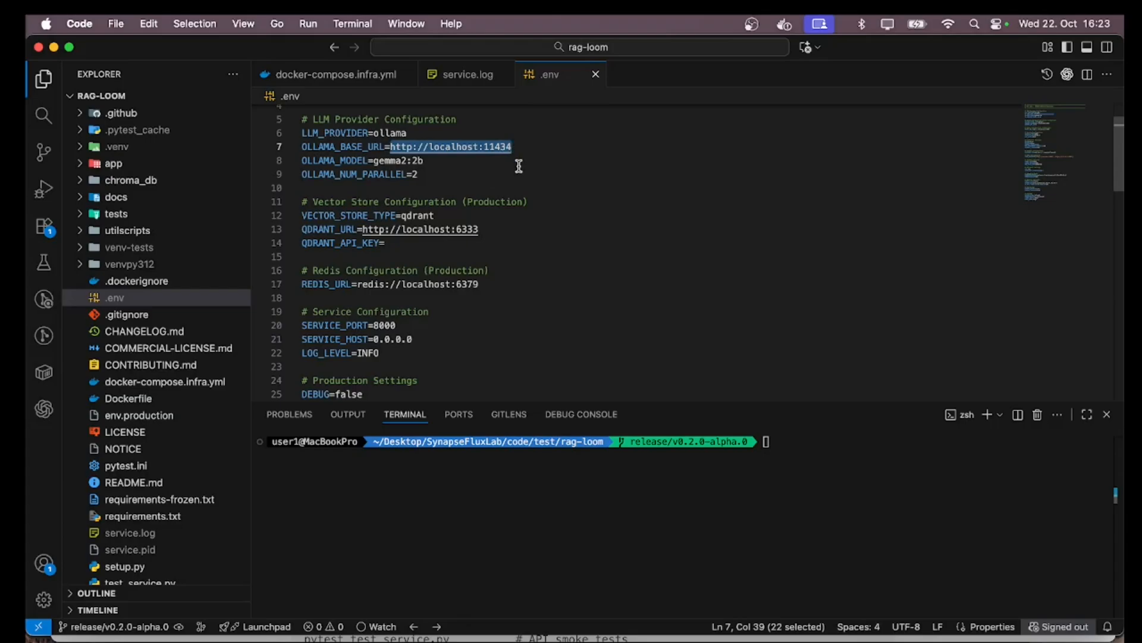
mouse_move(471, 225)
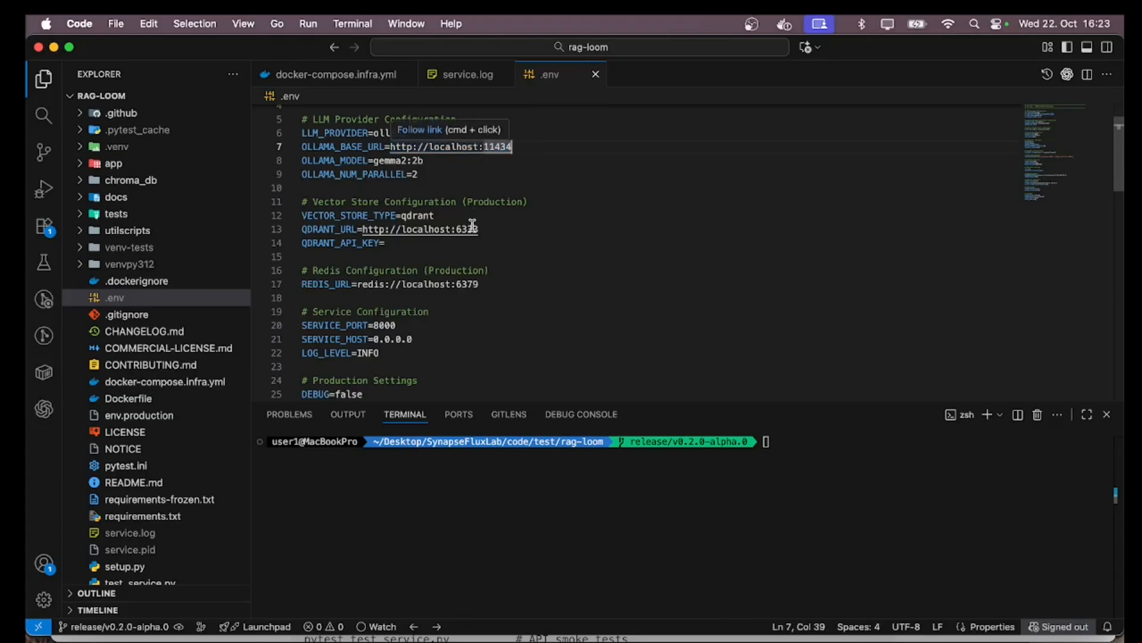
mouse_move(492, 232)
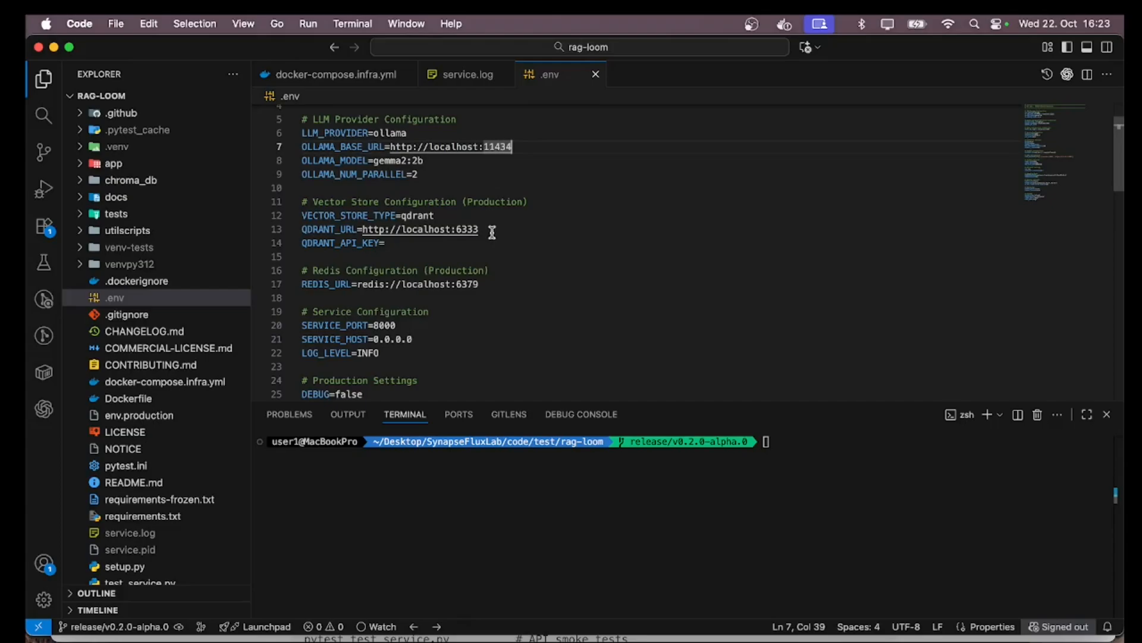
mouse_move(507, 236)
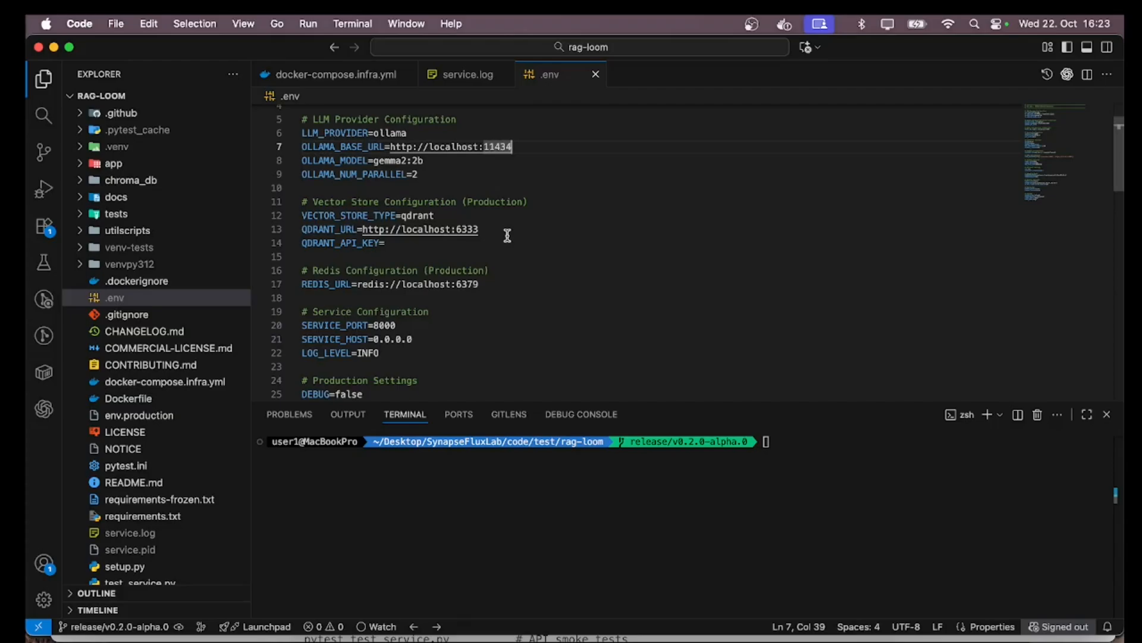
scroll("down", 3)
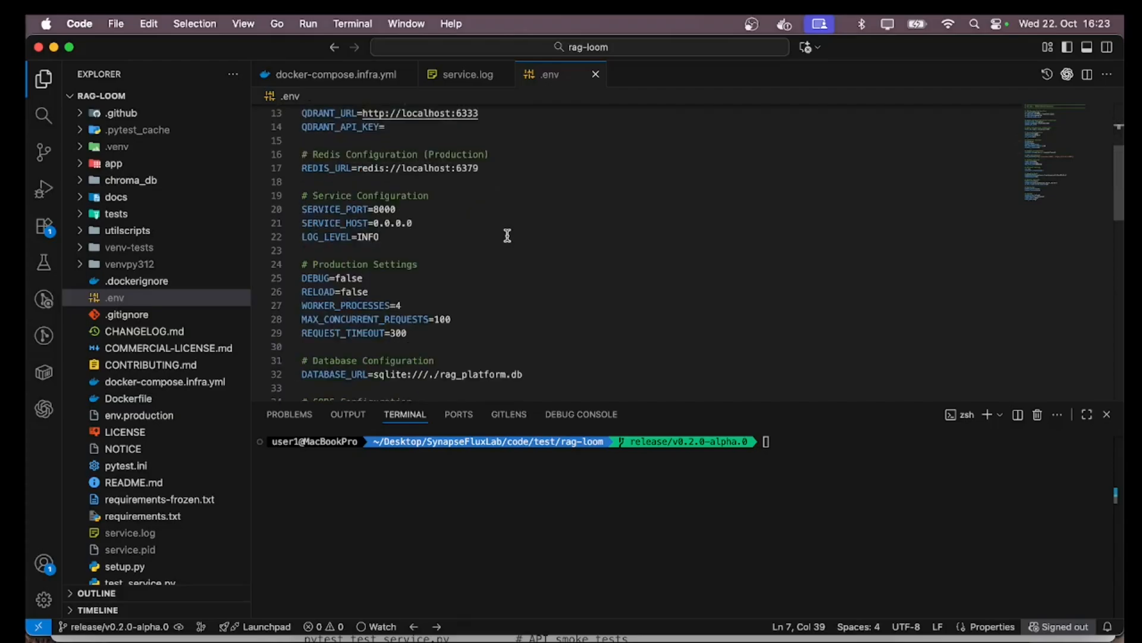
left_click_drag(301, 210, 379, 237)
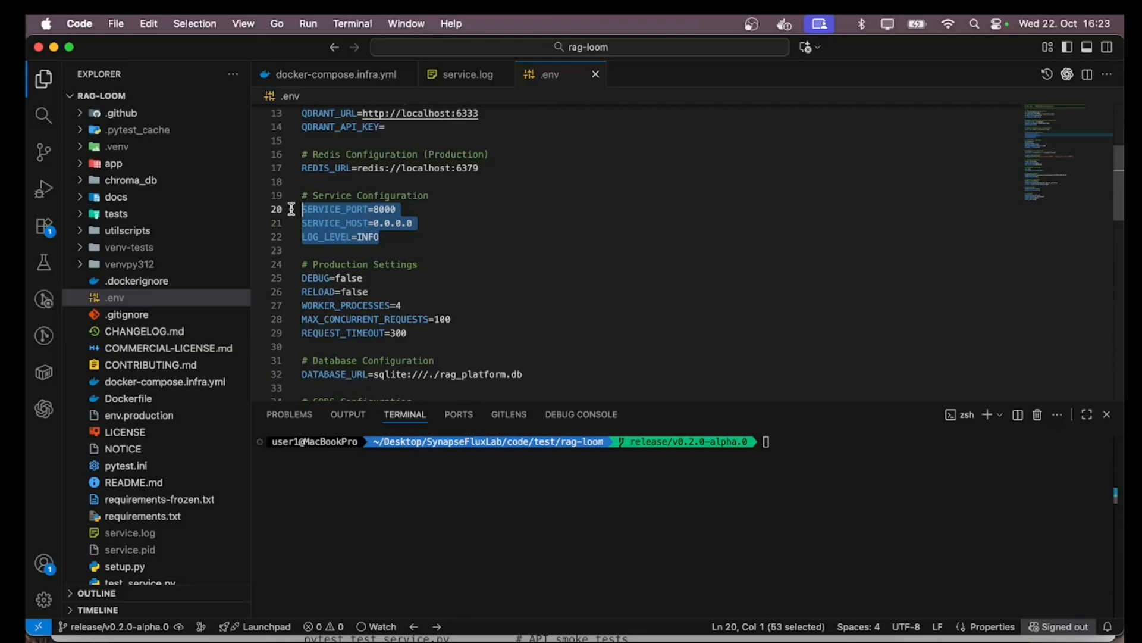
mouse_move(467, 229)
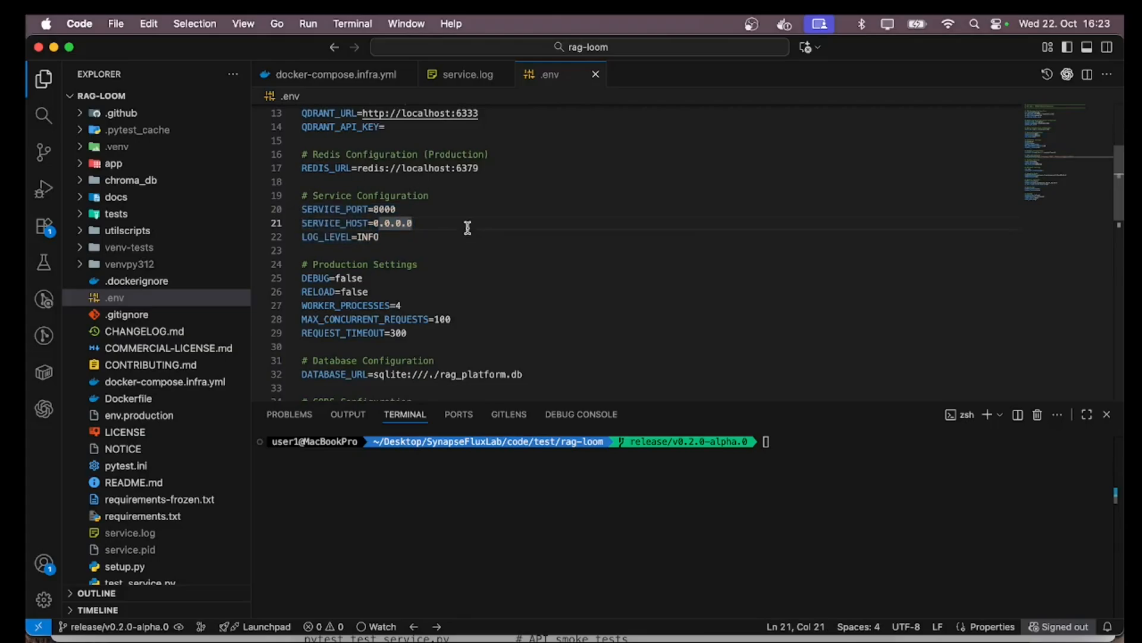
scroll("down", 3)
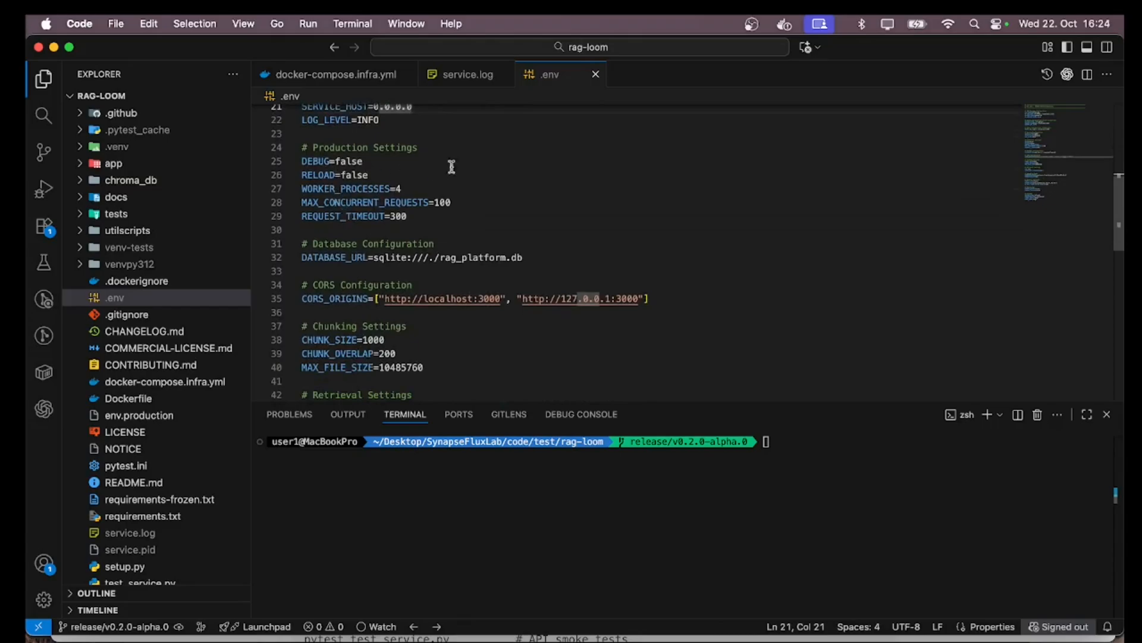
scroll("down", 3)
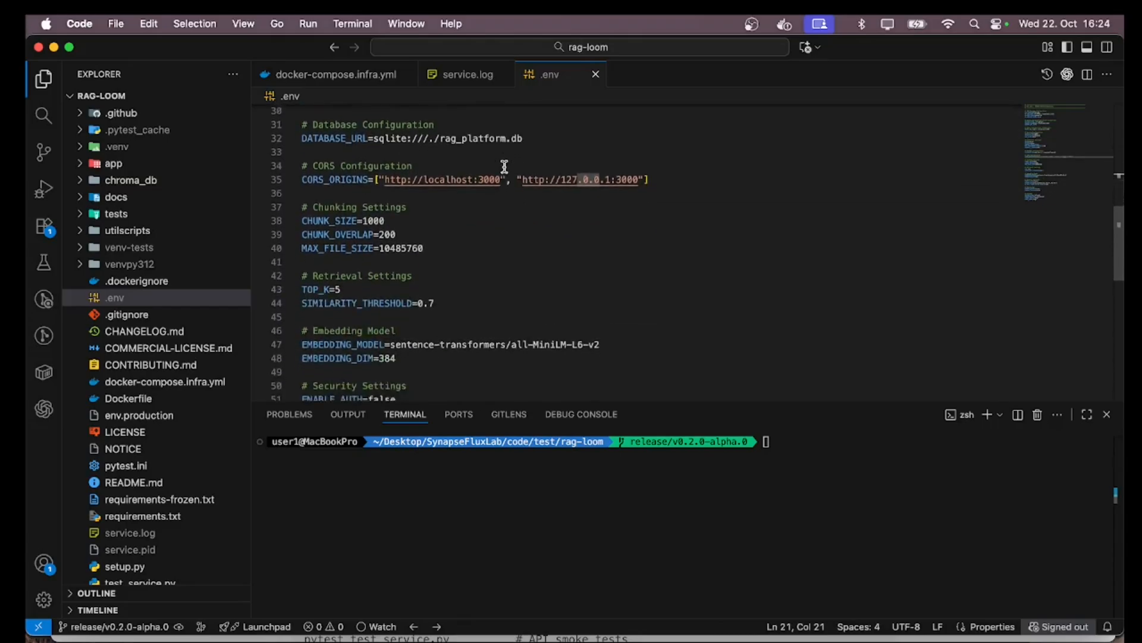
scroll("down", 3)
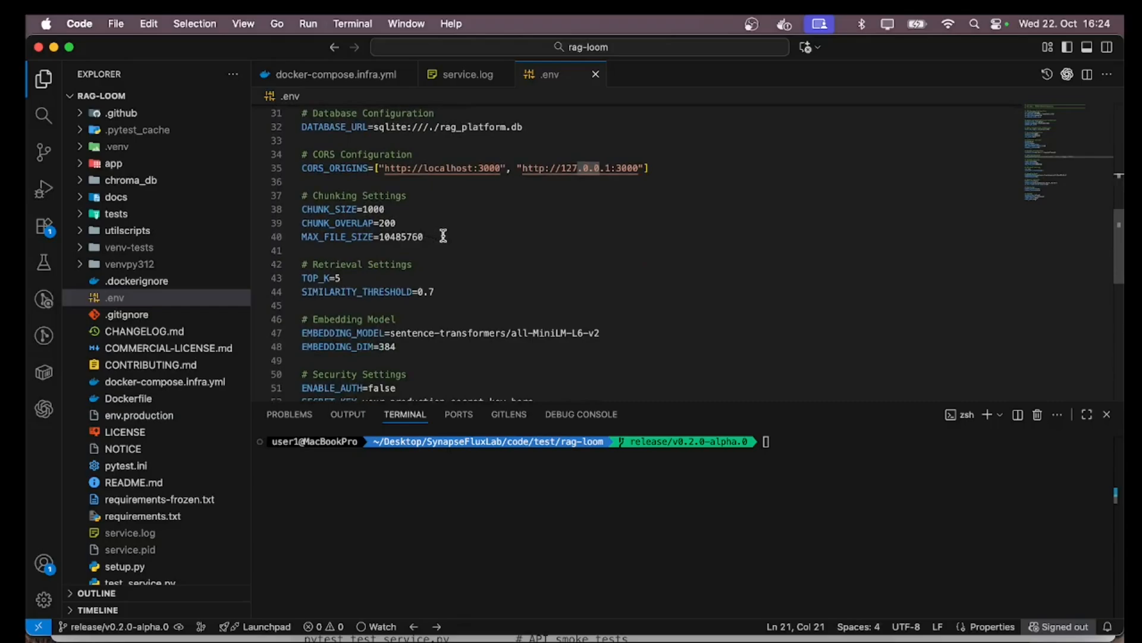
scroll("down", 3)
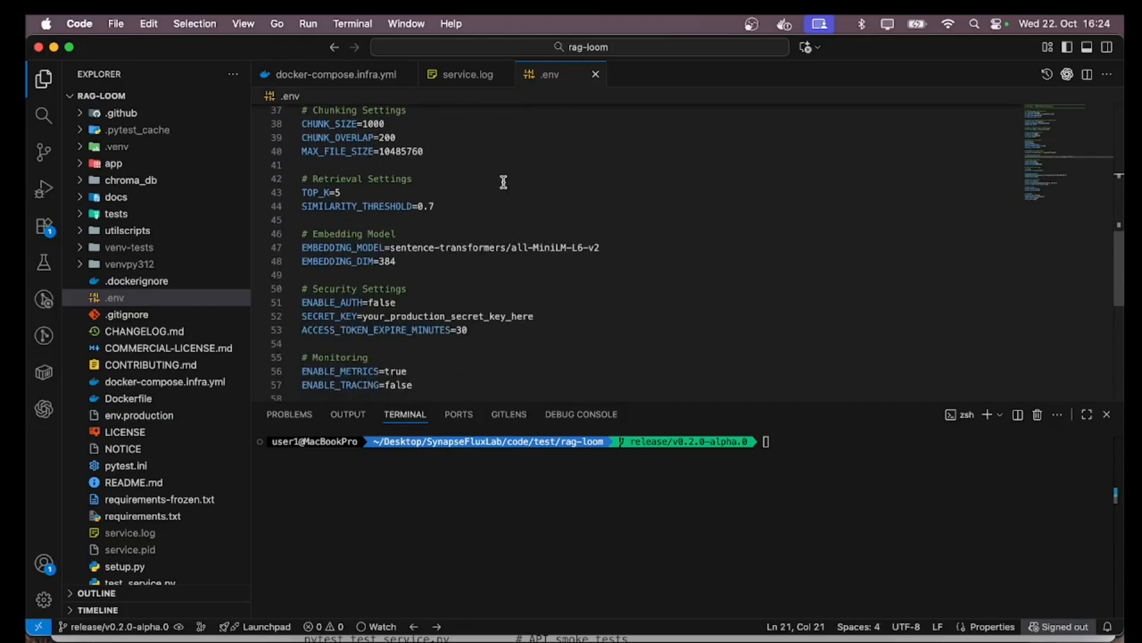
scroll("down", 3)
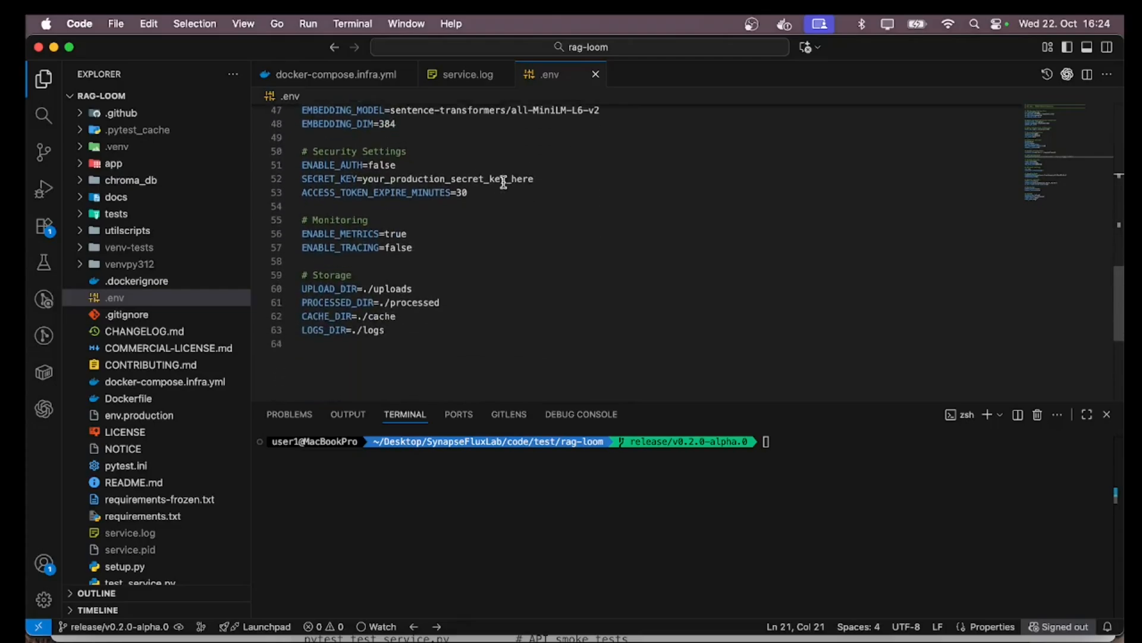
scroll("down", 3)
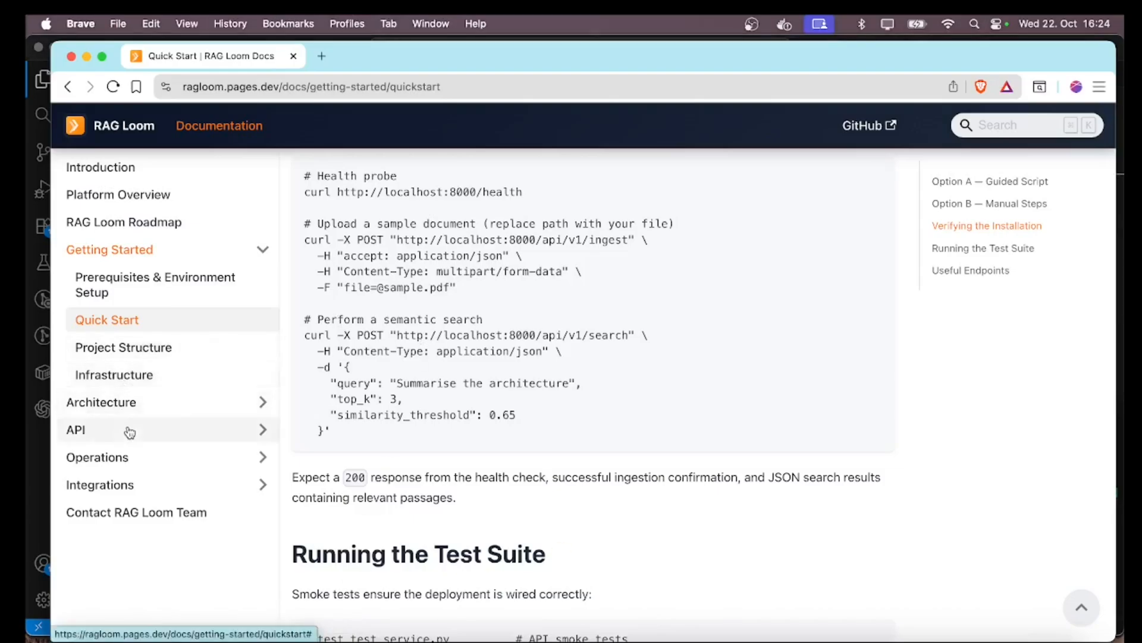
Switch to the Infrastructure page and read its Environment Variables and Defaults tables
left_click(113, 374)
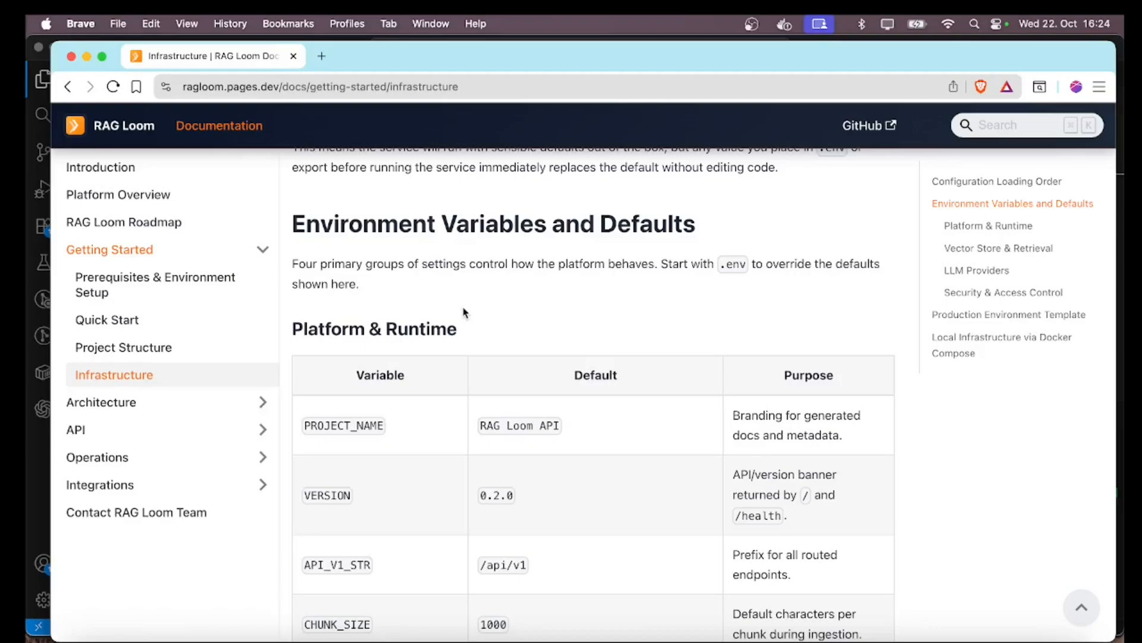
mouse_move(481, 322)
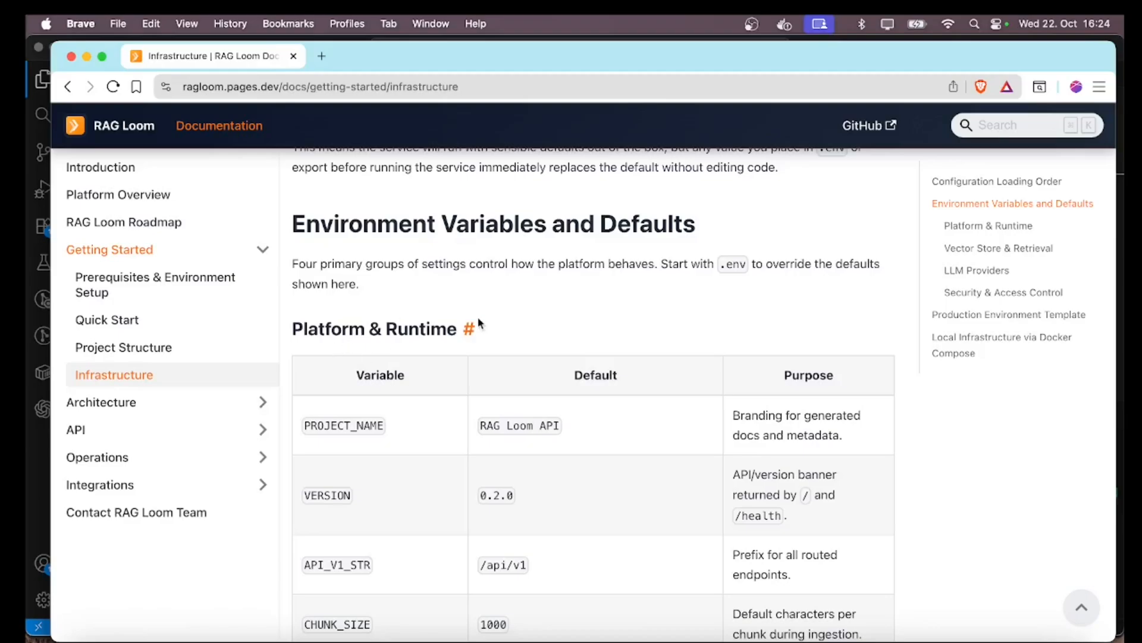
scroll("down", 3)
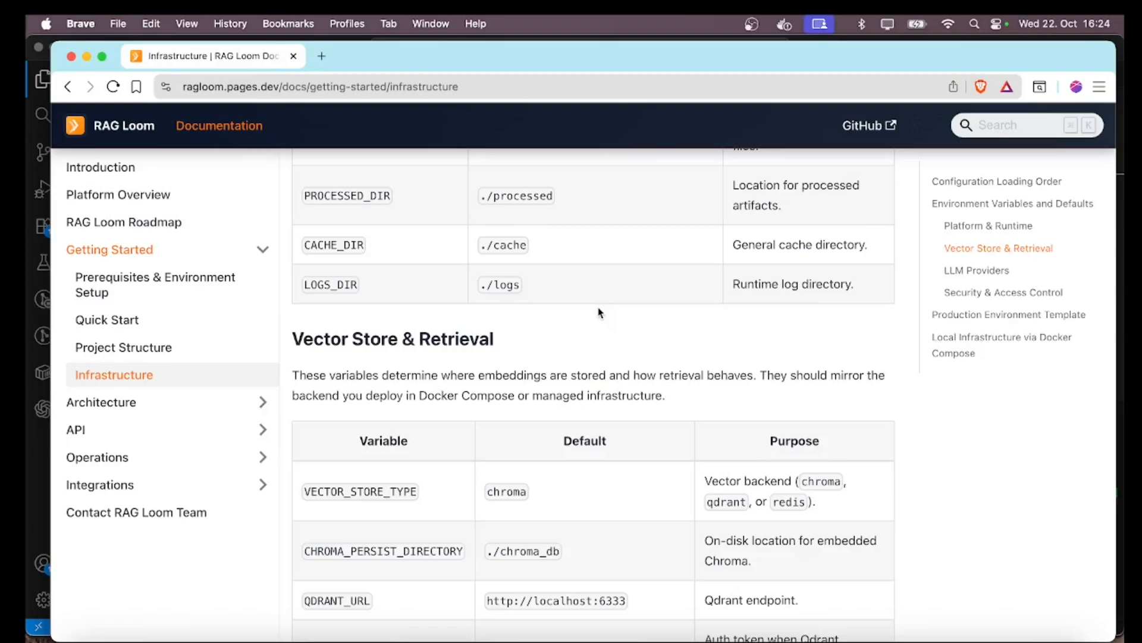
scroll("down", 3)
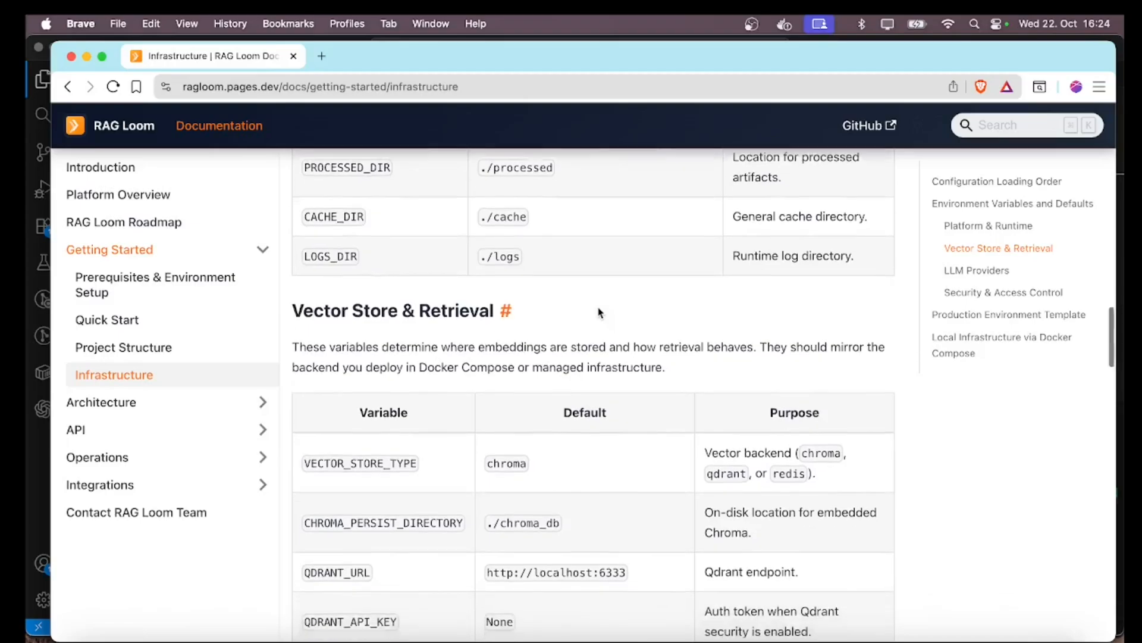
scroll("down", 3)
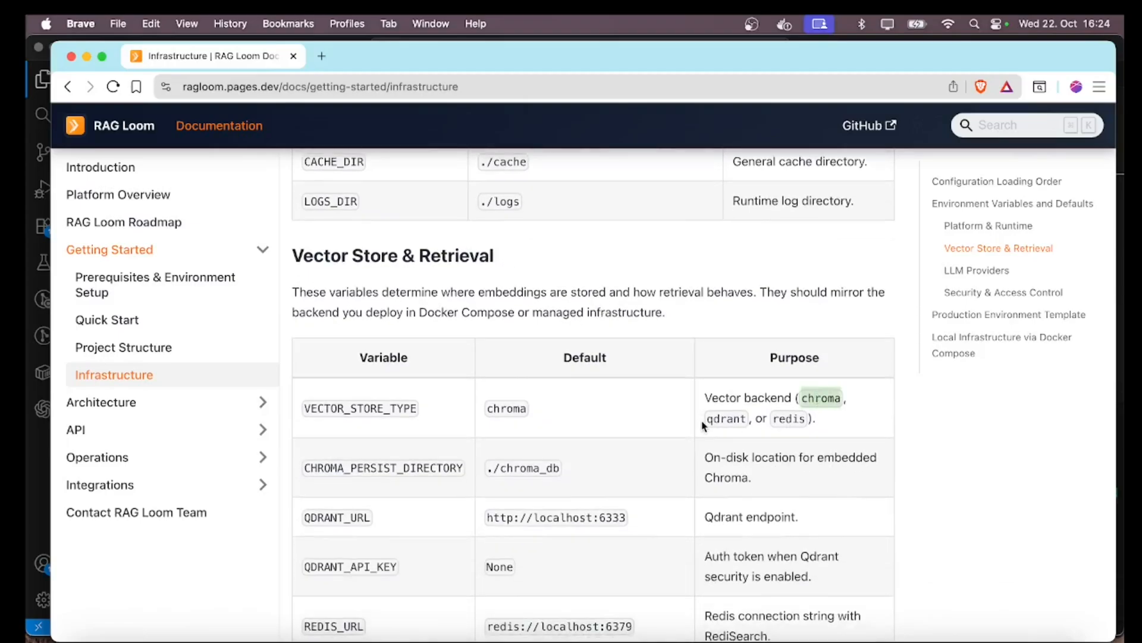
mouse_move(639, 419)
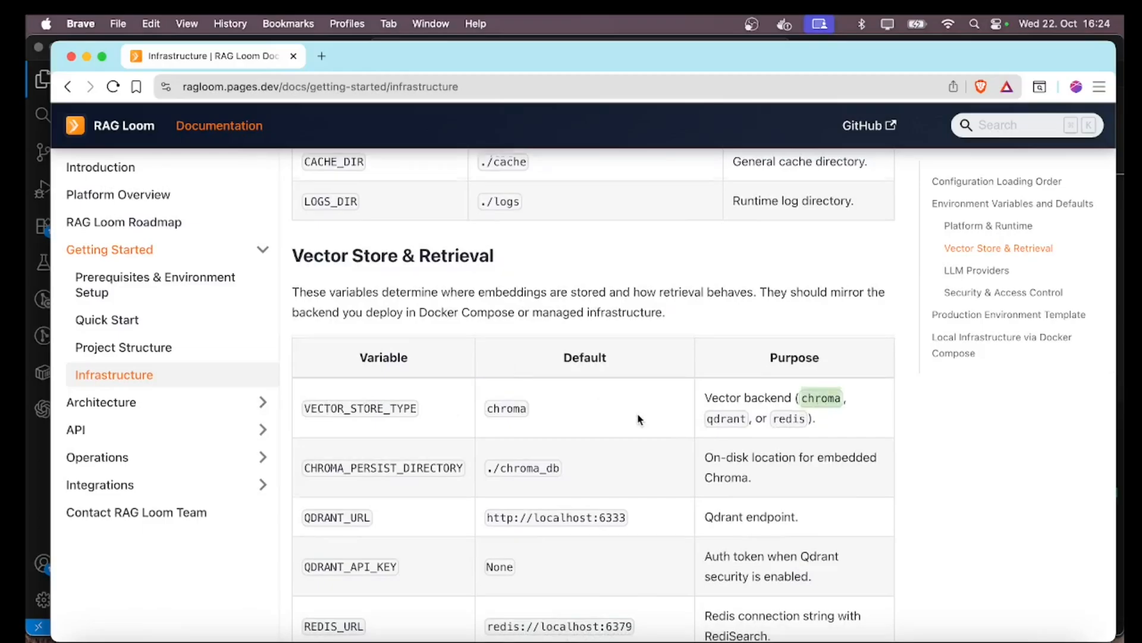
Continue through the LLM providers and security tables to the Production Environment Template
scroll("down", 3)
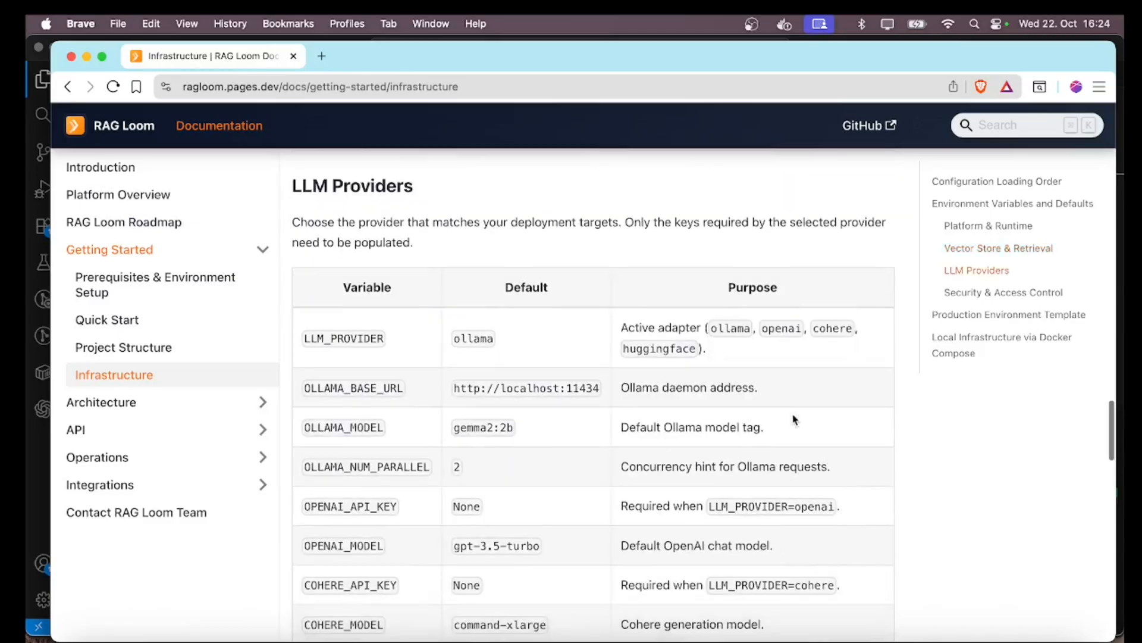
mouse_move(745, 347)
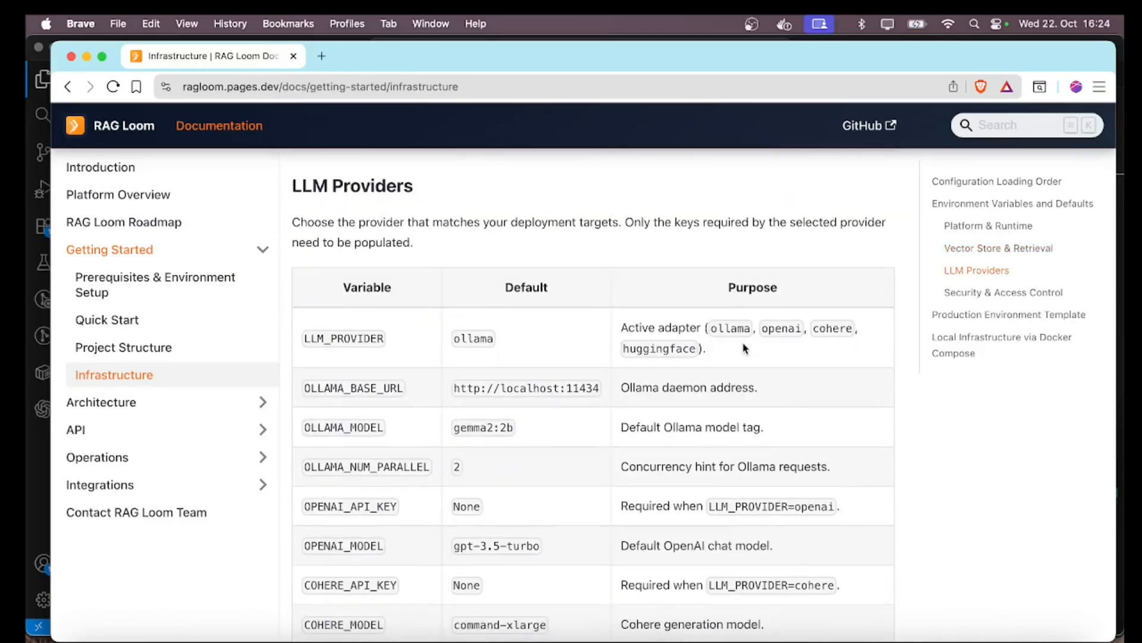
mouse_move(727, 350)
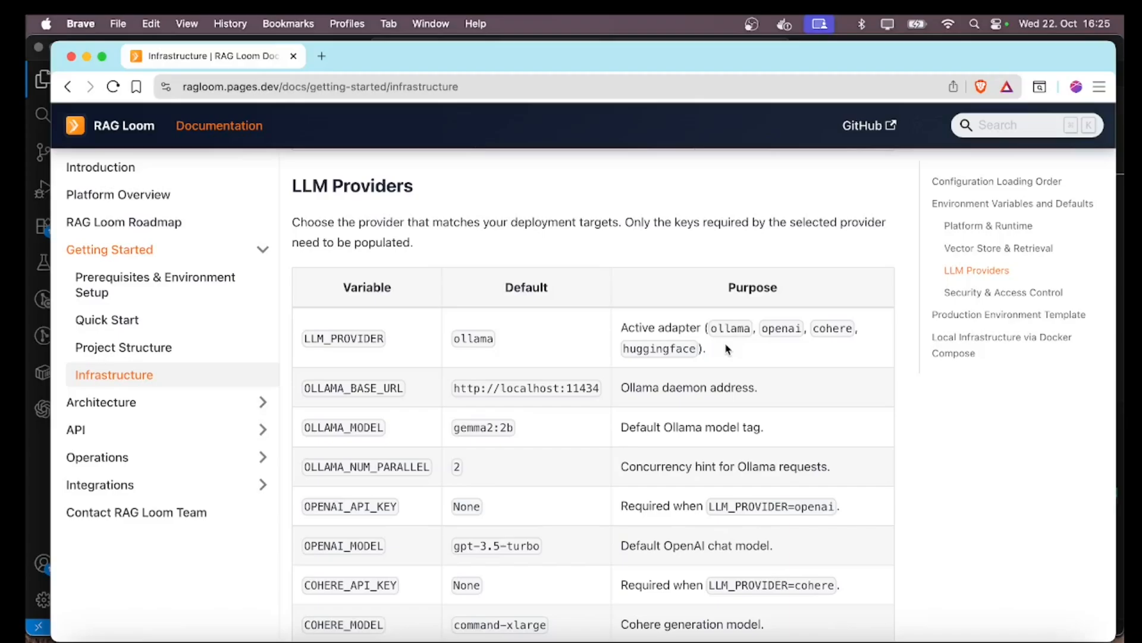
mouse_move(803, 350)
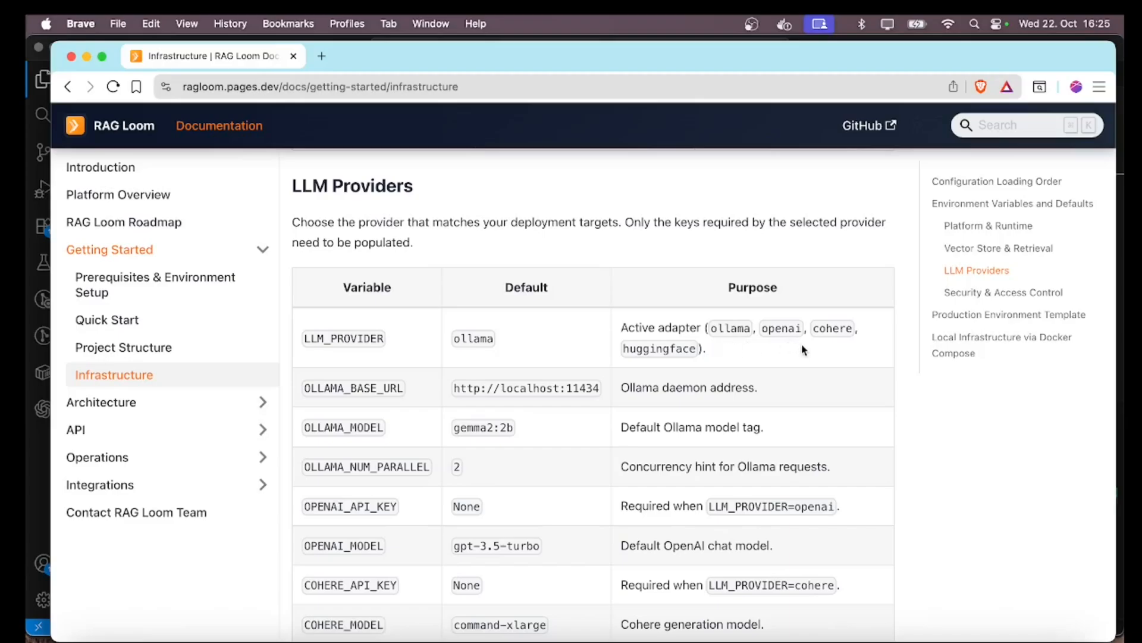
scroll("down", 3)
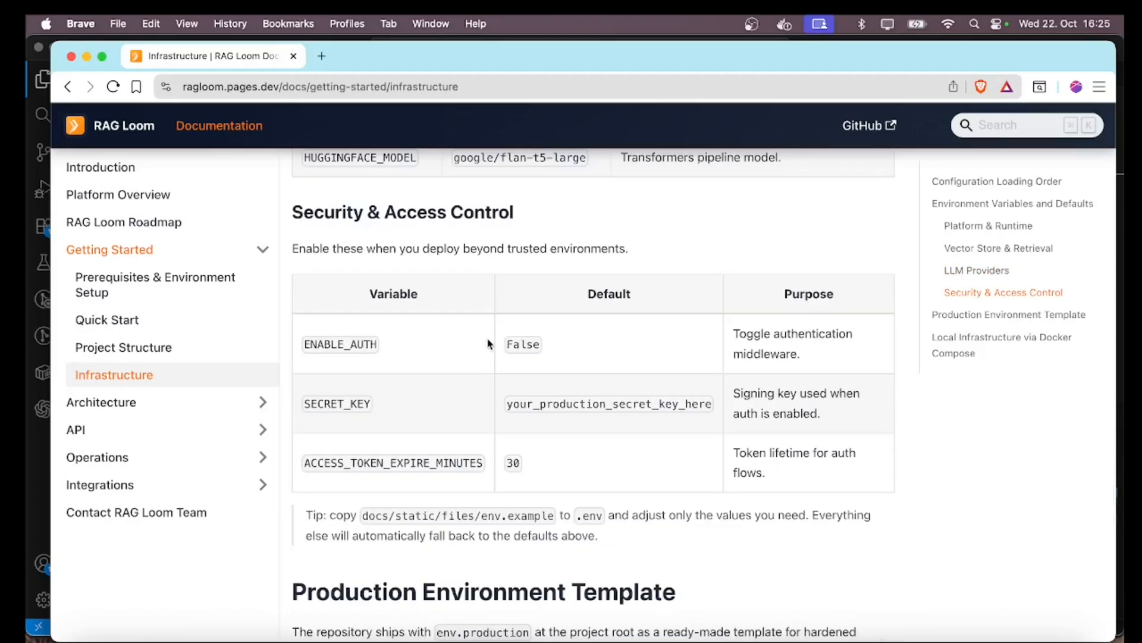
mouse_move(744, 347)
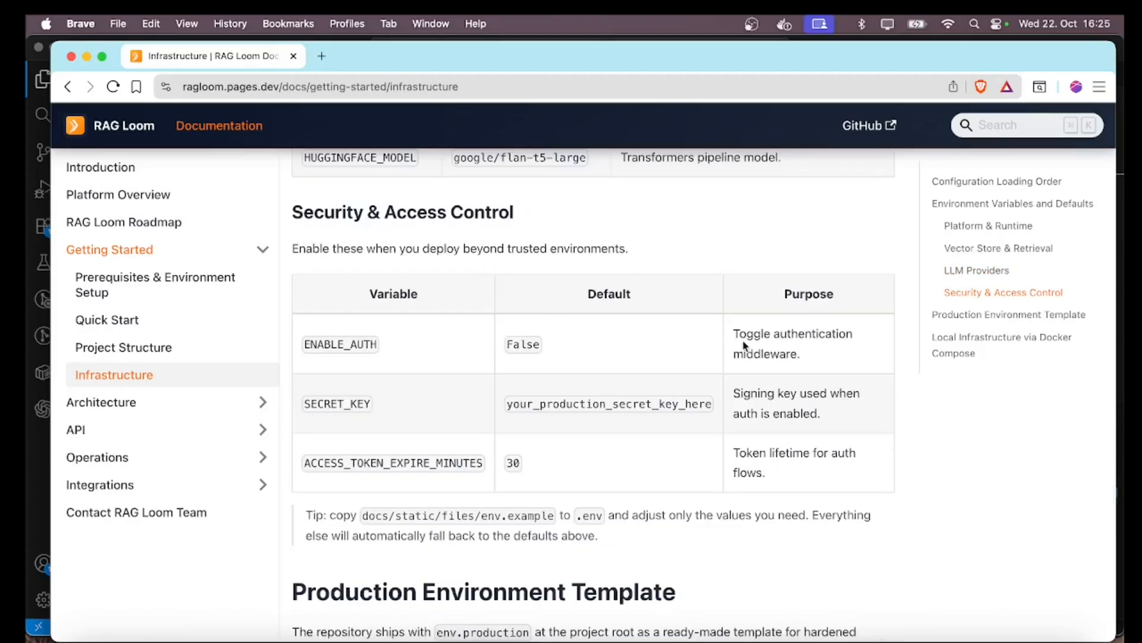
scroll("down", 3)
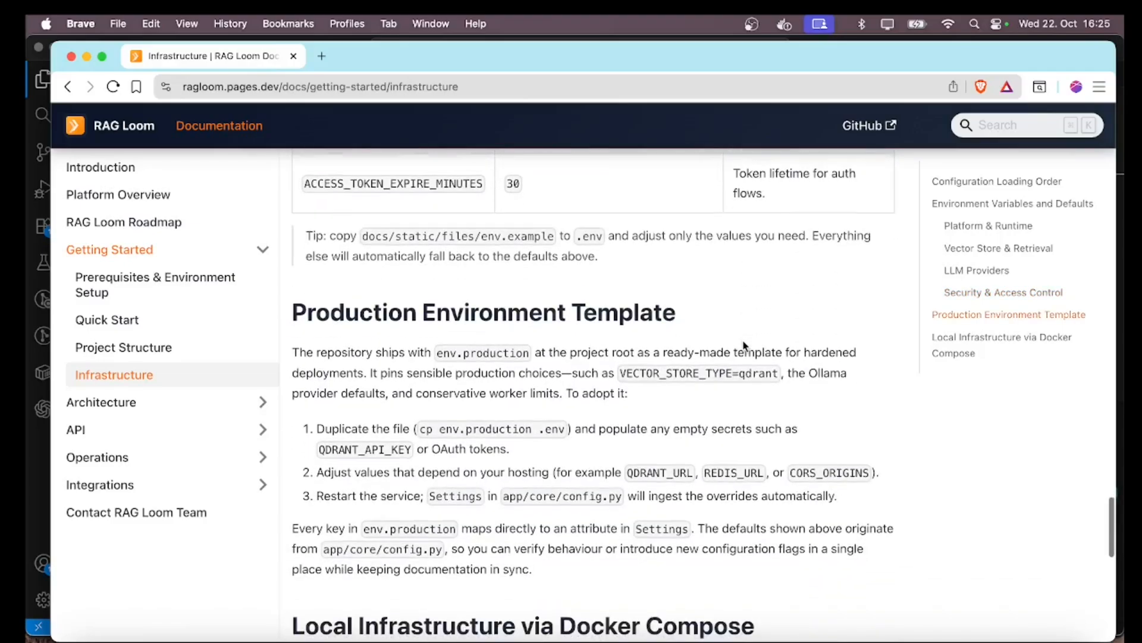
Reach the Local Infrastructure via Docker Compose section with its helper script commands
scroll("down", 3)
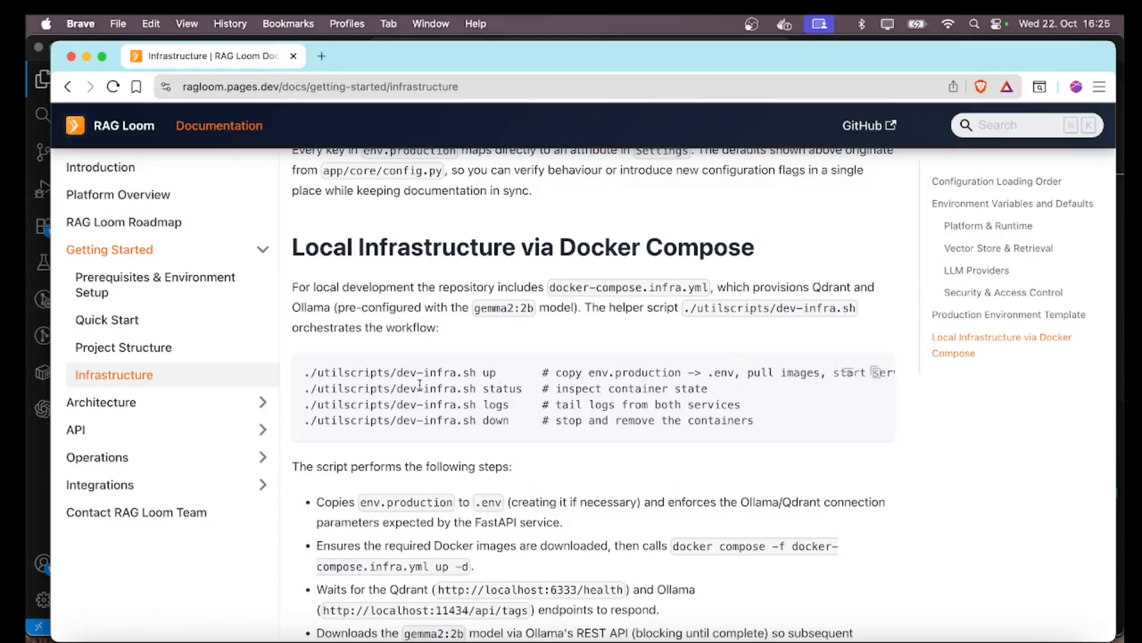
mouse_move(567, 347)
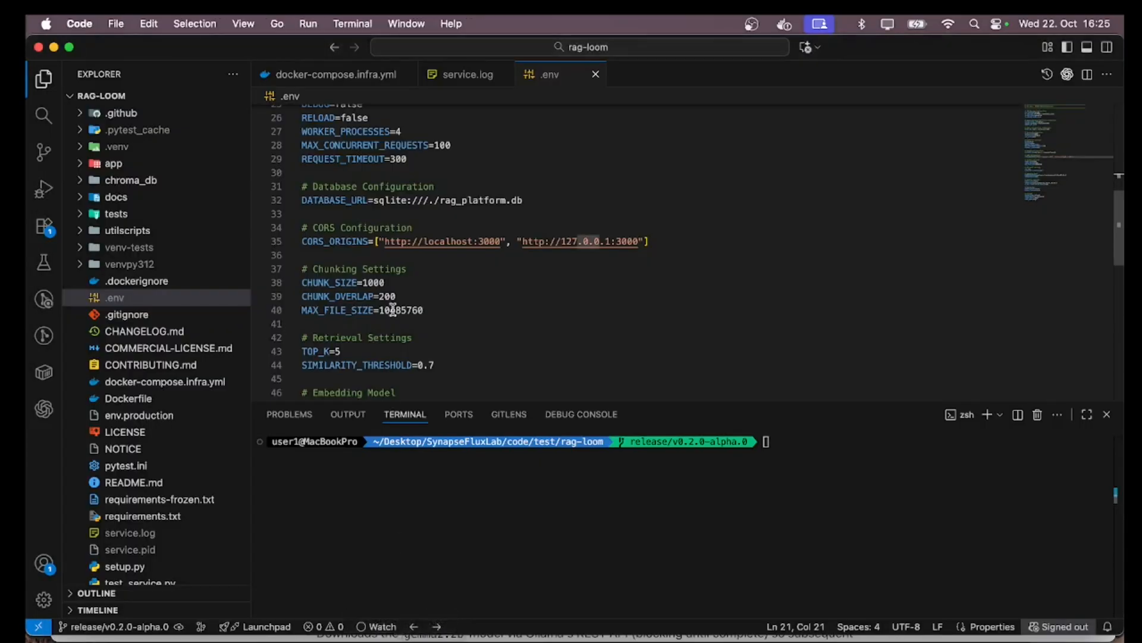
Review the qdrant and ollama services in docker-compose.infra.yml, then bring Docker Desktop forward
left_click(331, 74)
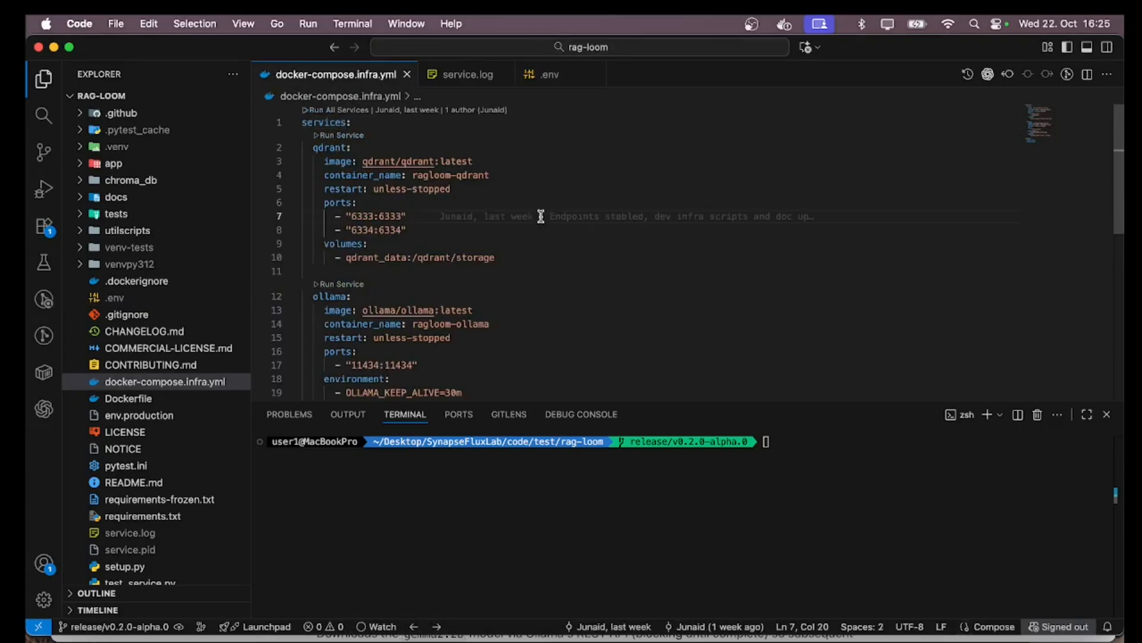
mouse_move(595, 153)
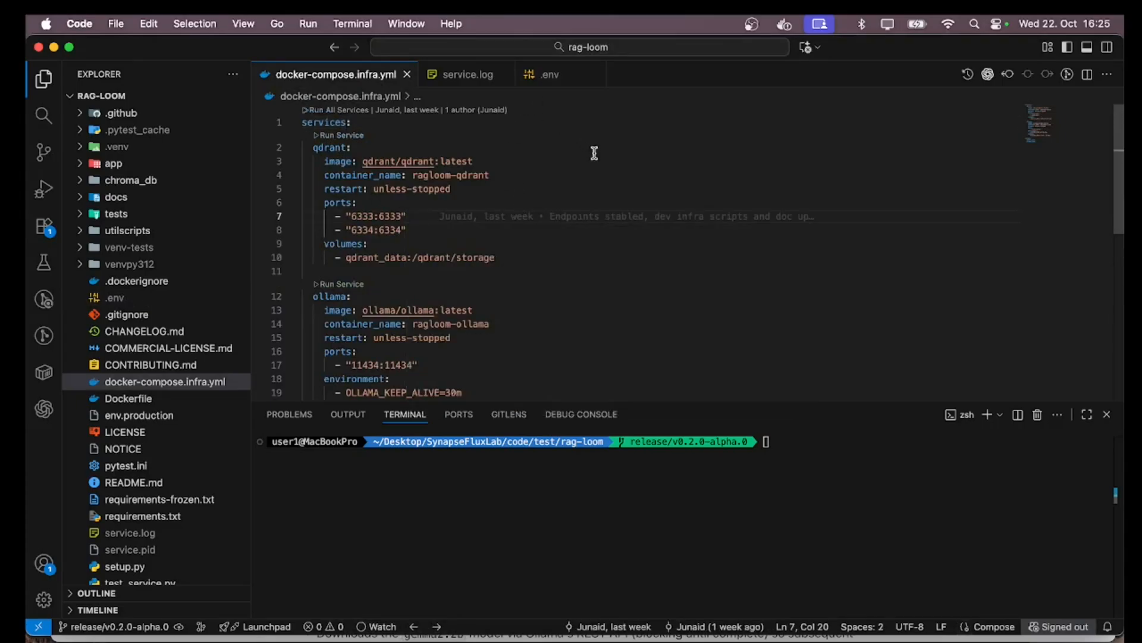
scroll("down", 3)
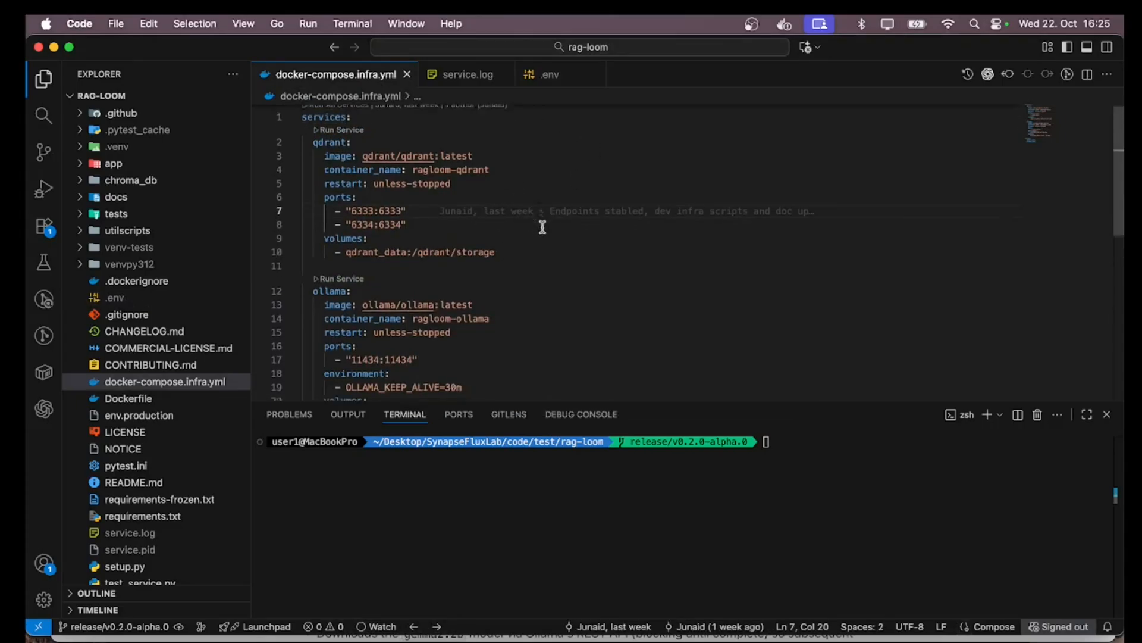
scroll("down", 3)
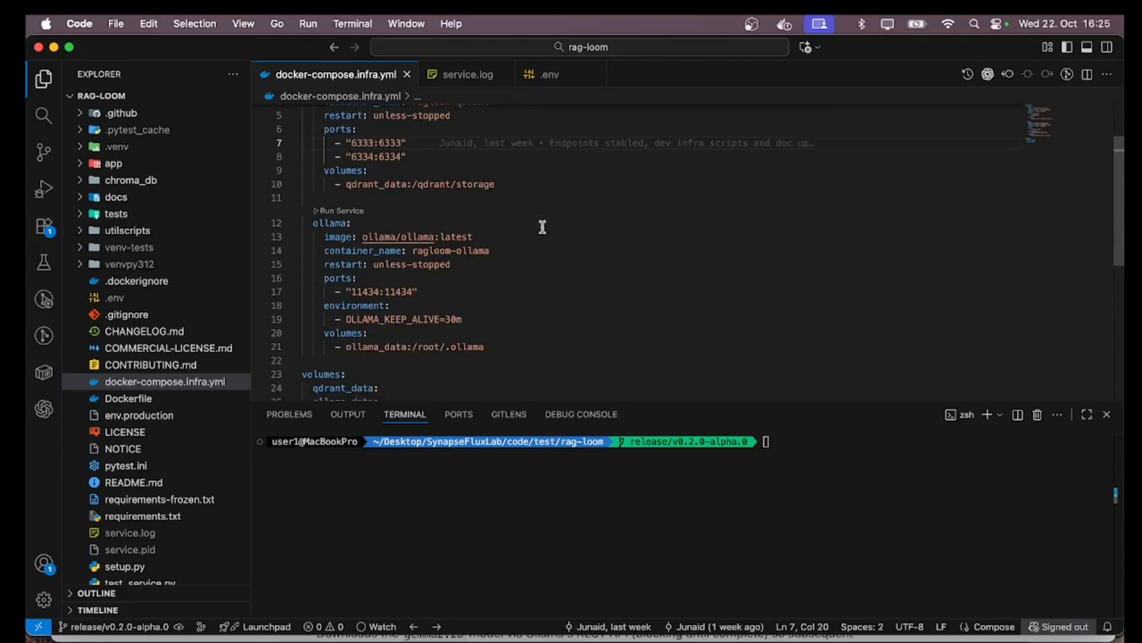
scroll("down", 3)
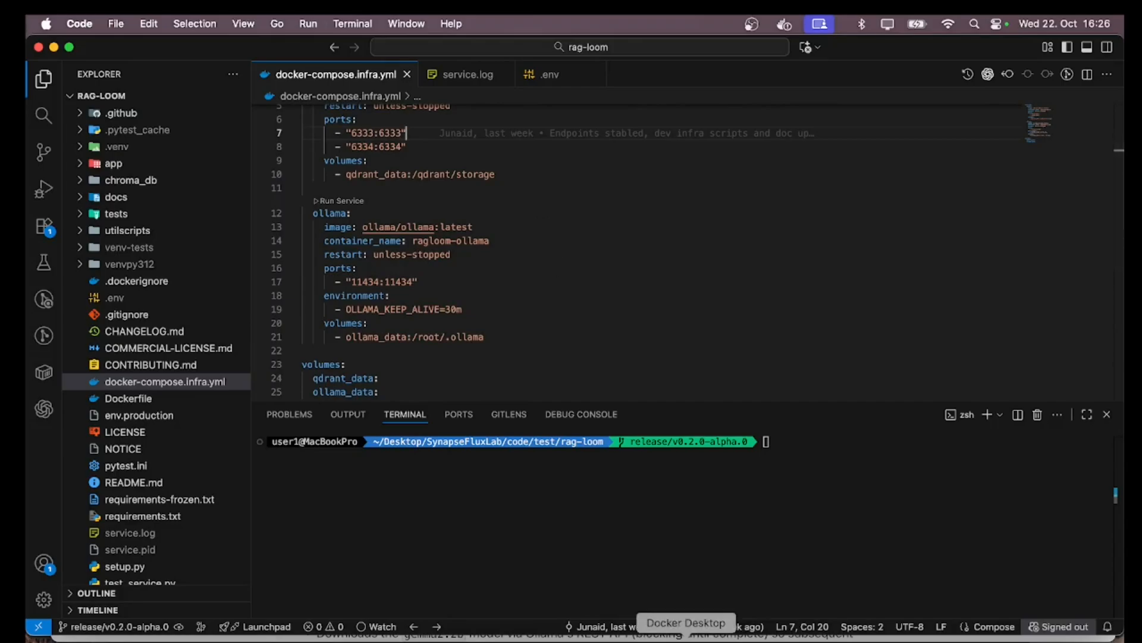
left_click(686, 621)
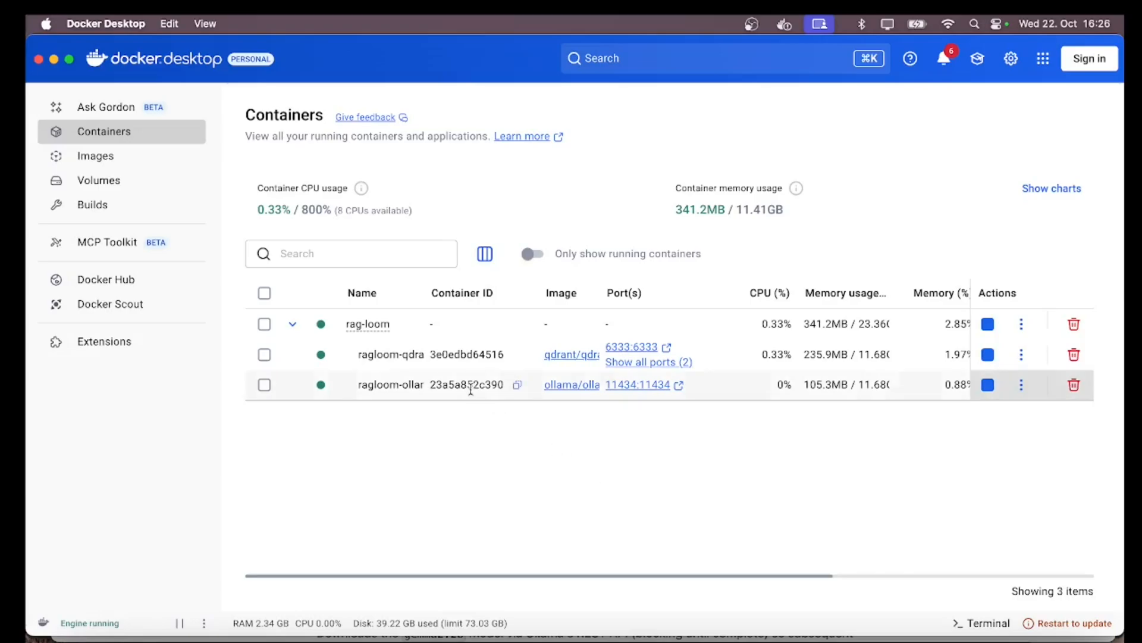
Check the ragloom-qdrant container logs, return to Containers, and go back to VS Code
left_click(391, 354)
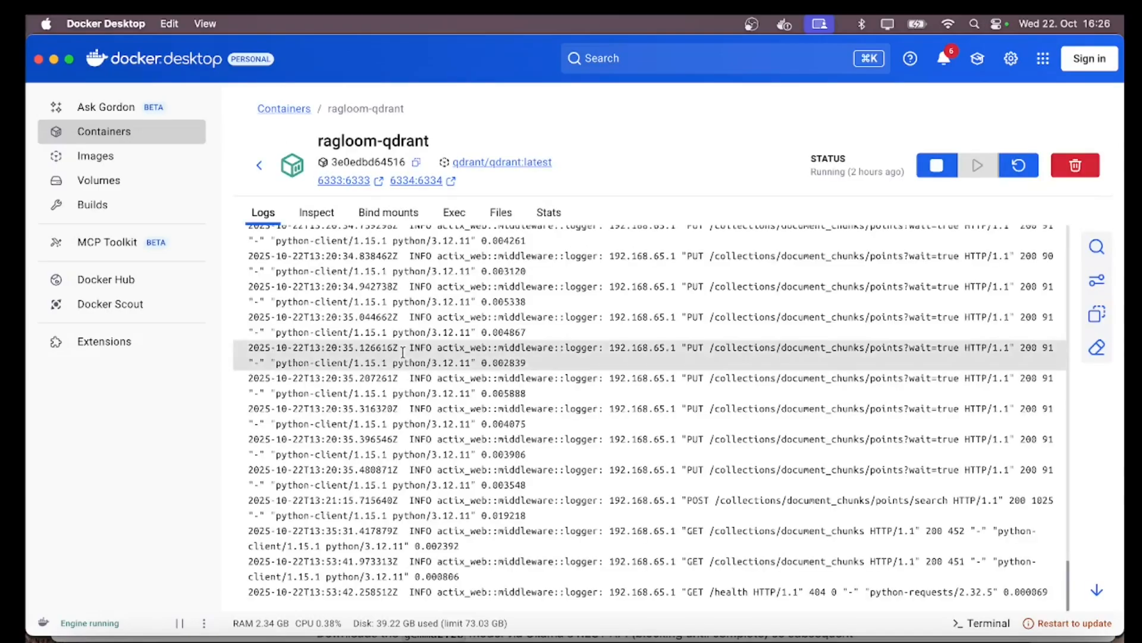
left_click(283, 108)
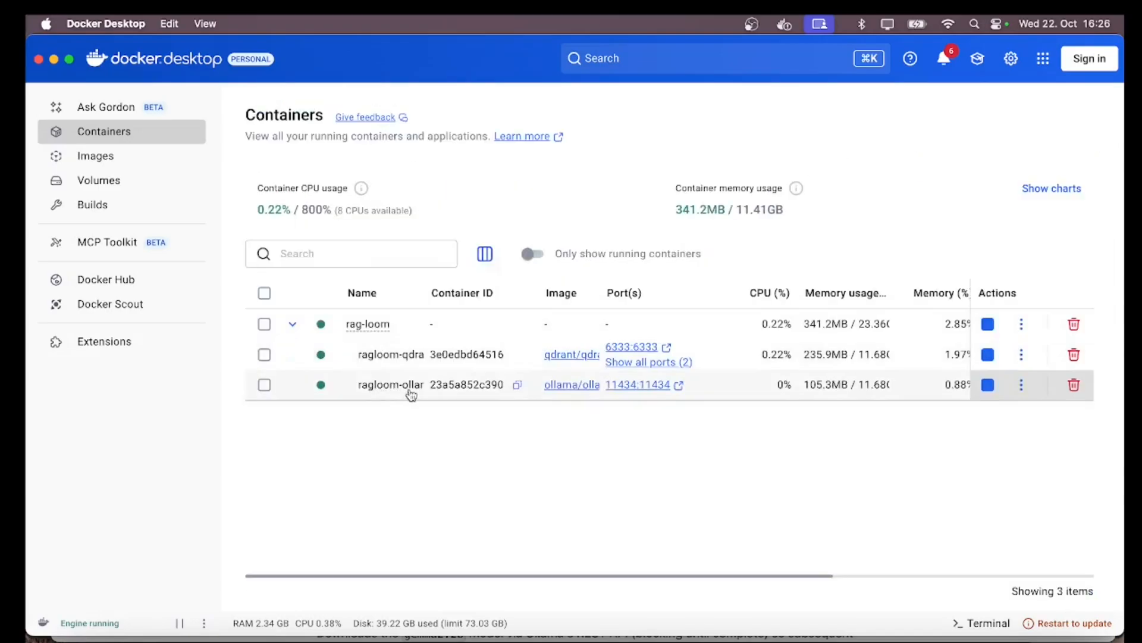
left_click(390, 384)
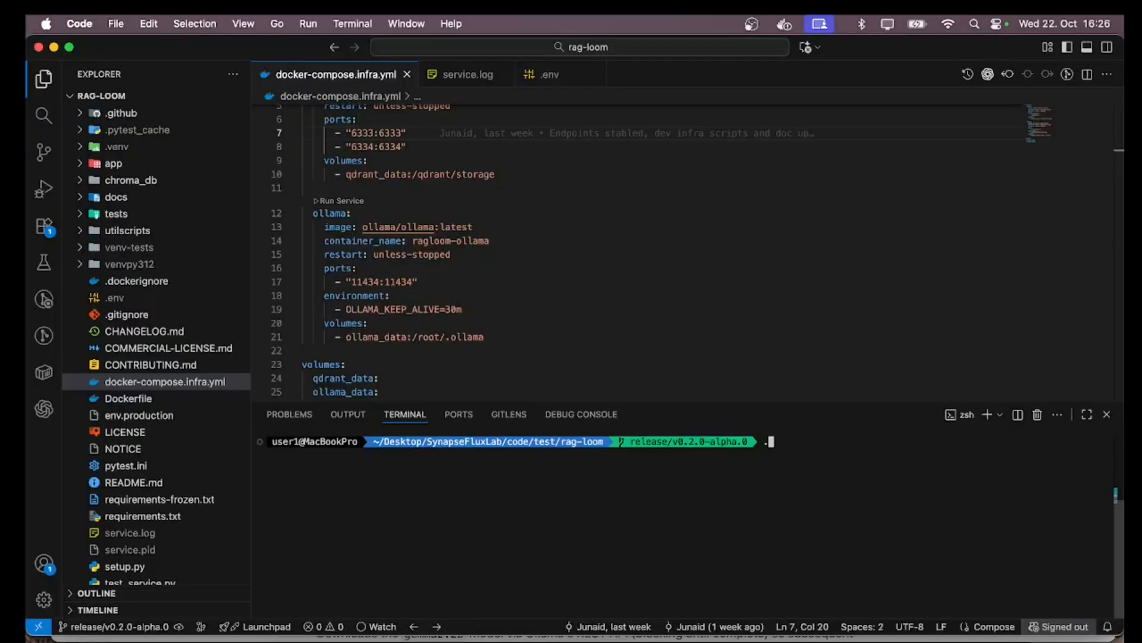
Run ./utilscripts/quick_start.sh in the terminal to start the RAG service on port 8000
type(".\\ut")
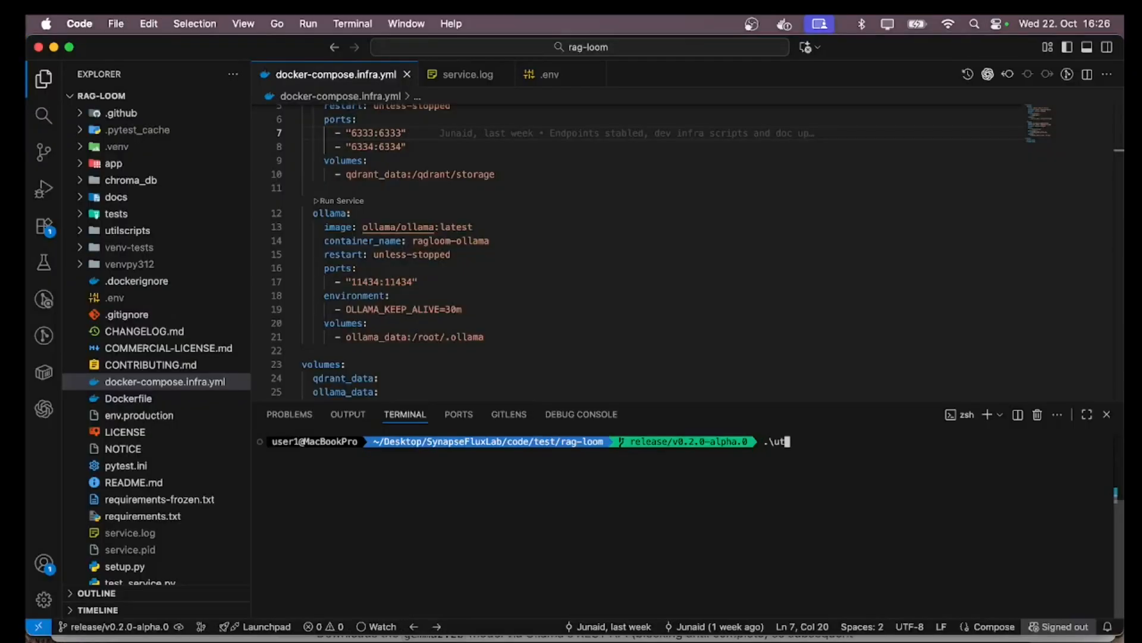
key("Backspace")
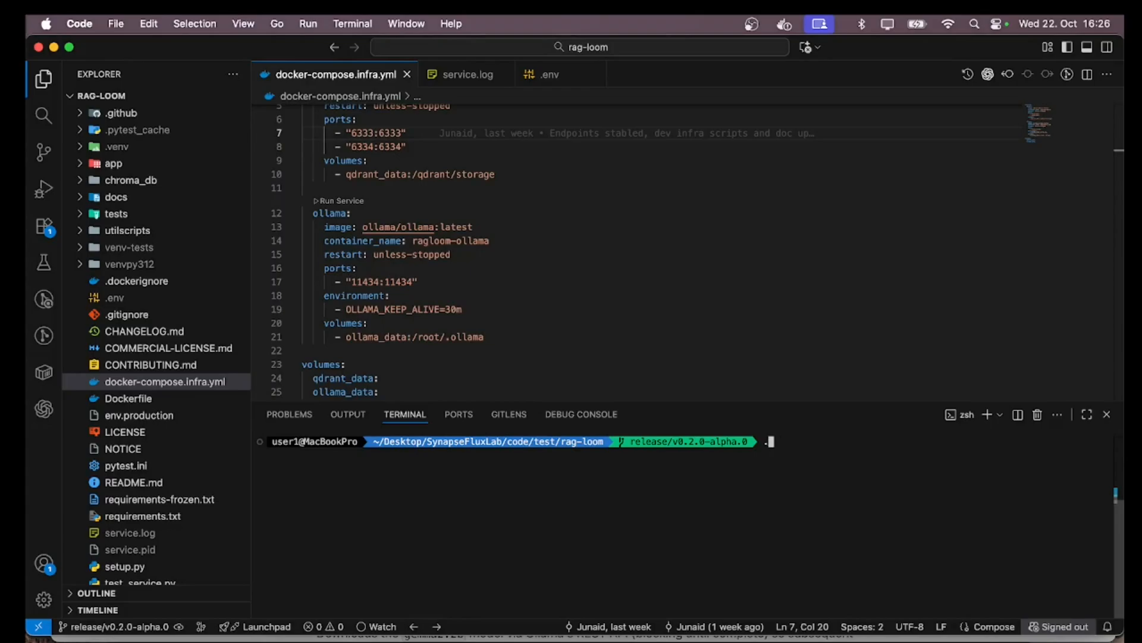
type("./utilscripts/")
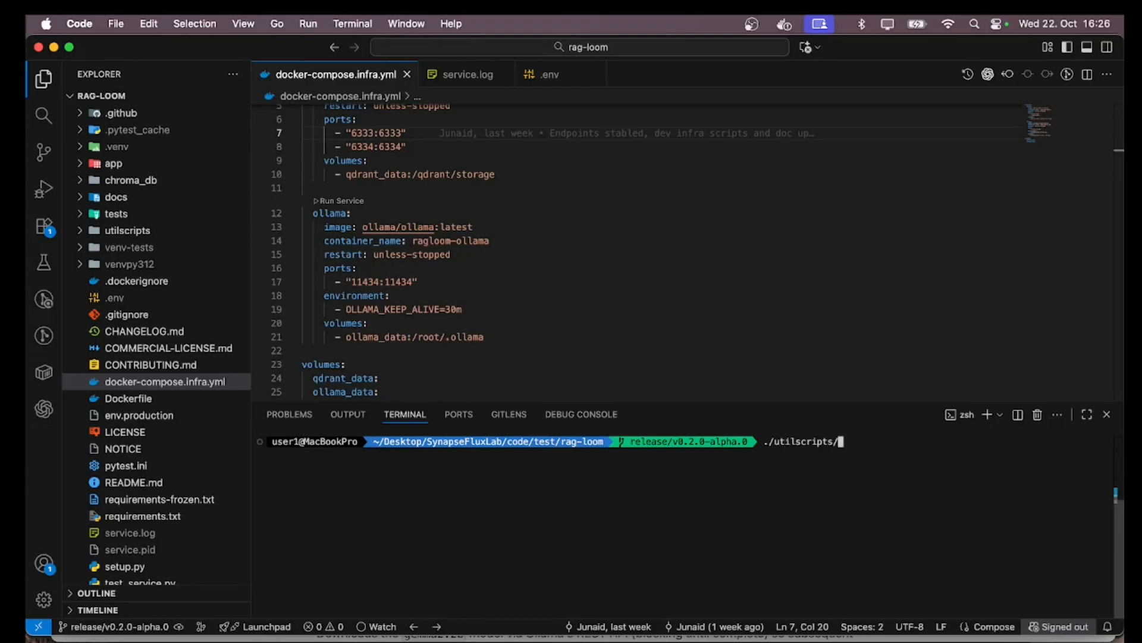
type("quick_start.sh start")
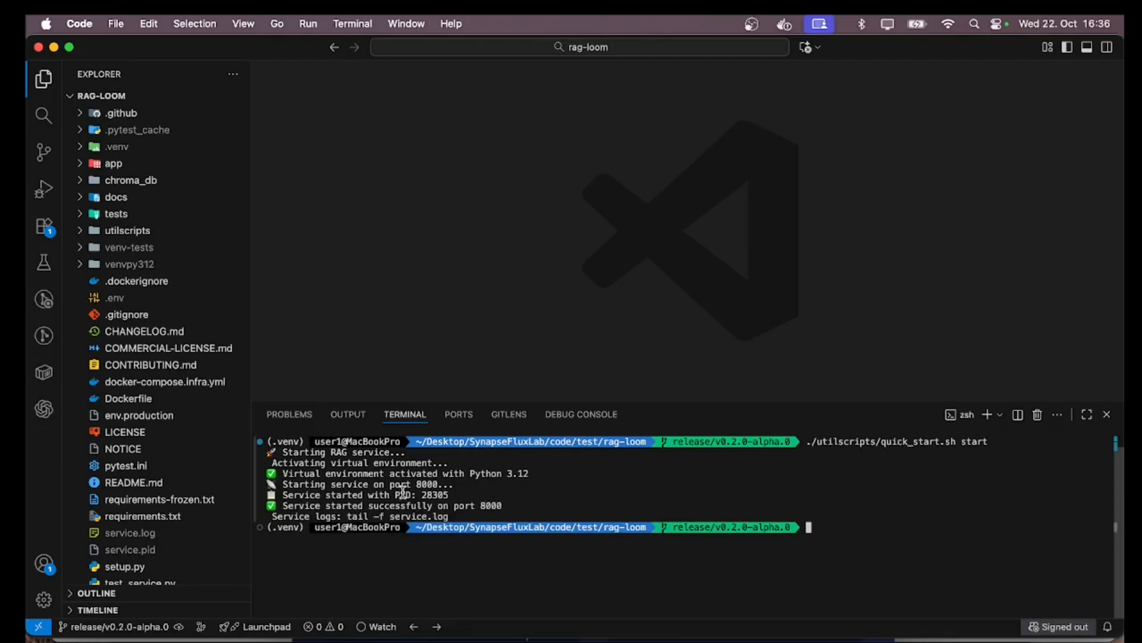
View service.log and service.pid, showing process ID 28305
double_click(128, 532)
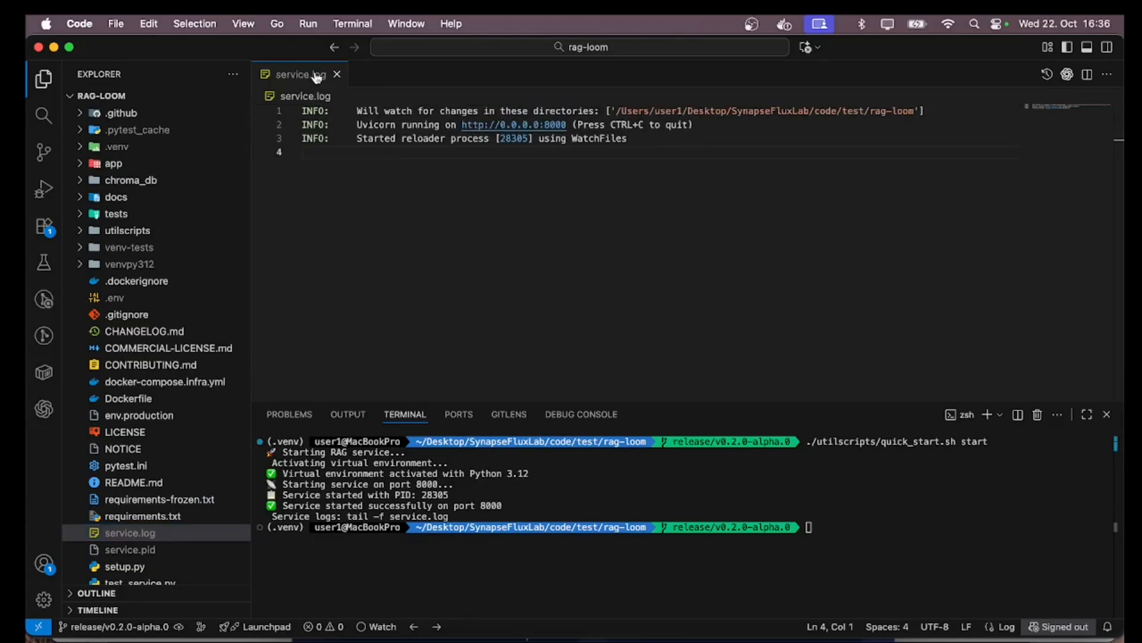
left_click(124, 550)
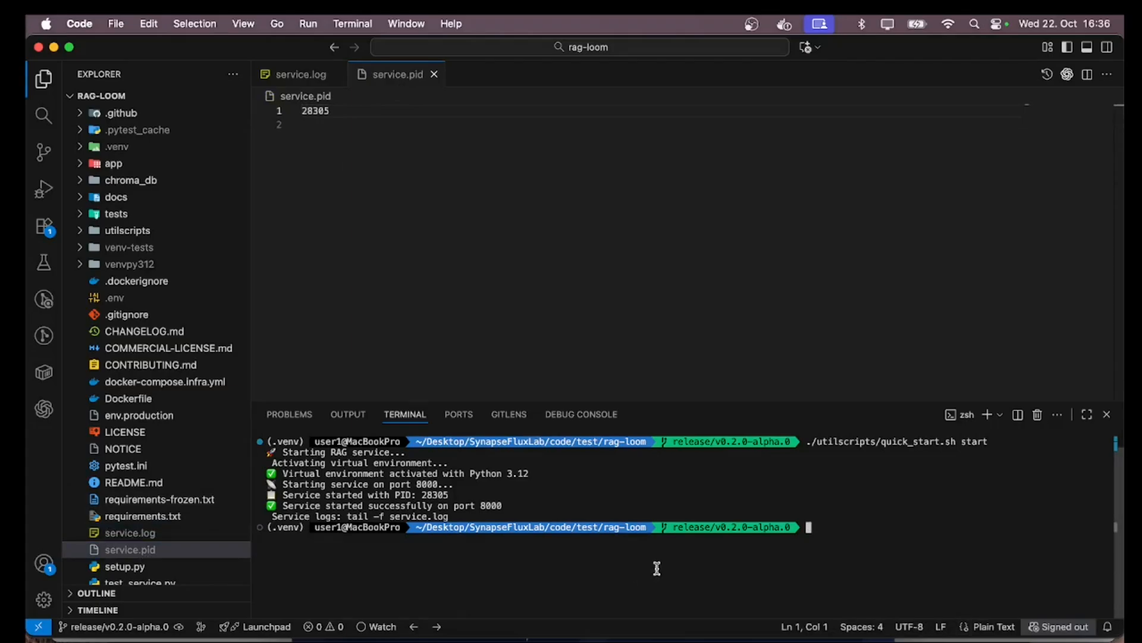
mouse_move(657, 564)
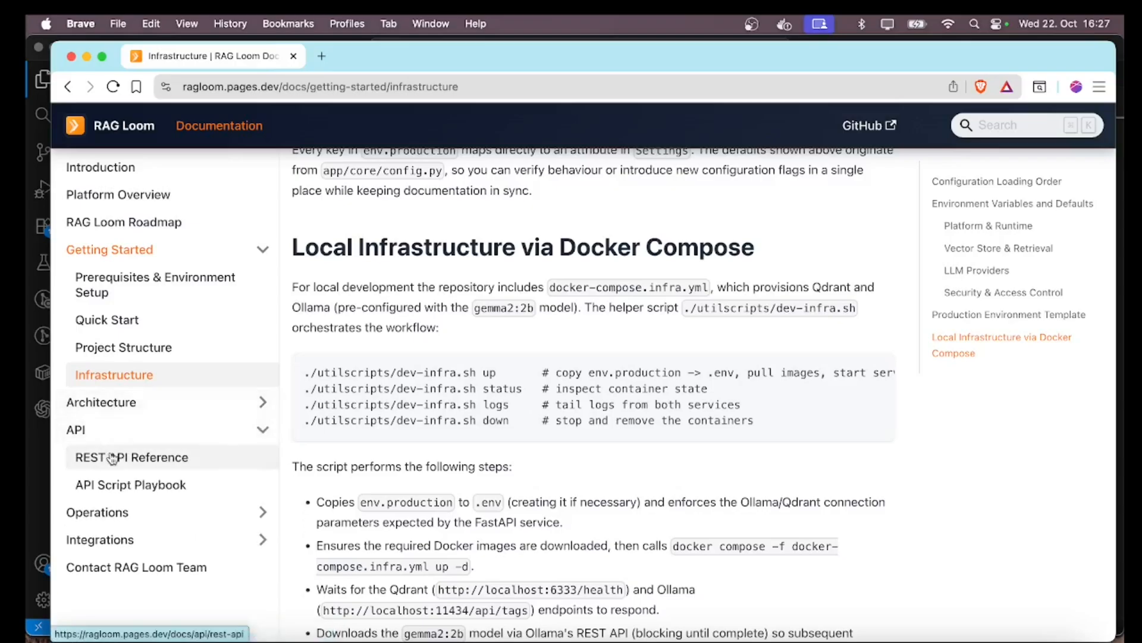
Read the REST API Reference down to the GET /health example response and select it
left_click(131, 456)
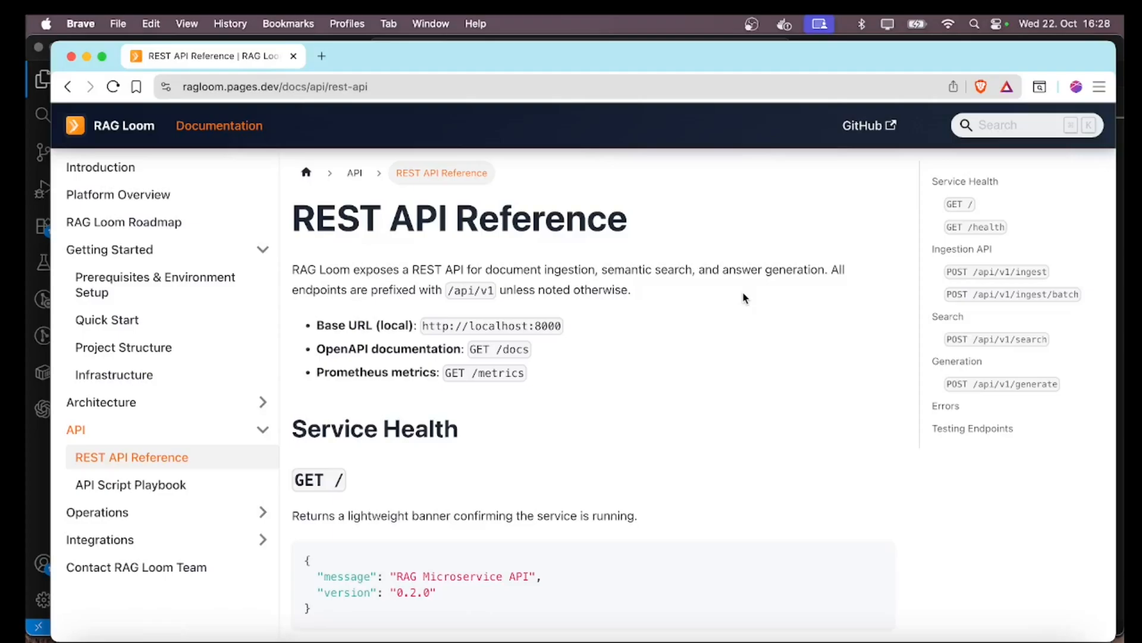
scroll("down", 3)
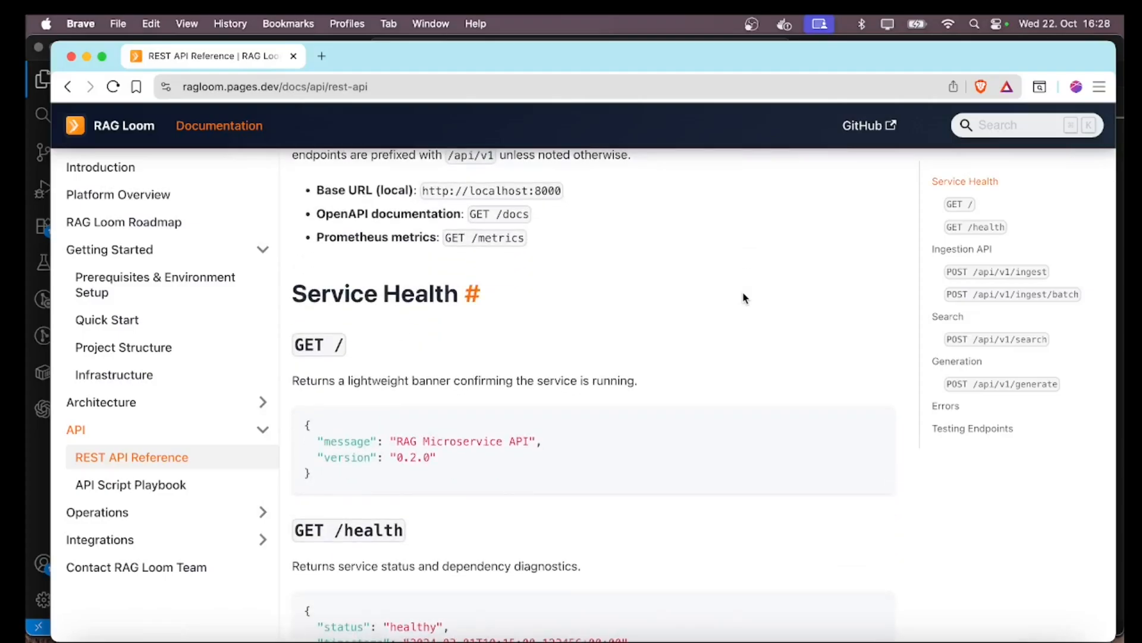
scroll("down", 3)
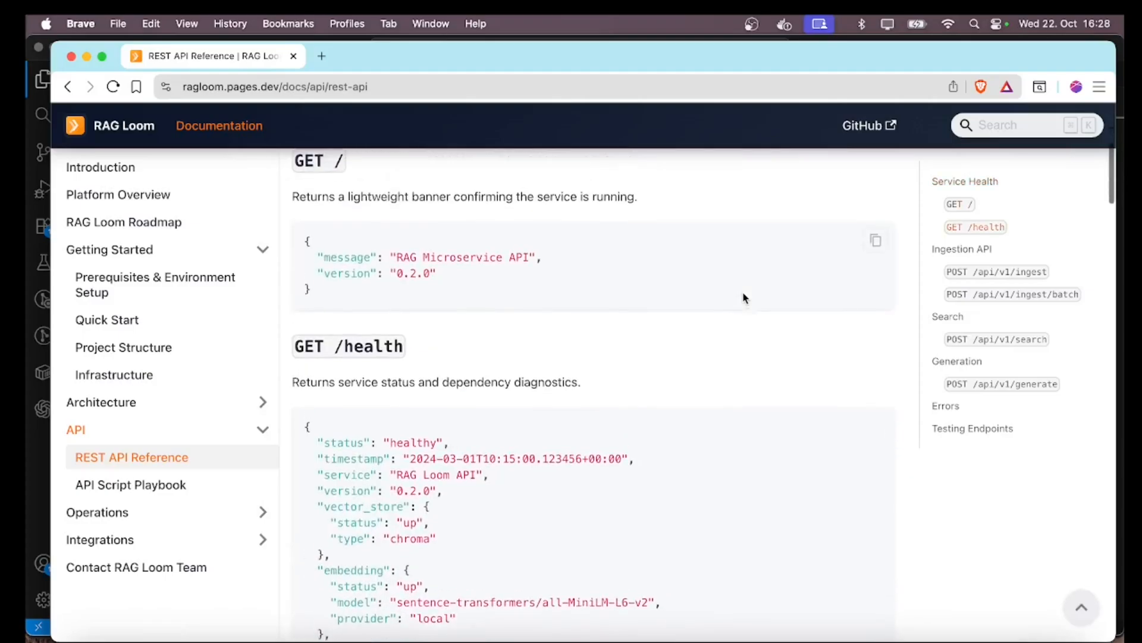
scroll("down", 3)
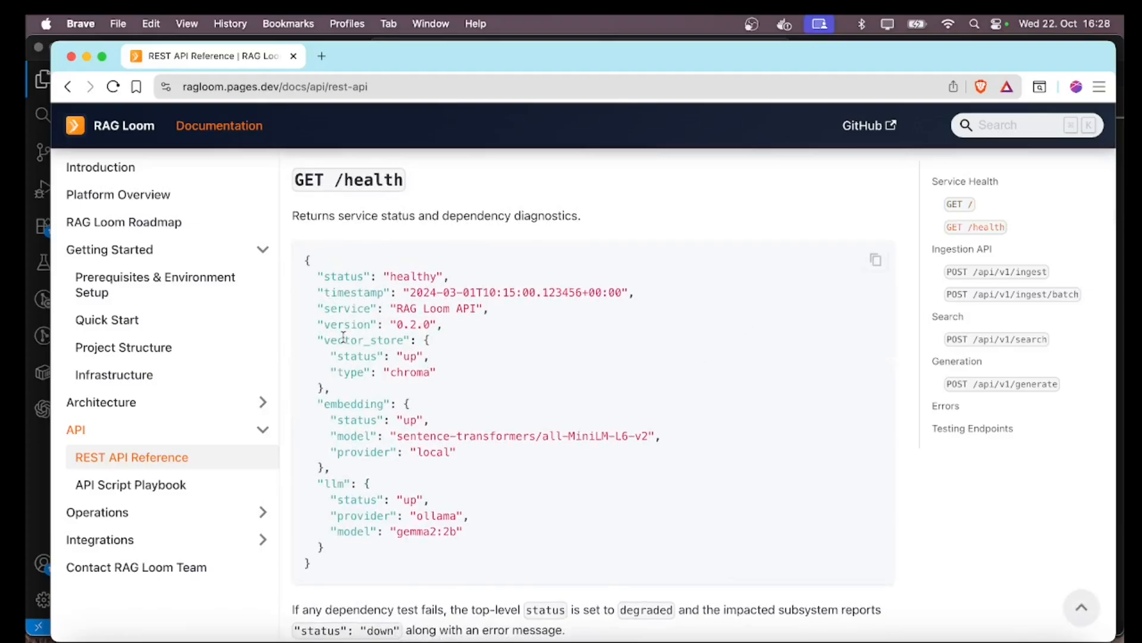
mouse_move(422, 276)
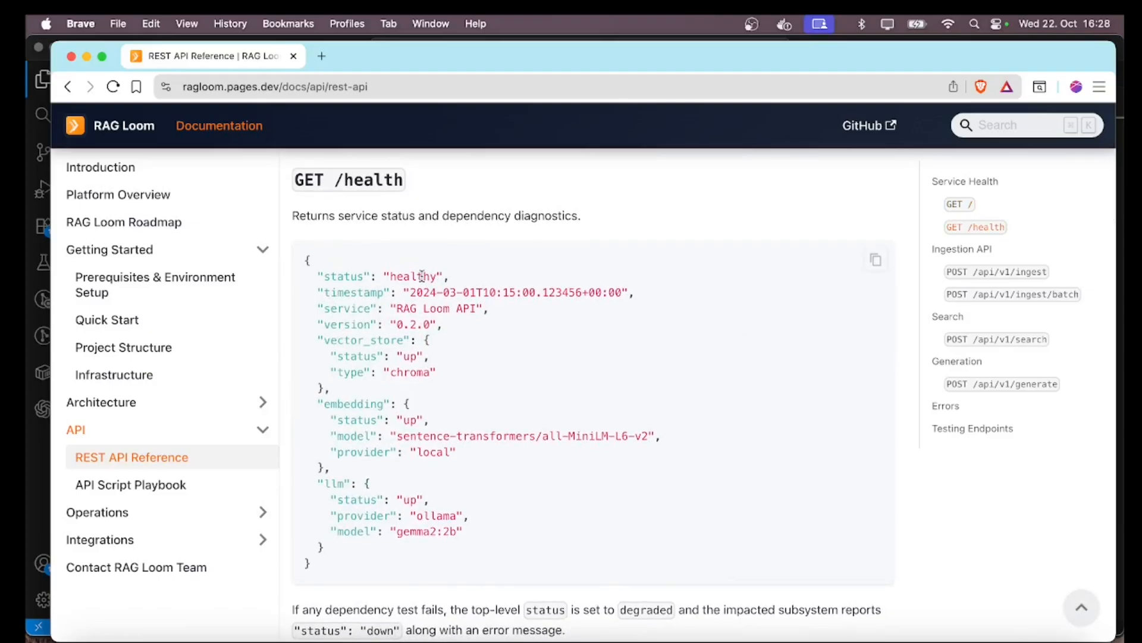
scroll("down", 3)
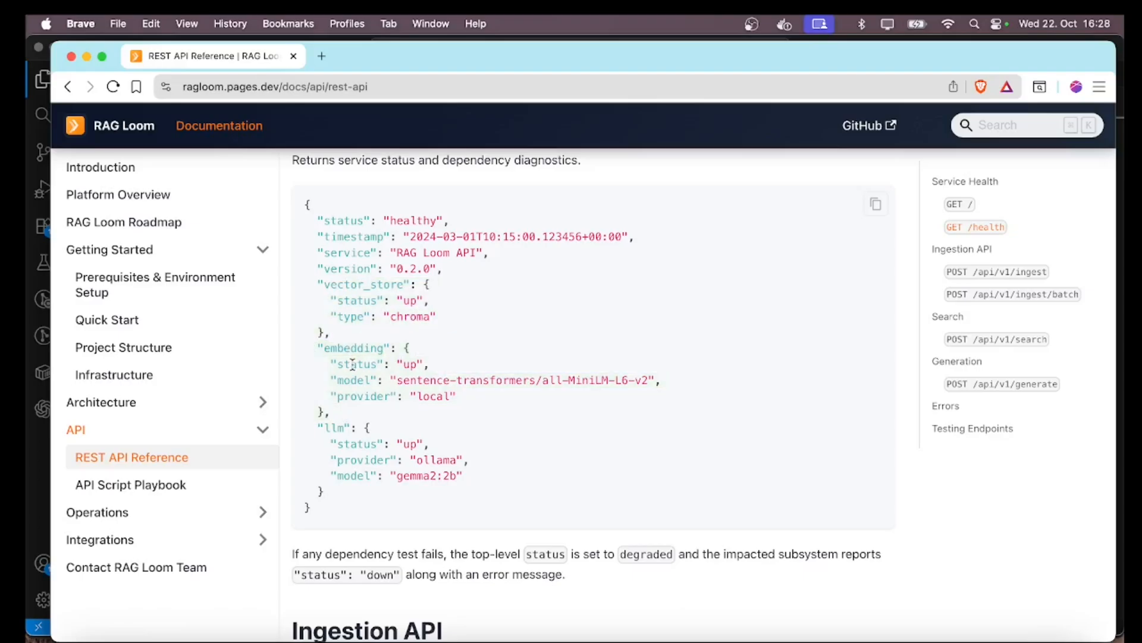
left_click_drag(315, 427, 337, 491)
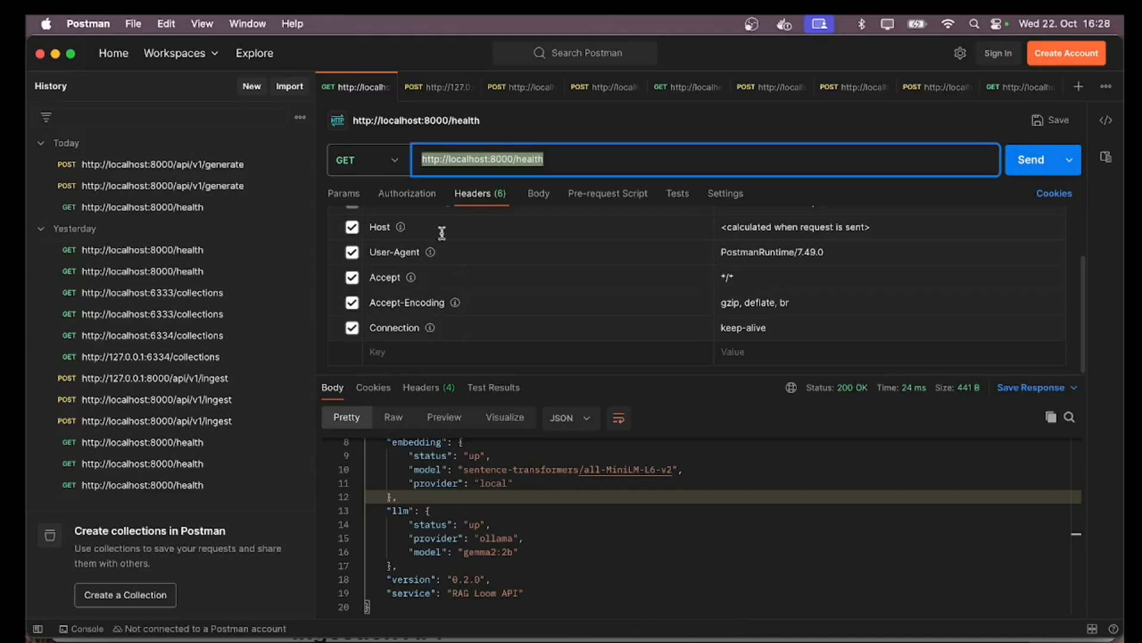
left_click(1032, 159)
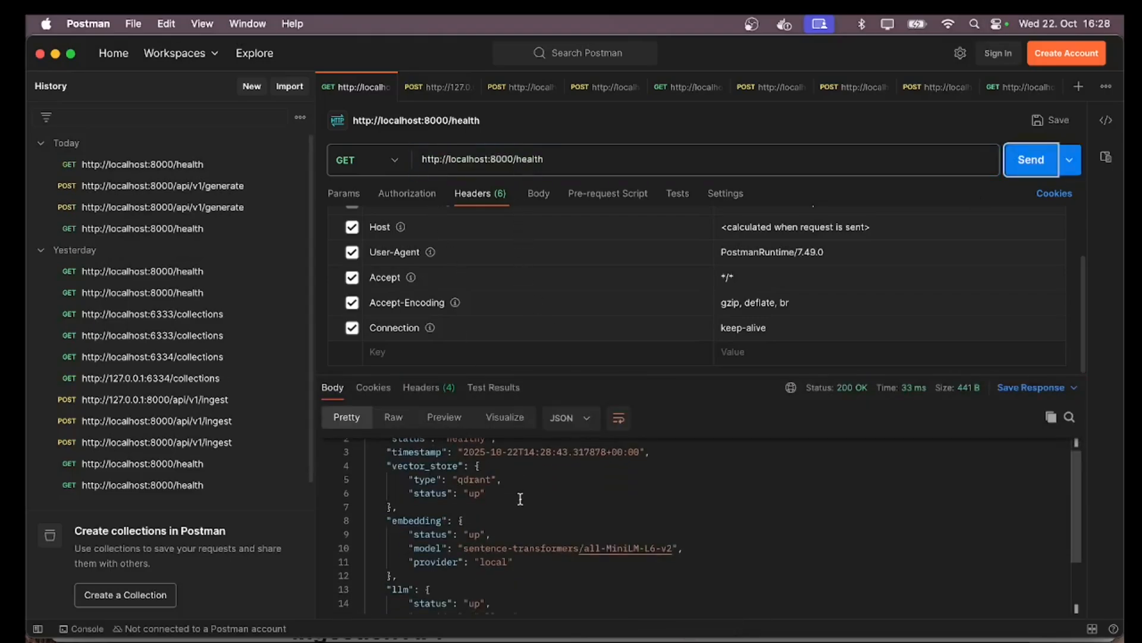
scroll("down", 3)
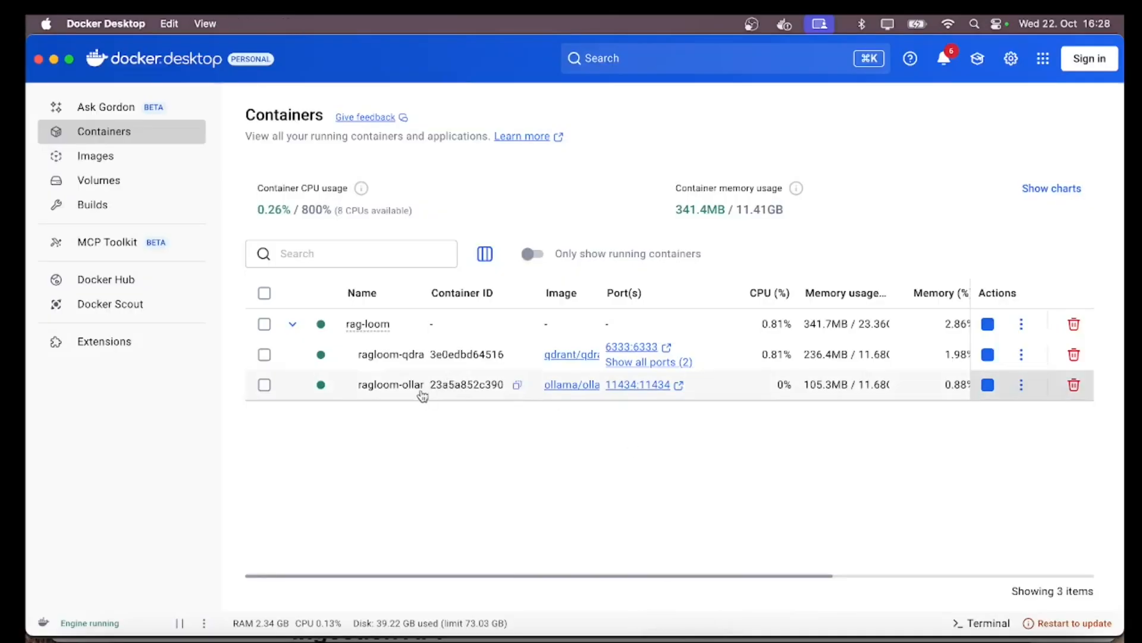
mouse_move(987, 385)
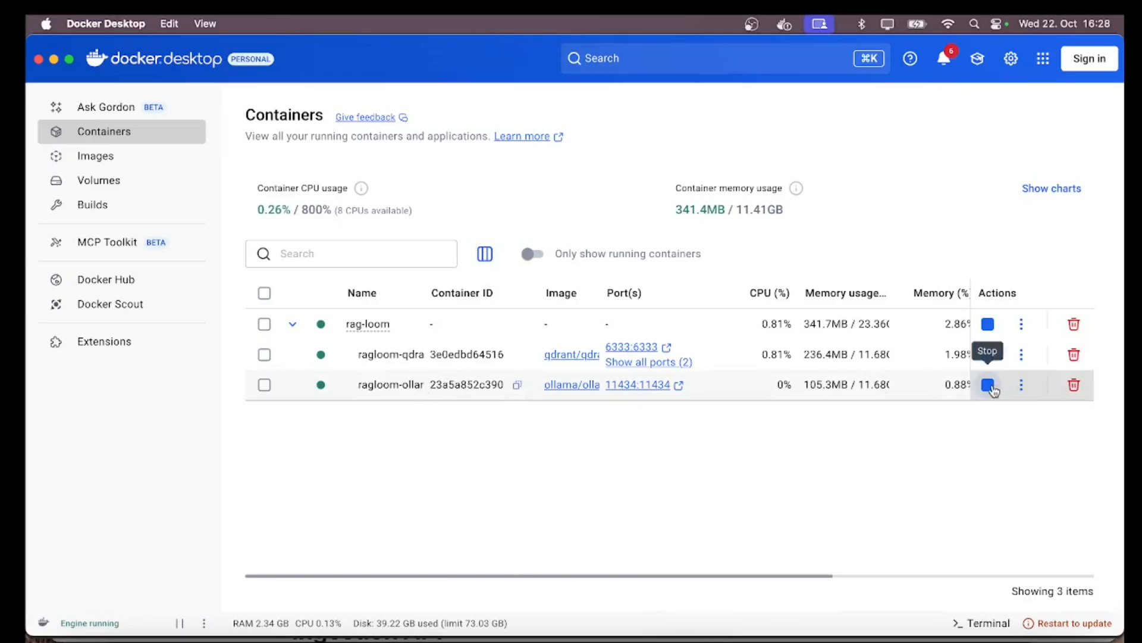
Stop the ragloom-ollama container, leaving only Qdrant running in rag-loom
left_click(988, 386)
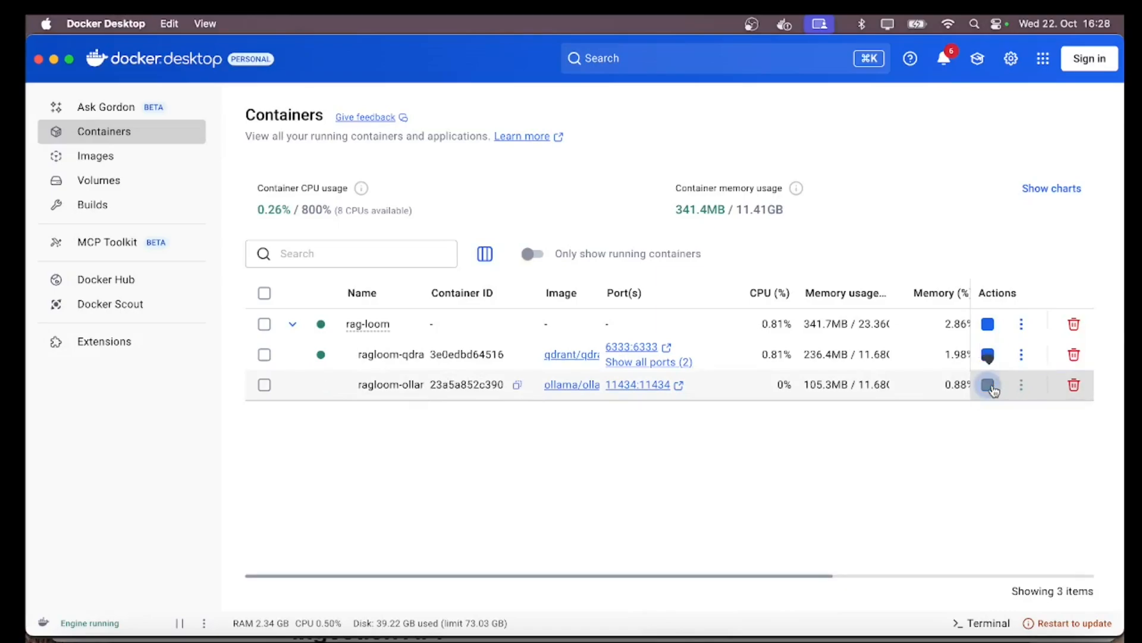
left_click(987, 386)
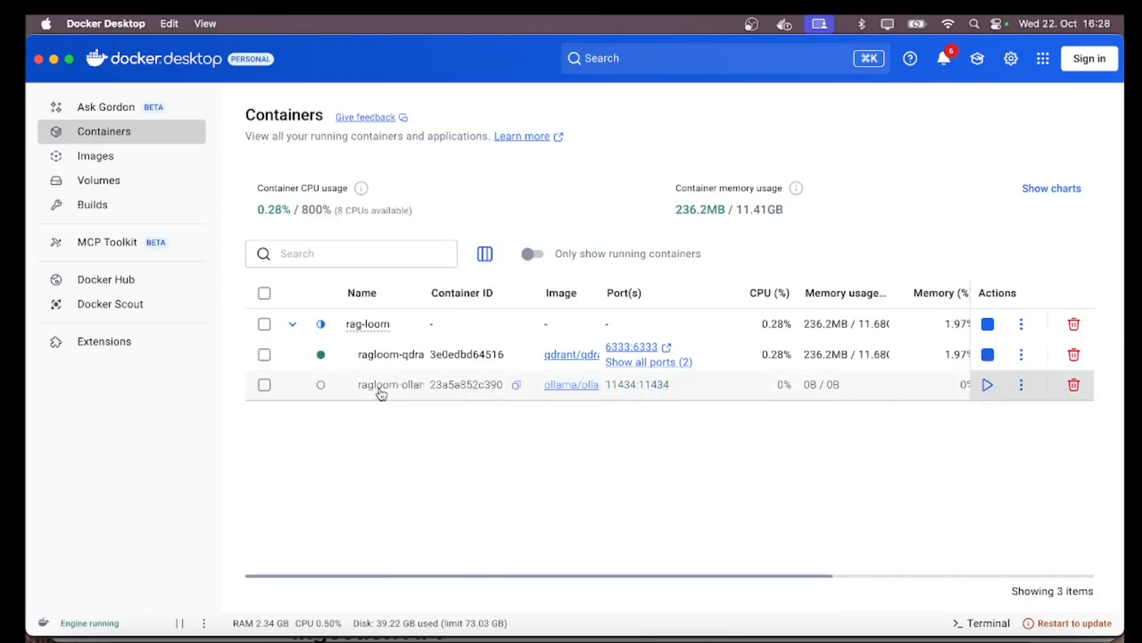
mouse_move(501, 562)
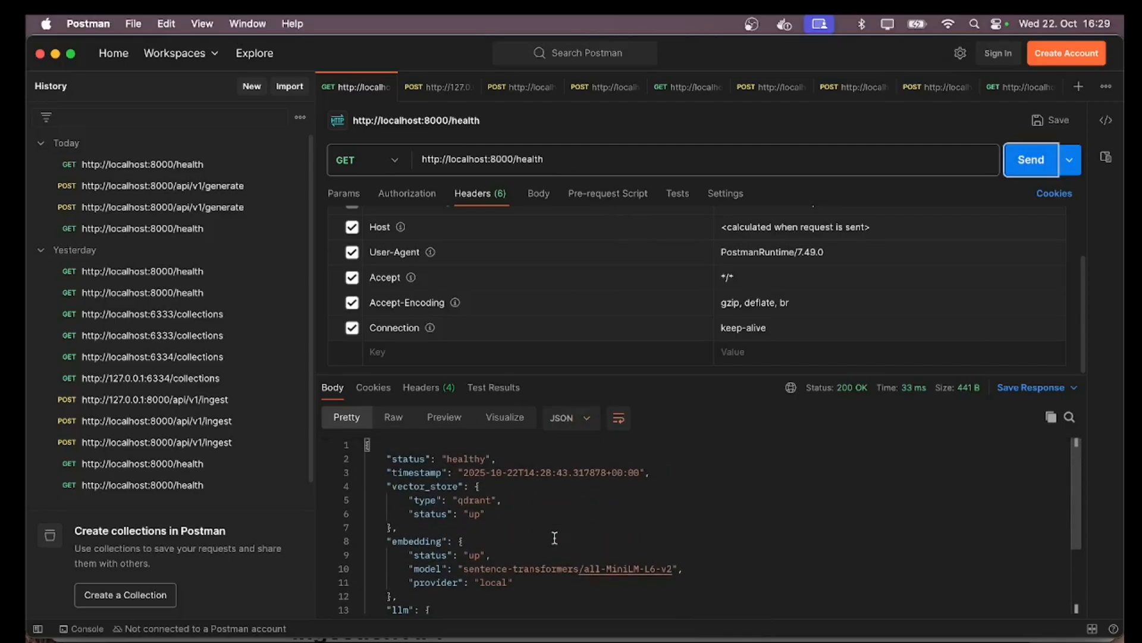
Re-send the health request and read the llm section showing Ollama connection refused on port 11434
scroll("down", 3)
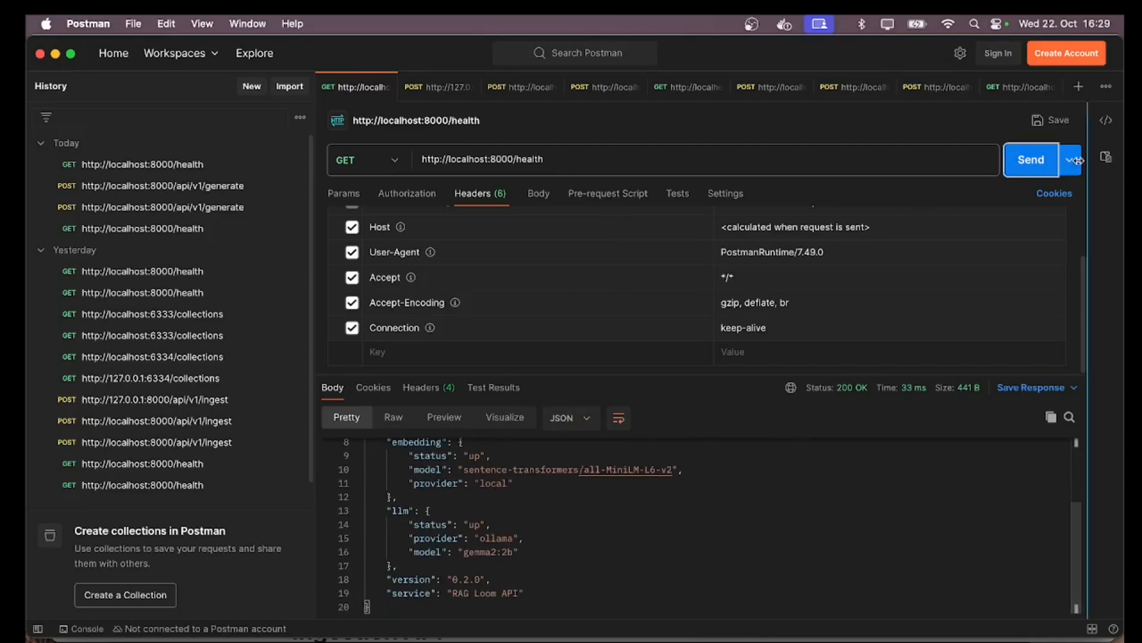
left_click(1030, 160)
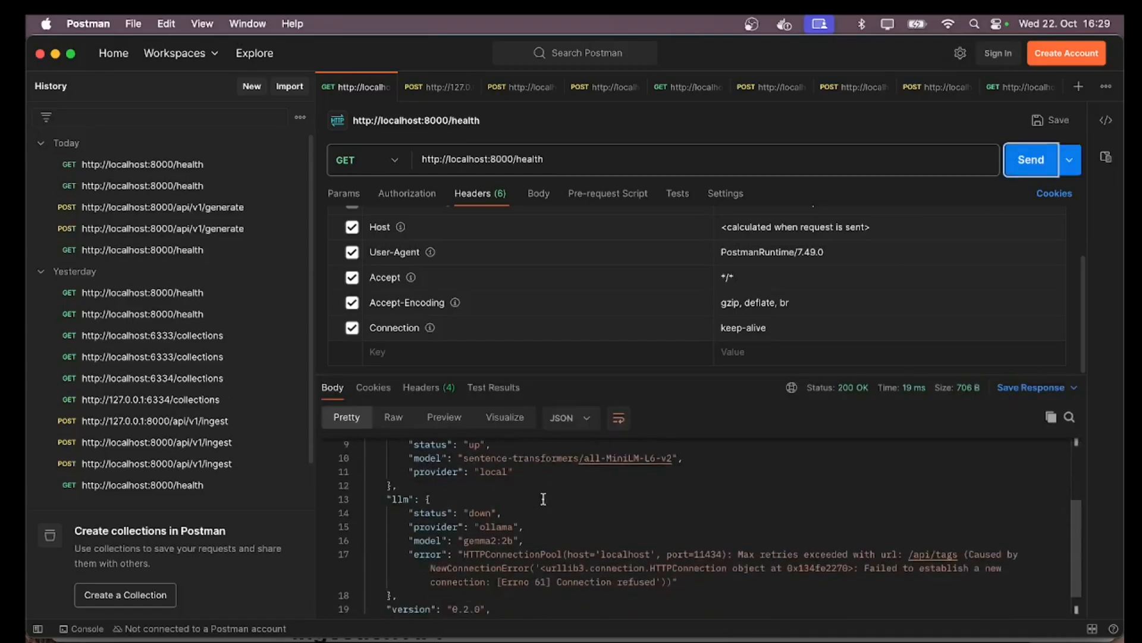
scroll("down", 3)
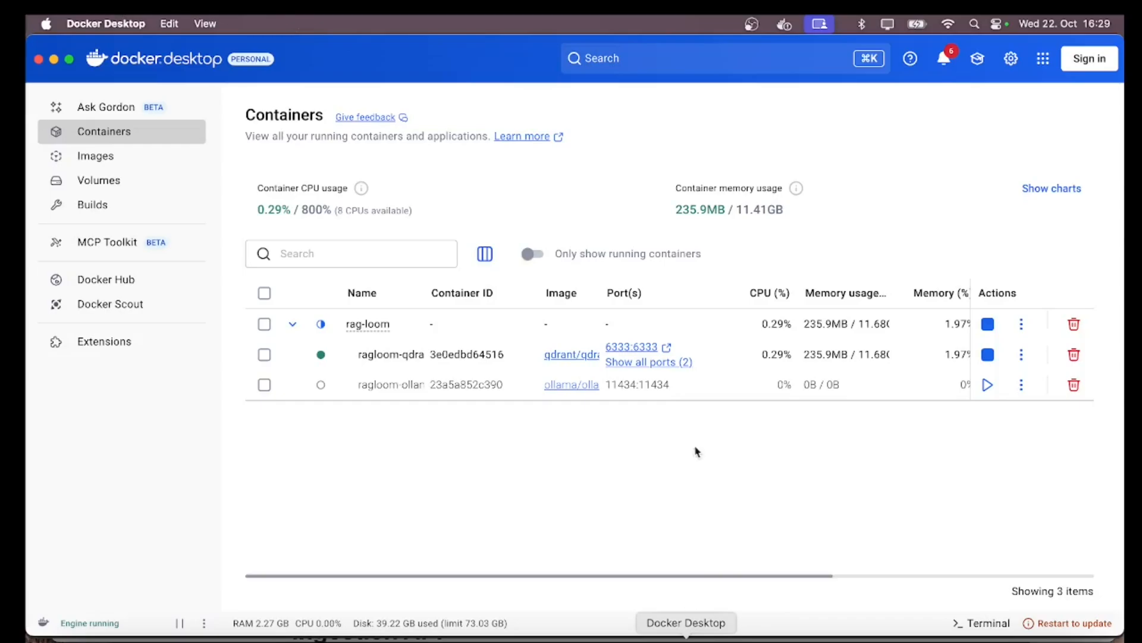
In the Brave REST API Reference, navigate via Ingestion API to the Generation section's POST /api/v1/generate example
left_click(988, 385)
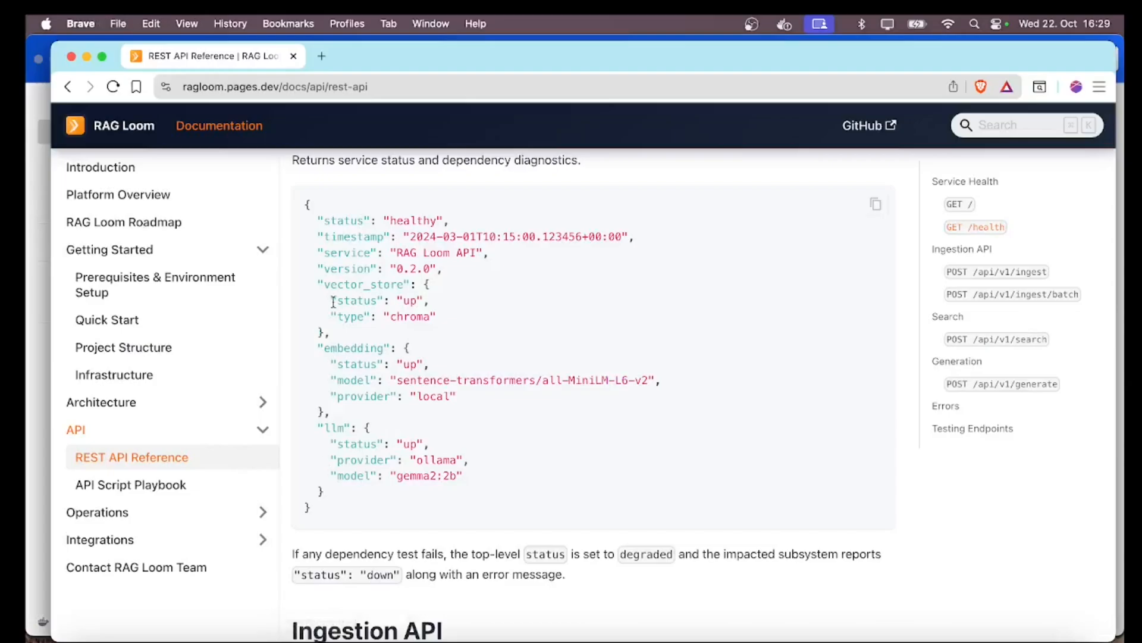
mouse_move(979, 252)
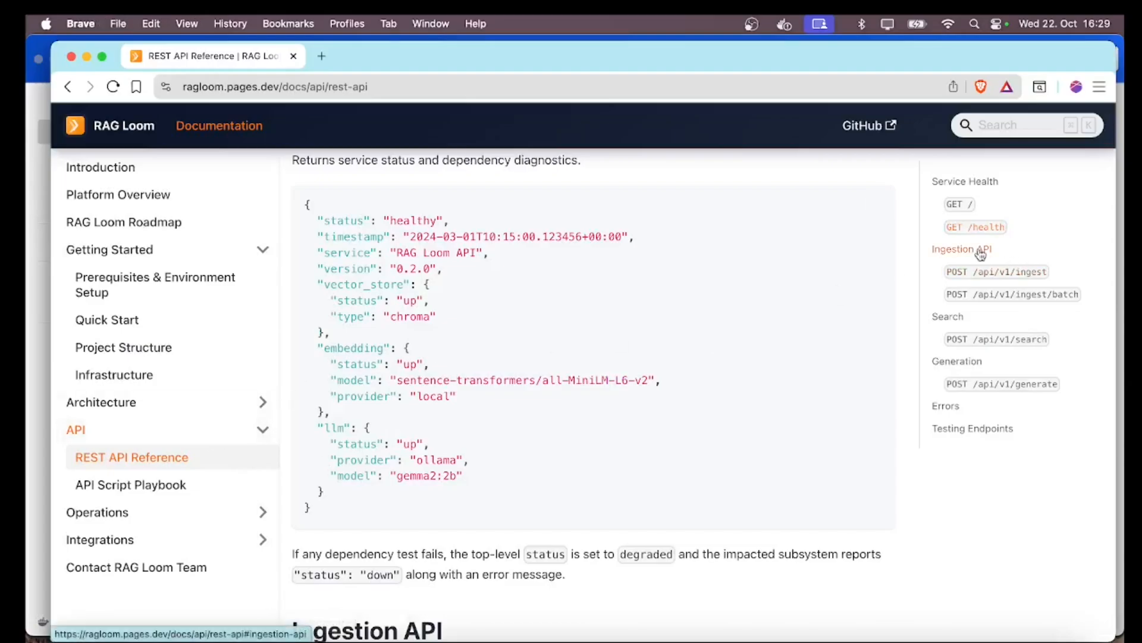
left_click(961, 248)
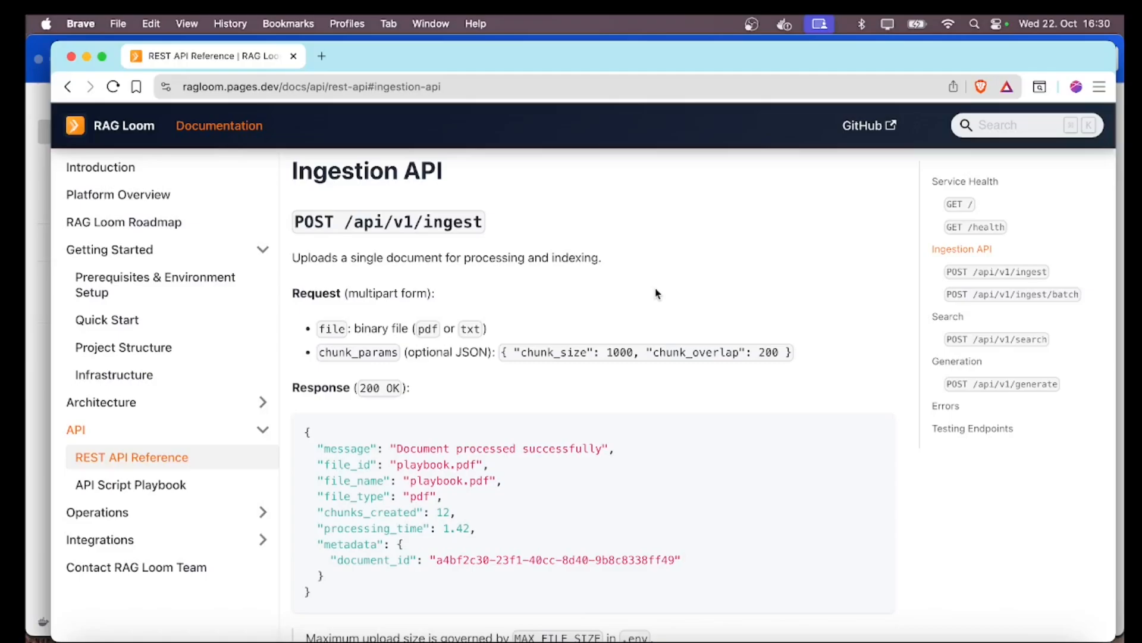
mouse_move(948, 369)
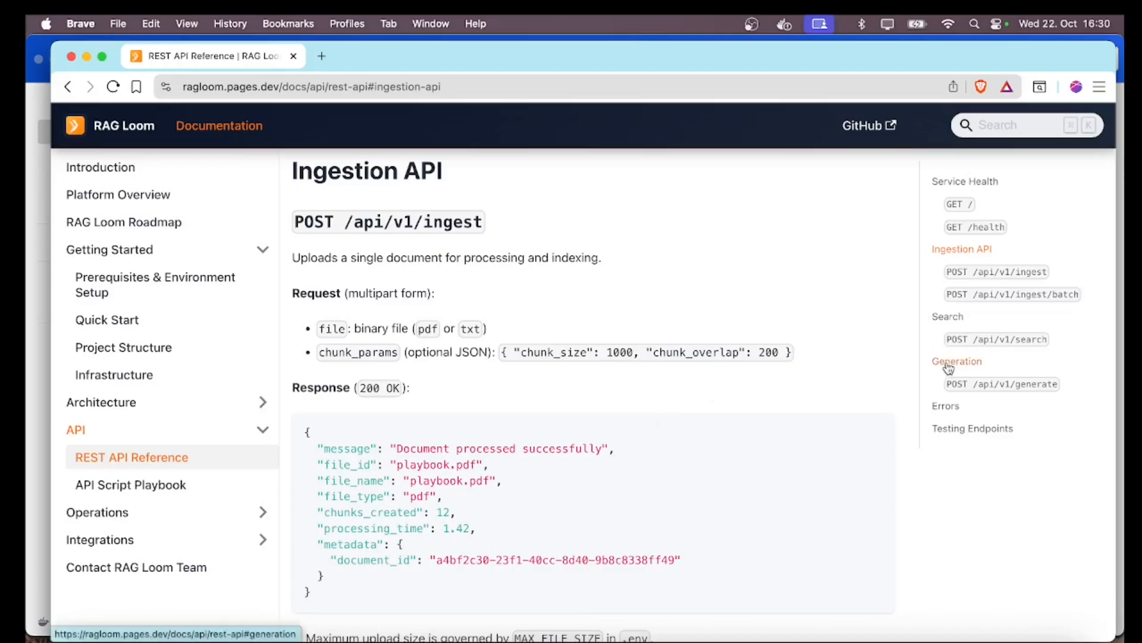
left_click(957, 362)
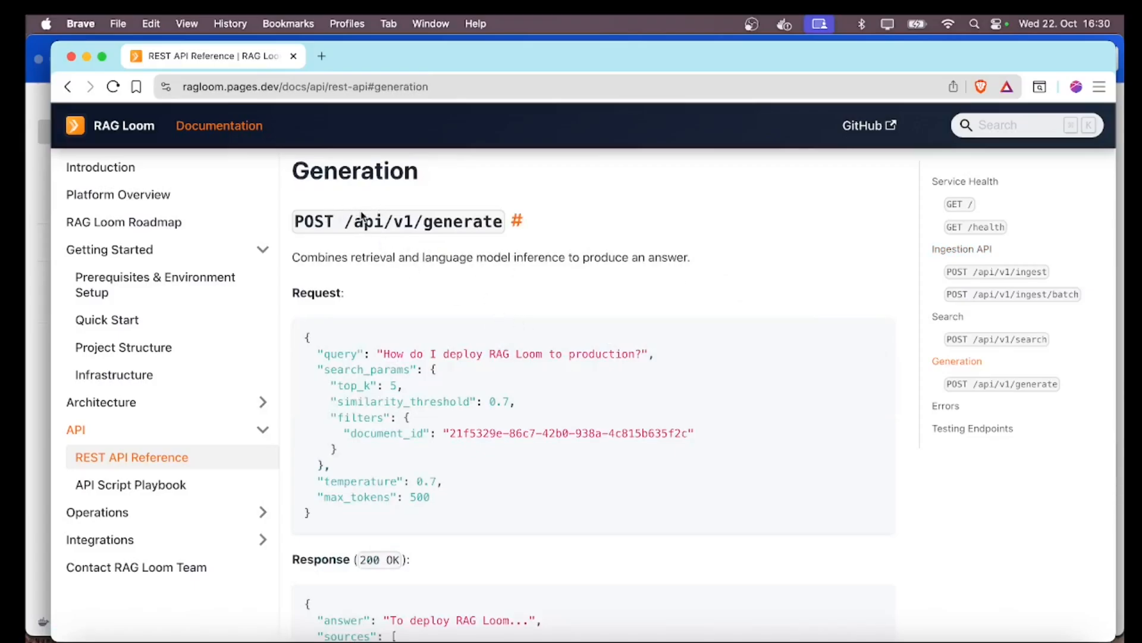
mouse_move(371, 295)
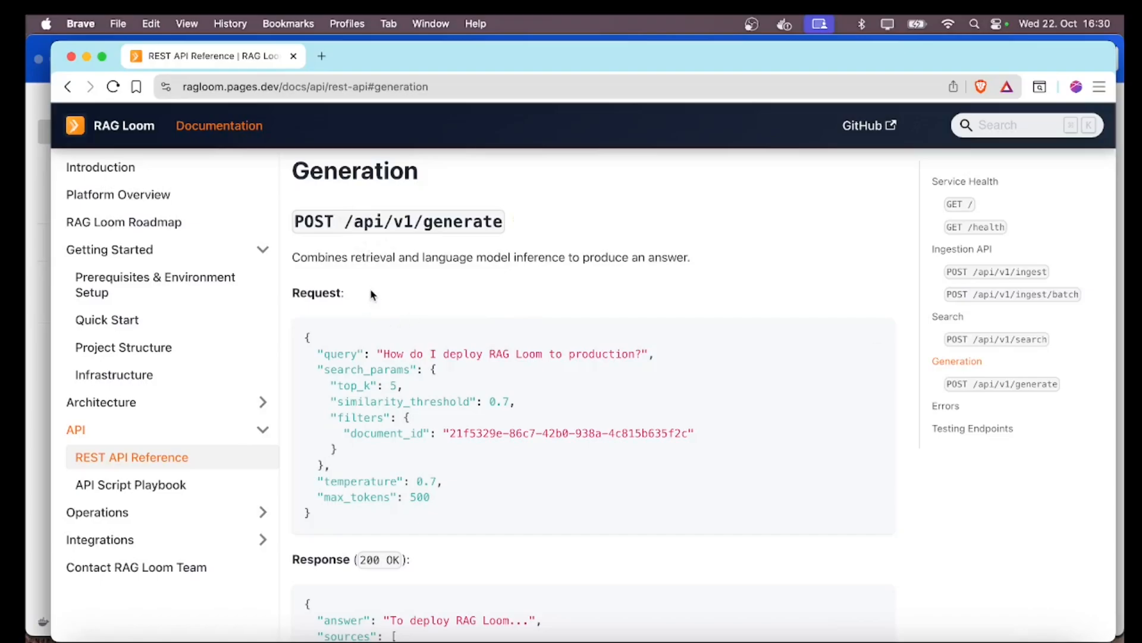
scroll("down", 3)
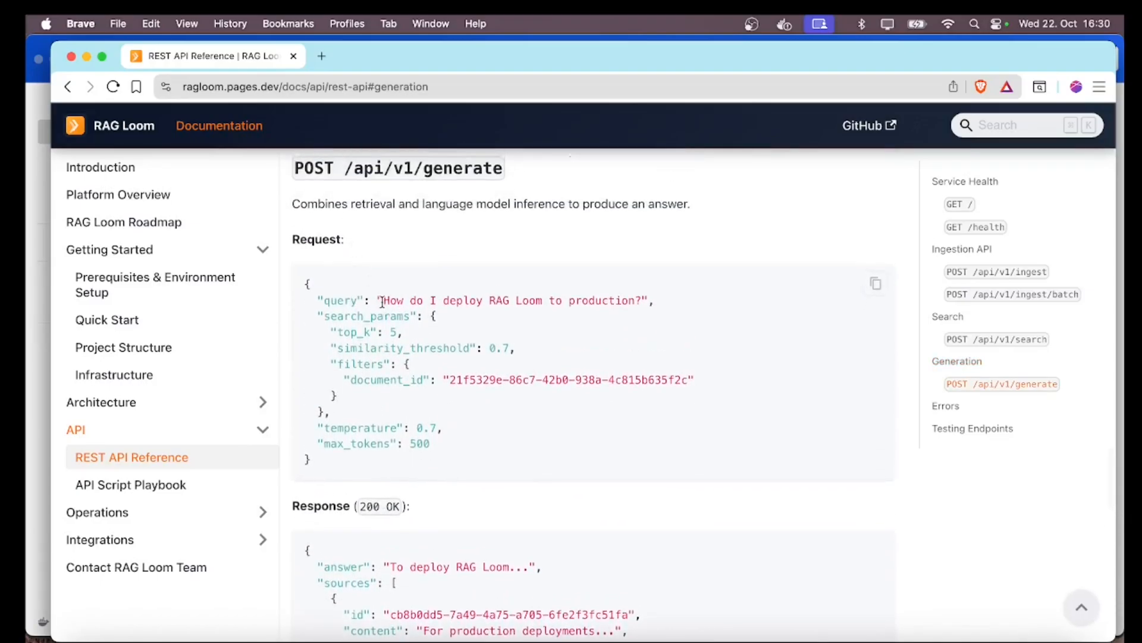
mouse_move(469, 405)
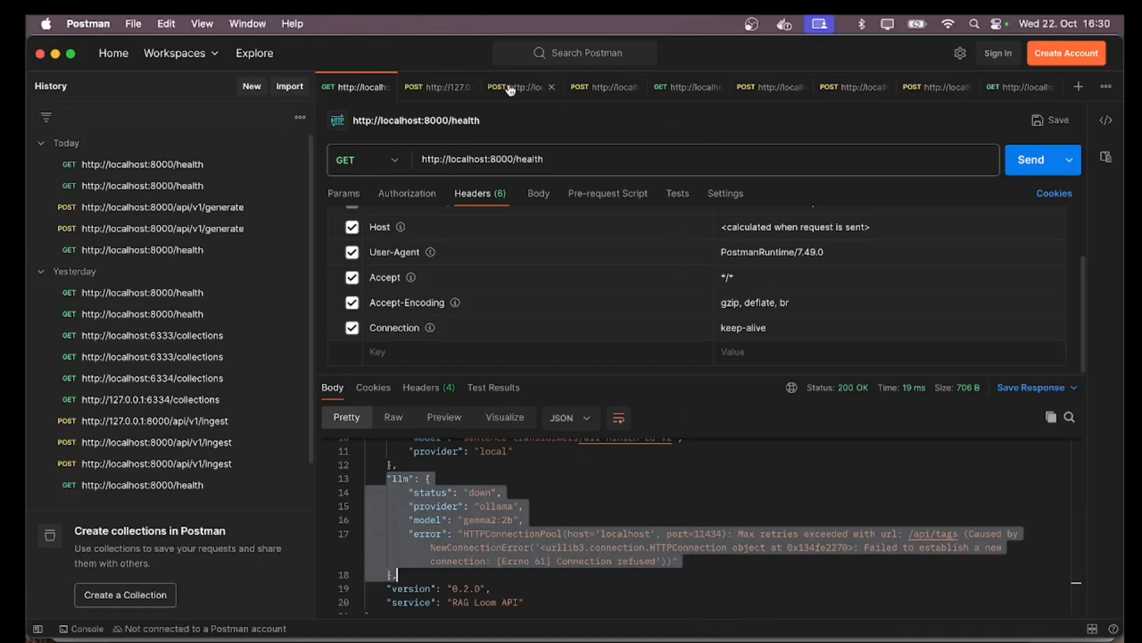
Send the generate request about Makrii's legs and highlight the word Makrii in the query after the no-information answer
left_click(510, 87)
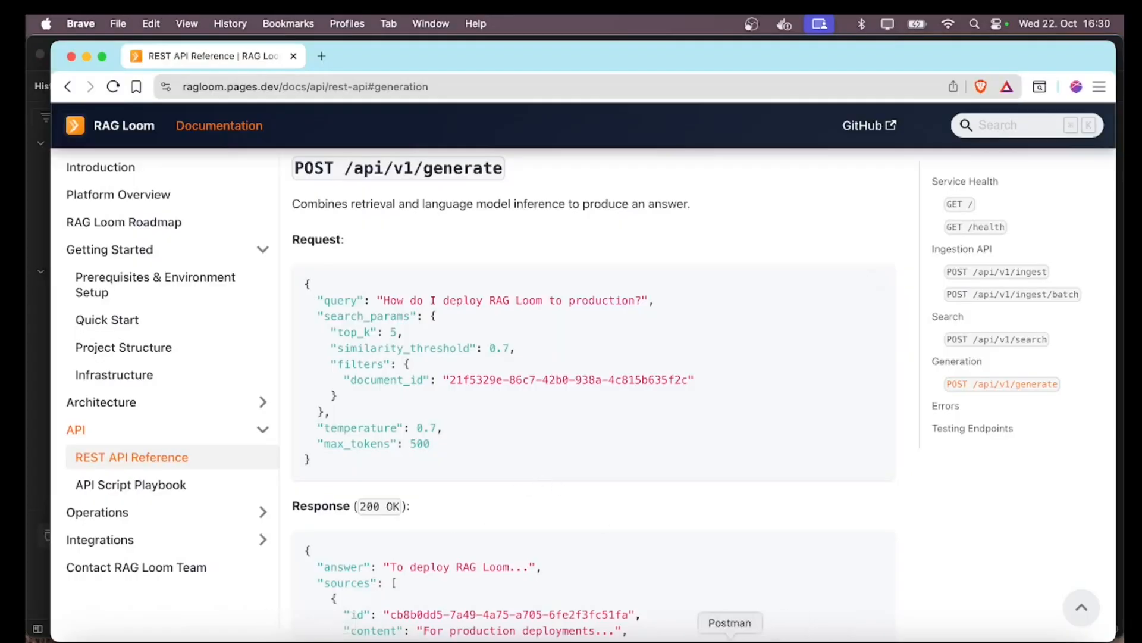
left_click(729, 622)
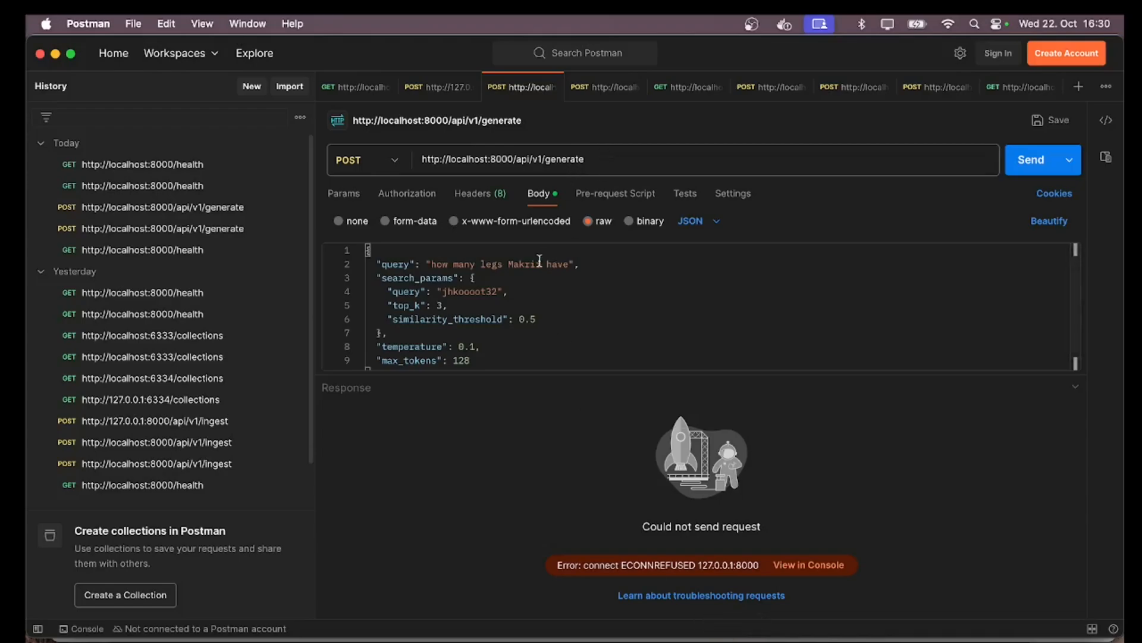
left_click(1033, 159)
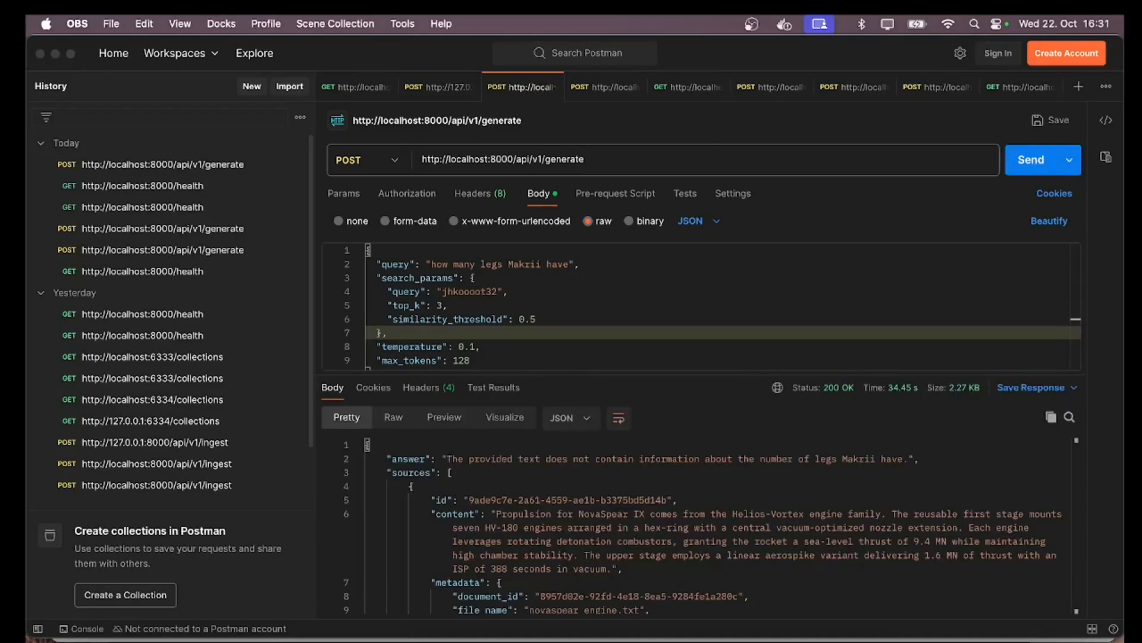
mouse_move(697, 526)
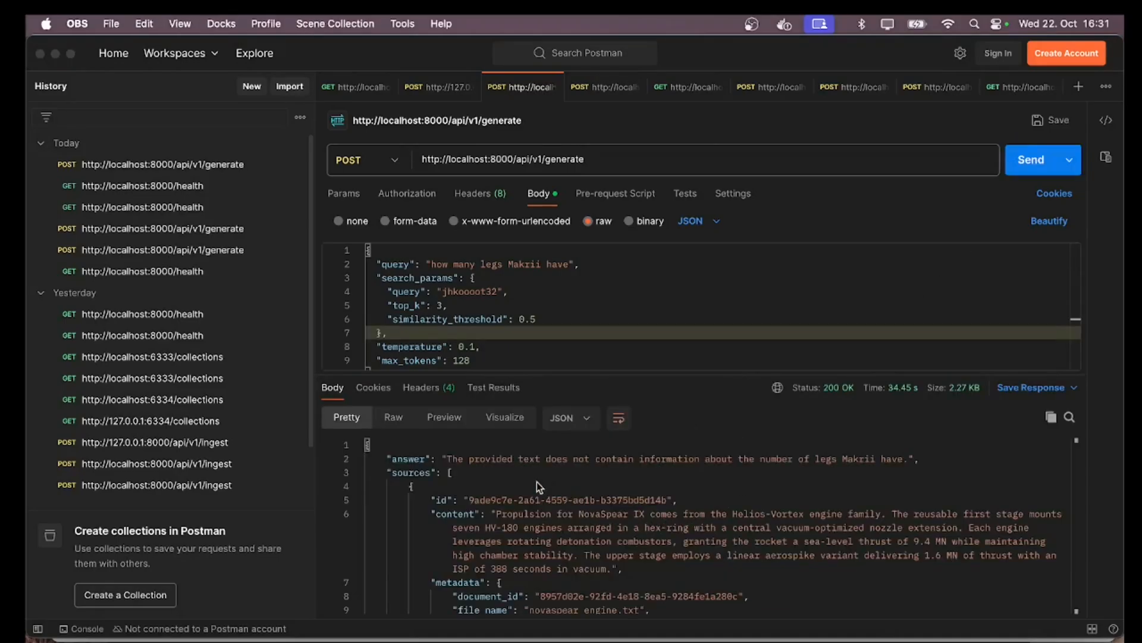
left_click(488, 264)
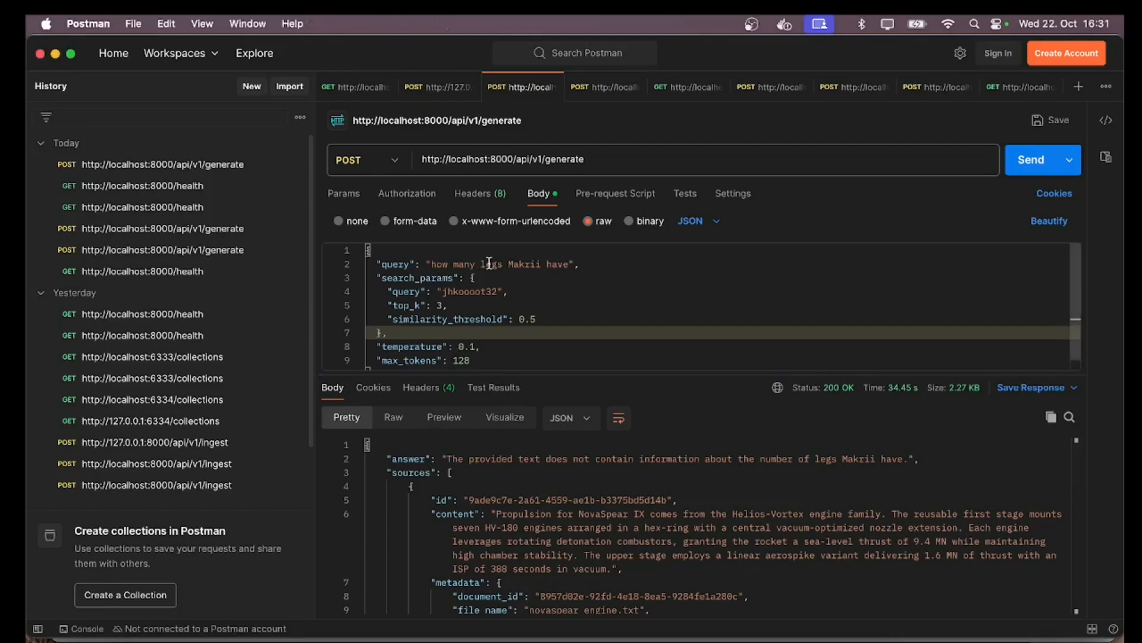
mouse_move(521, 264)
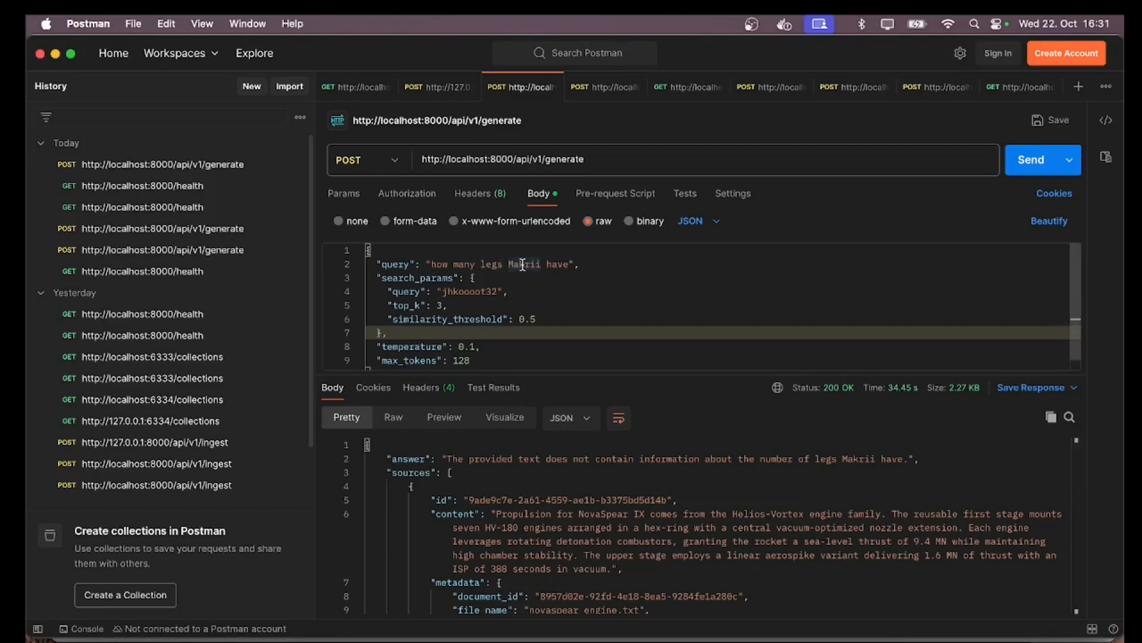
double_click(523, 264)
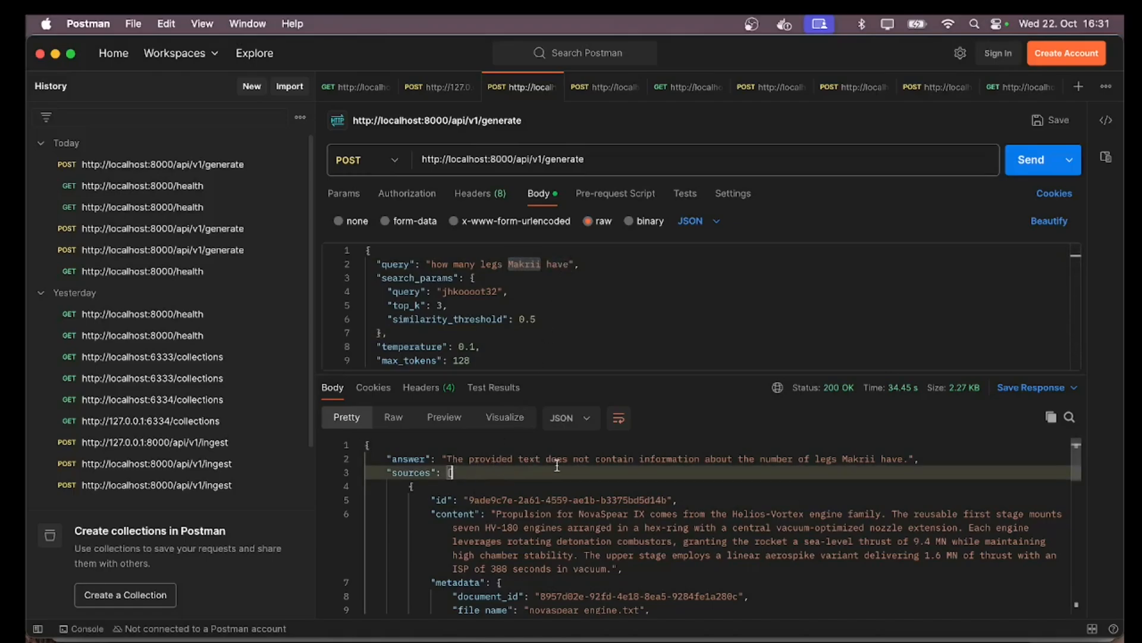
mouse_move(831, 462)
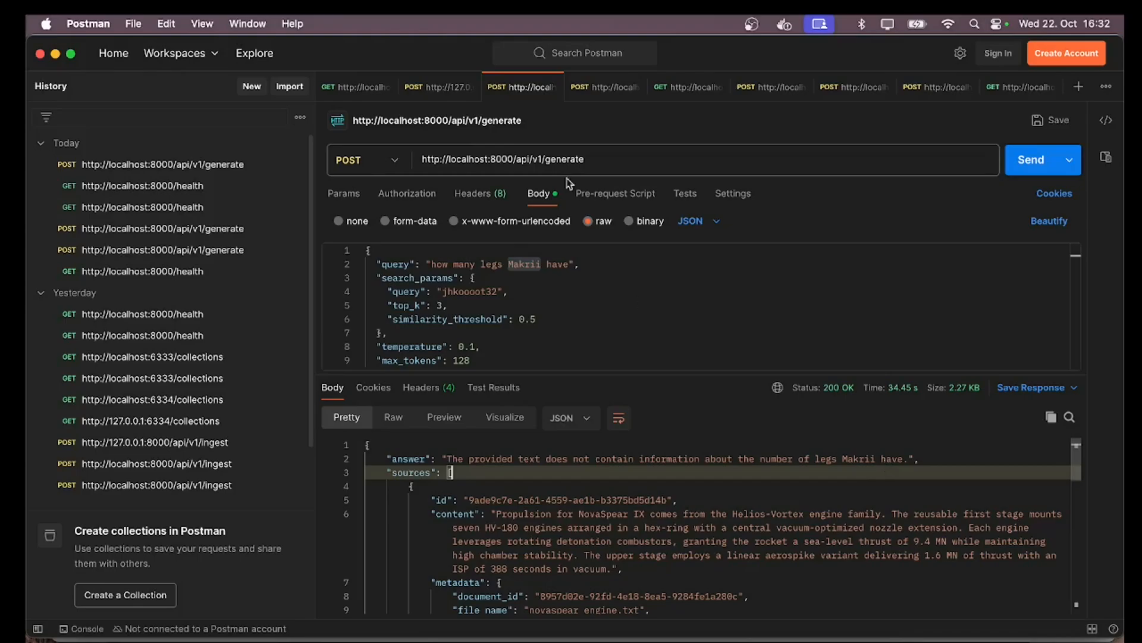
mouse_move(428, 95)
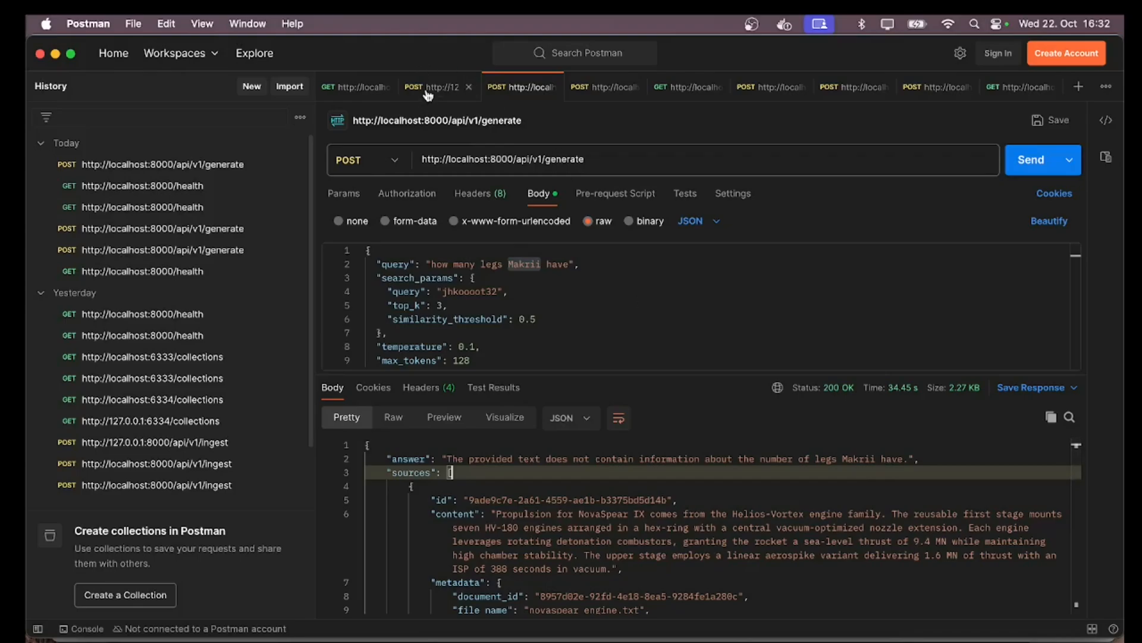
mouse_move(438, 91)
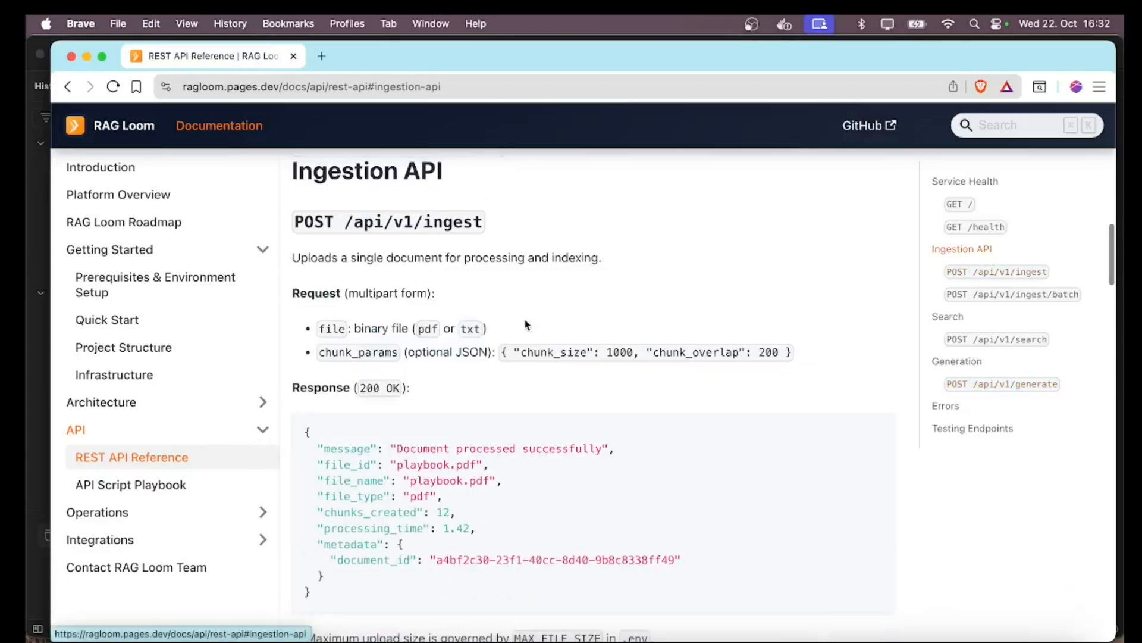
Scroll through the POST /api/v1/ingest reference with its file fields and sample success response
scroll("down", 3)
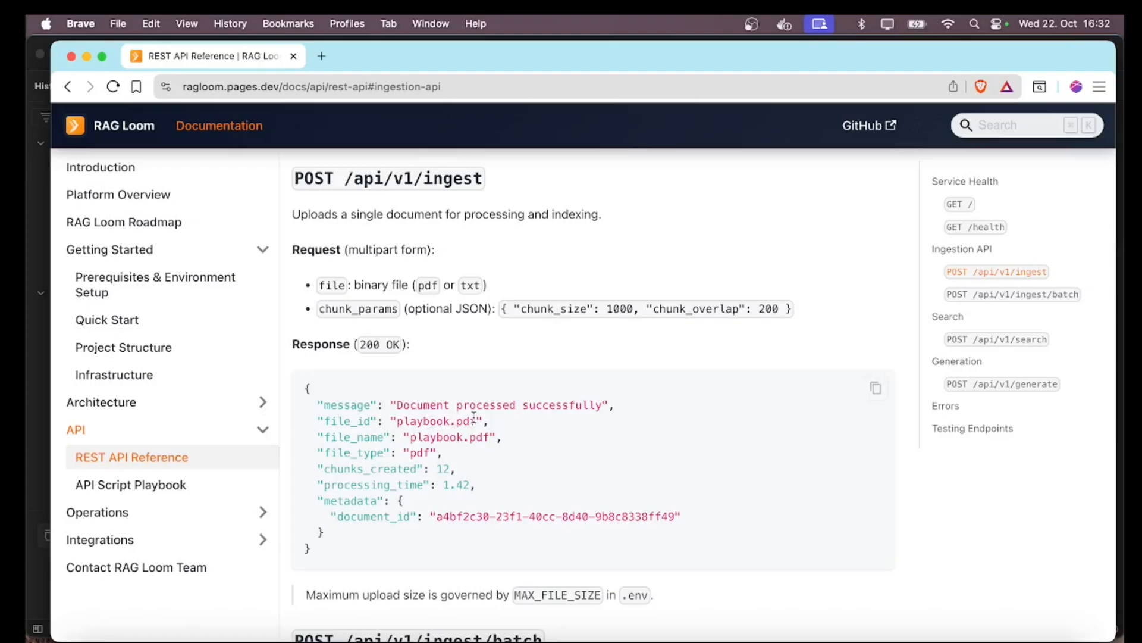
mouse_move(359, 304)
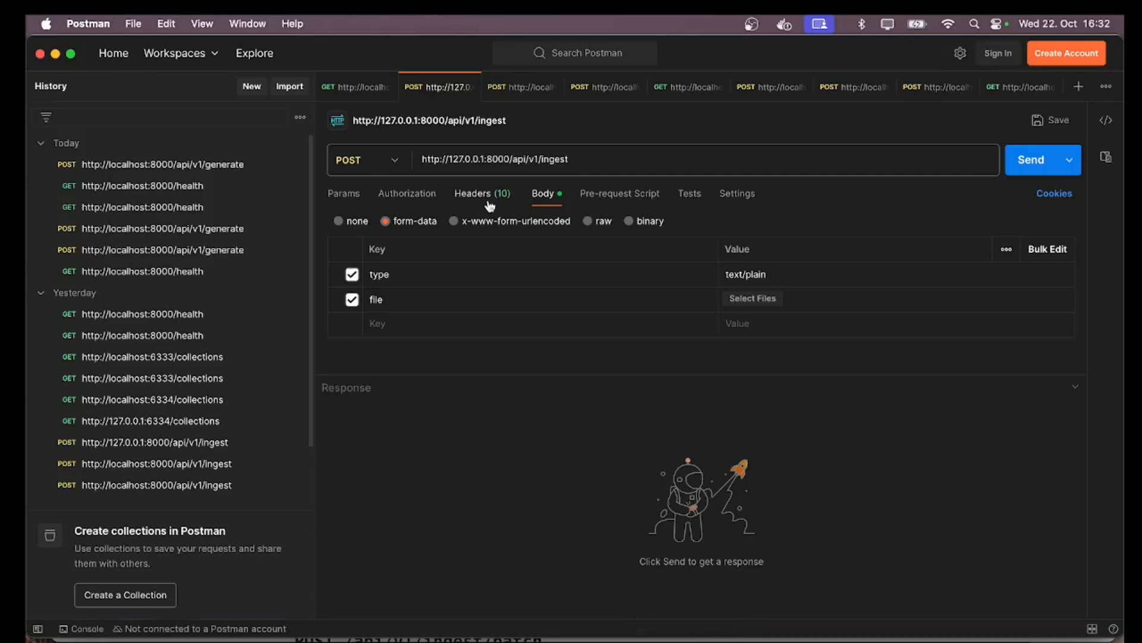
mouse_move(602, 197)
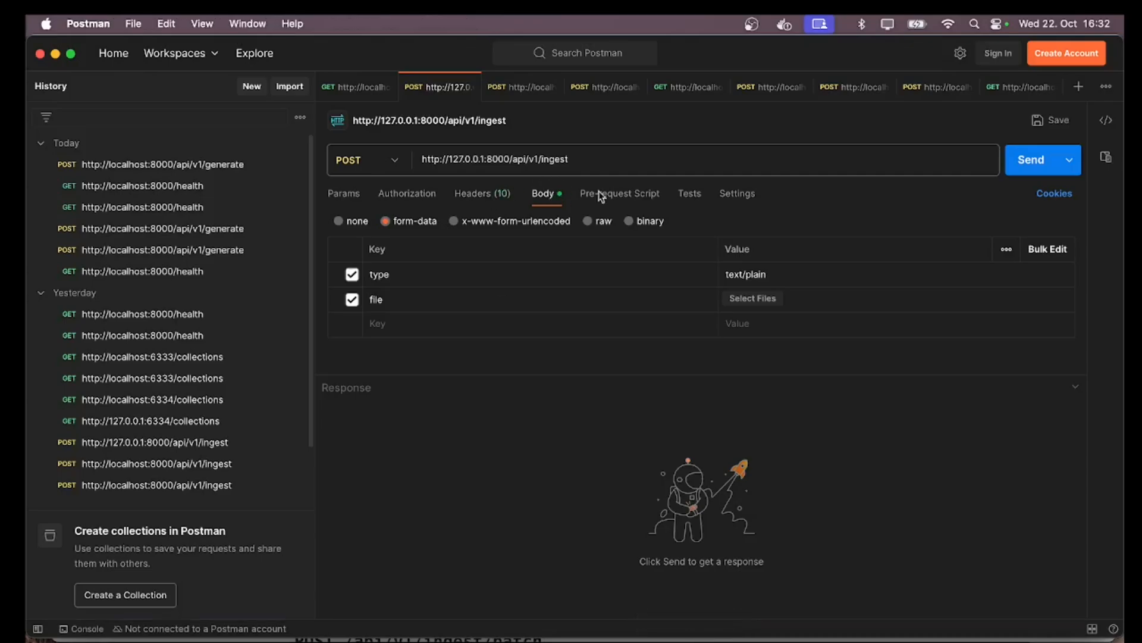
Attach data1.txt from the test folder to the ingest form-data and send it, getting a one-chunk success response
left_click(752, 298)
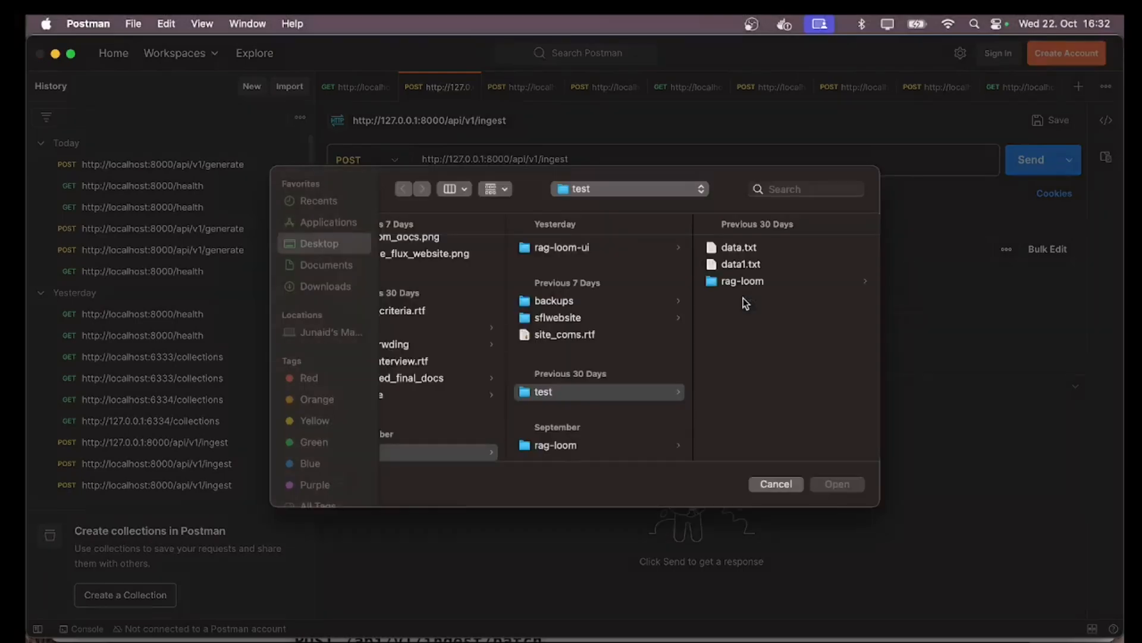
left_click(737, 247)
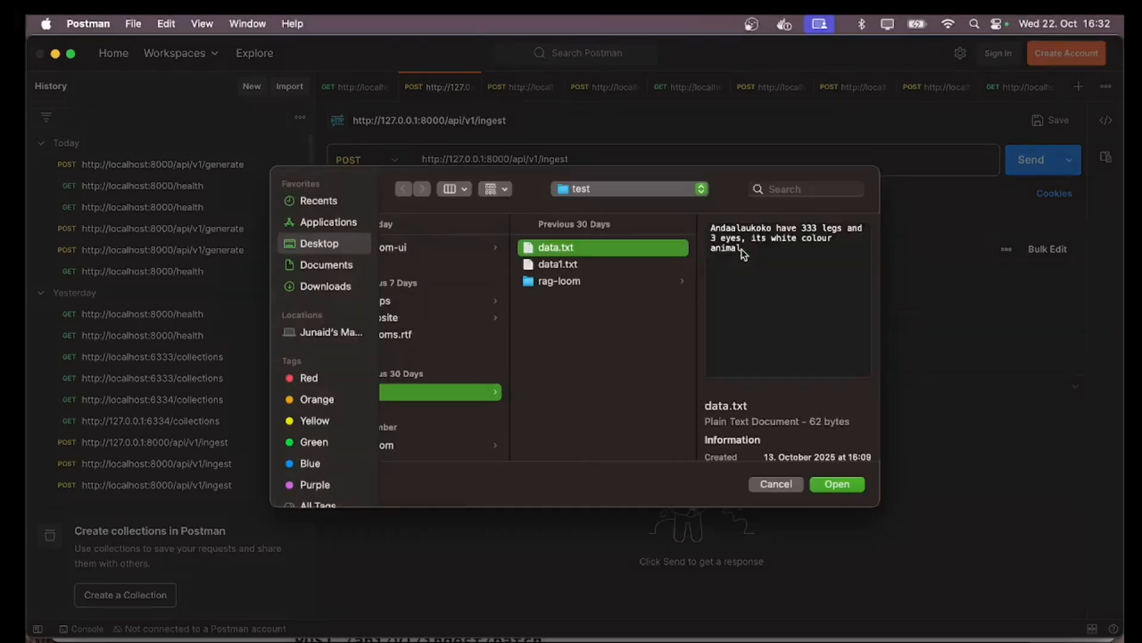
left_click(558, 264)
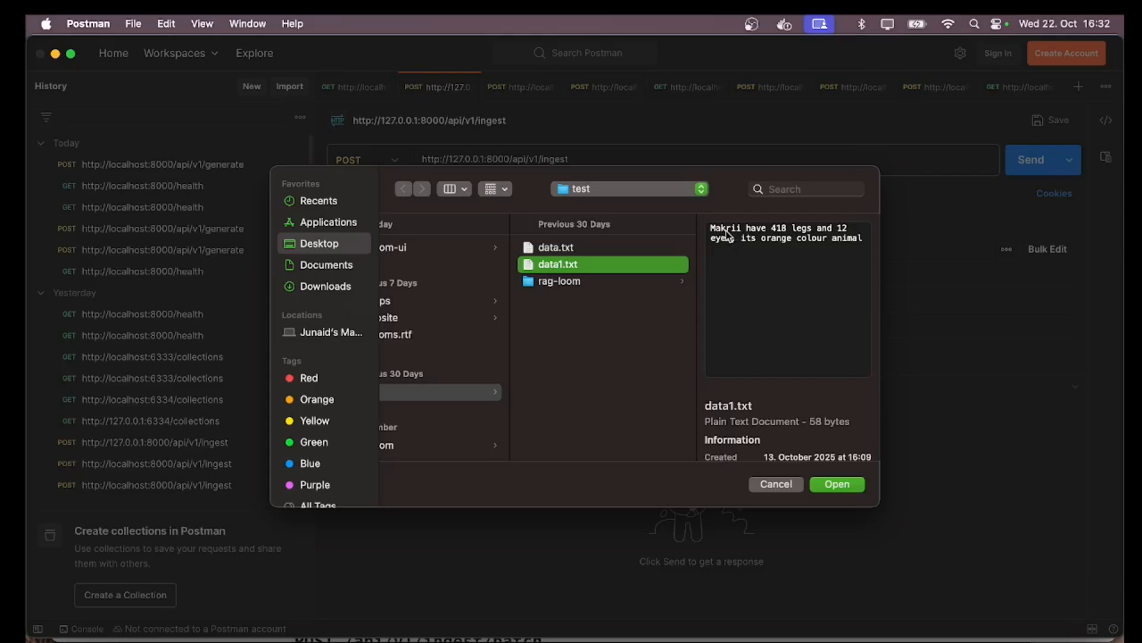
mouse_move(750, 236)
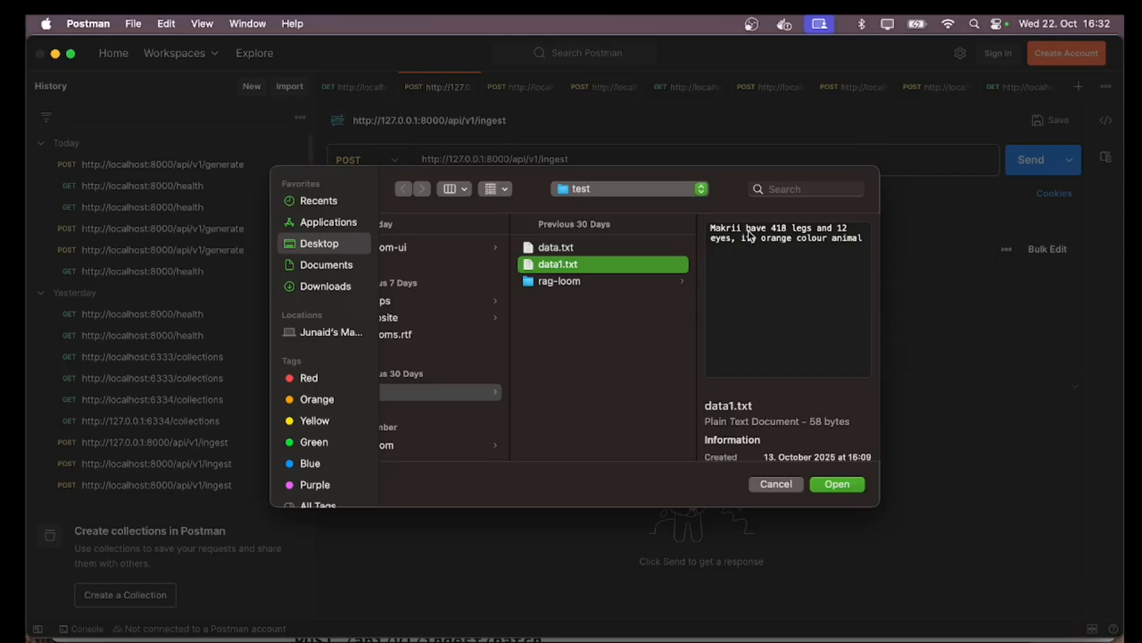
mouse_move(812, 438)
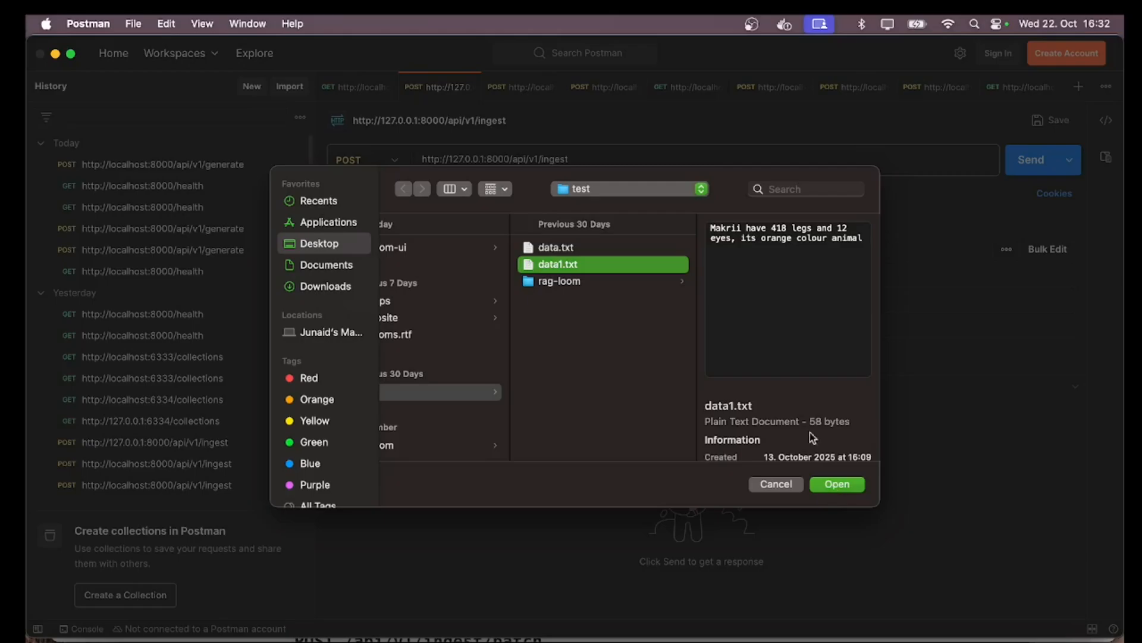
mouse_move(781, 234)
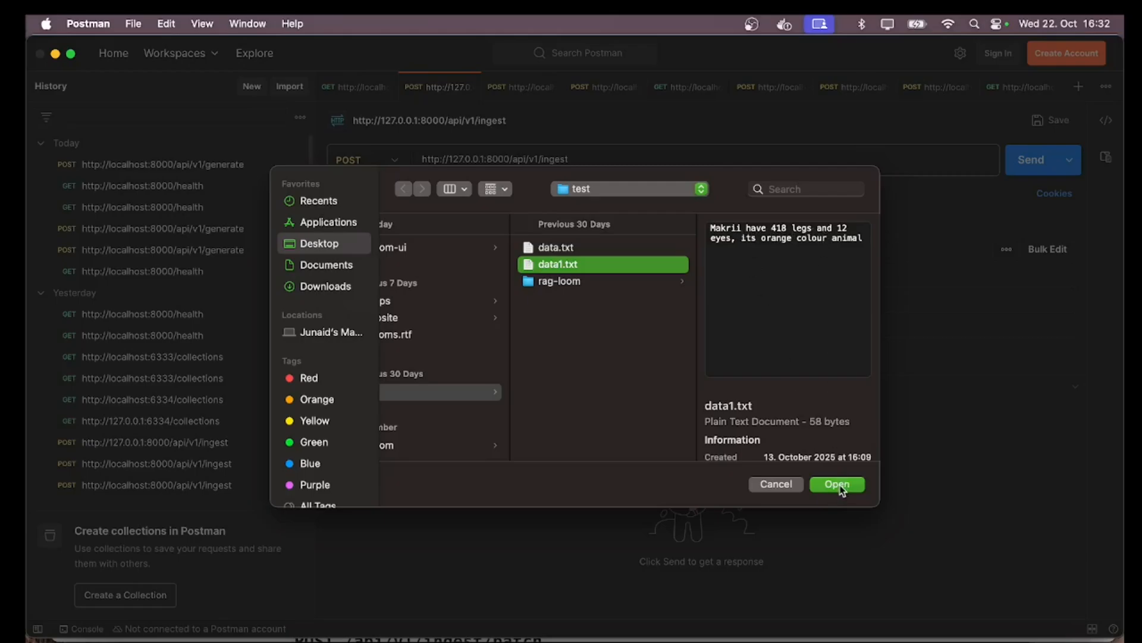
left_click(838, 483)
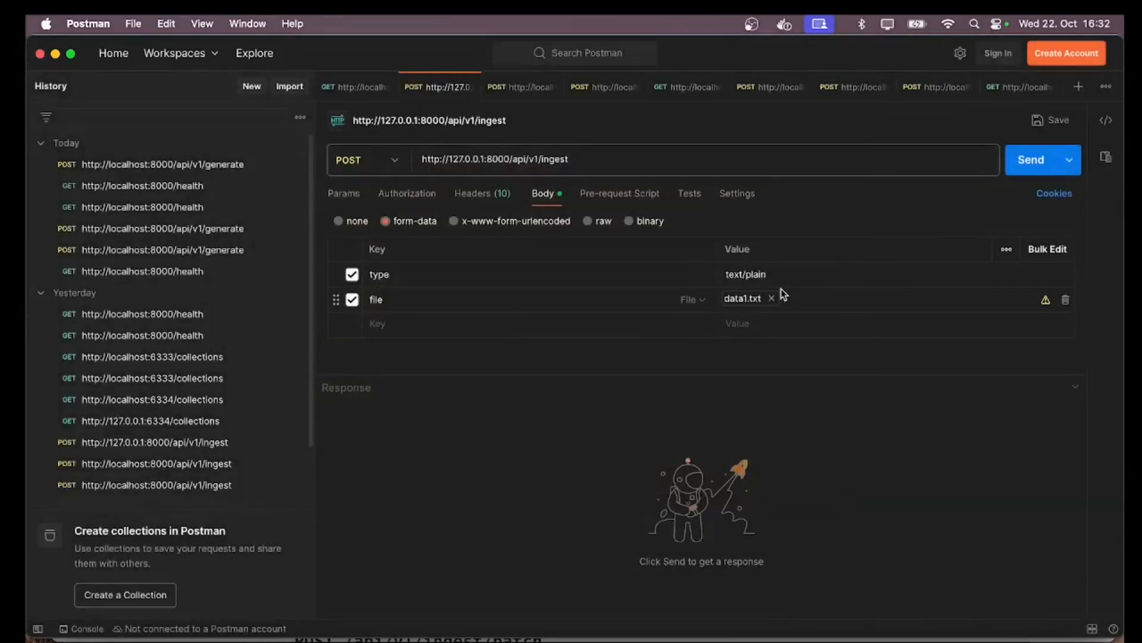
left_click(1031, 160)
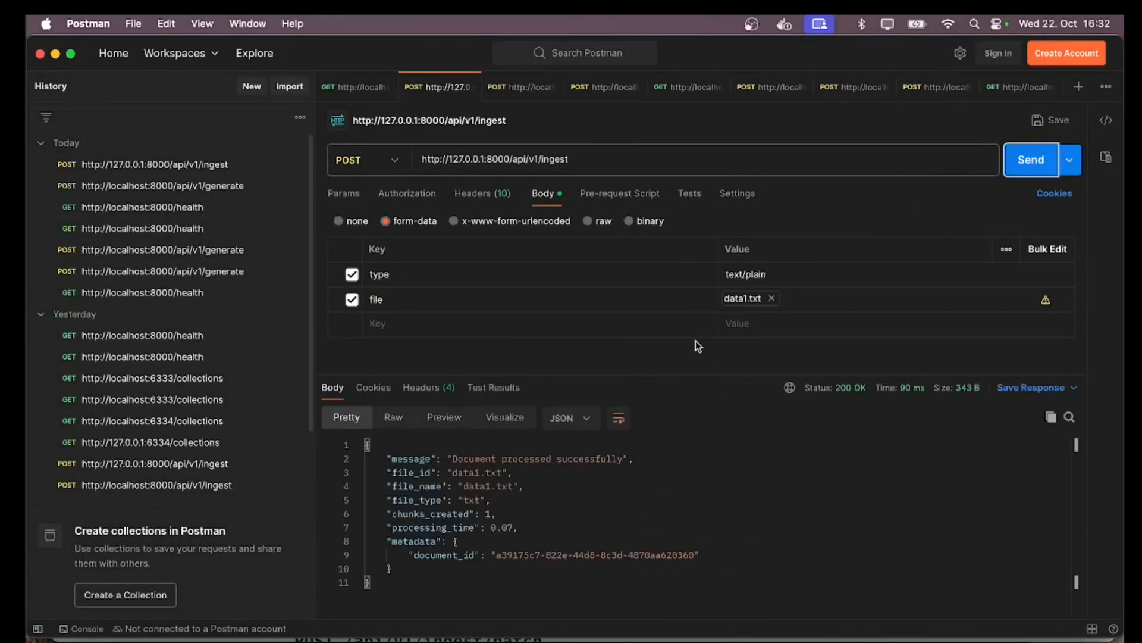
mouse_move(540, 465)
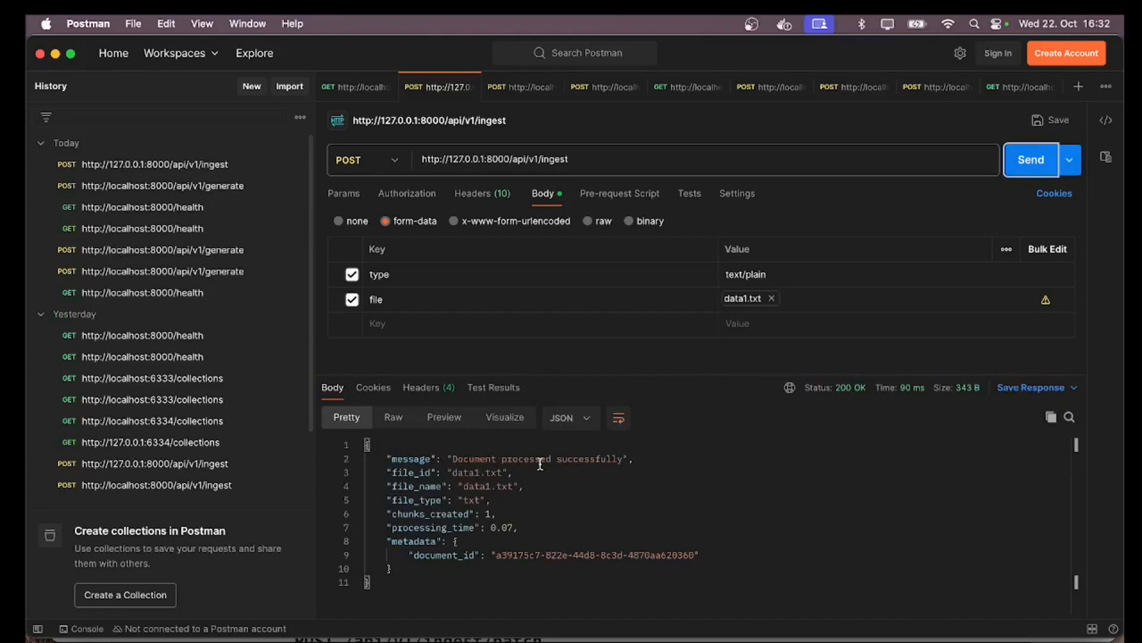
mouse_move(581, 474)
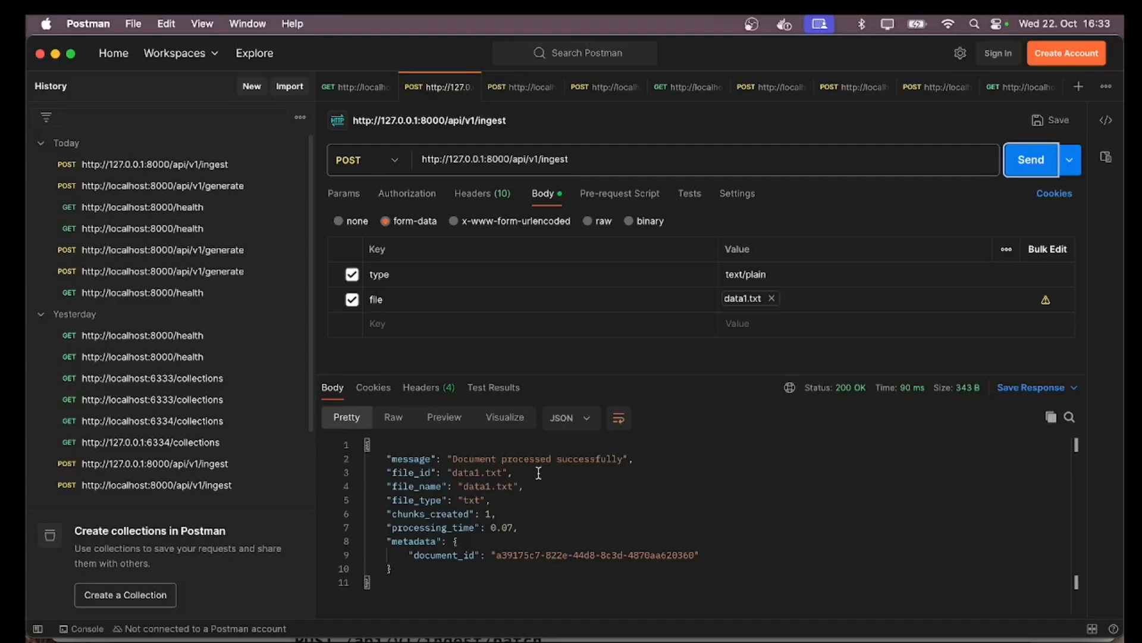
Re-send the Makrii generate request and read the answer of 418 legs with data1.txt in the sources metadata
left_click(519, 87)
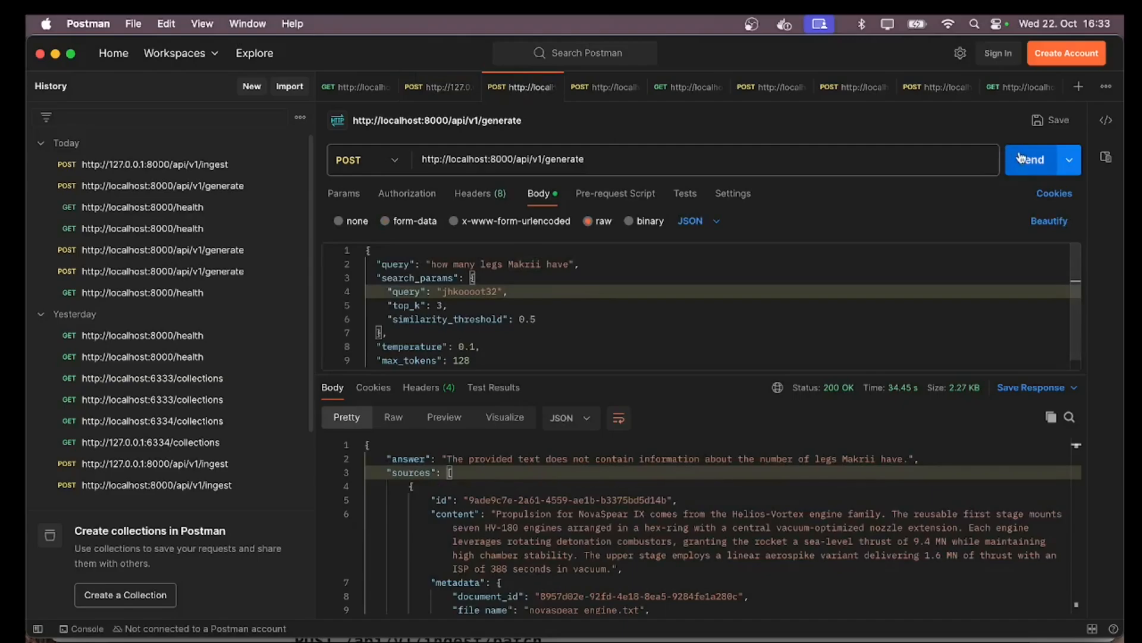
left_click(1030, 160)
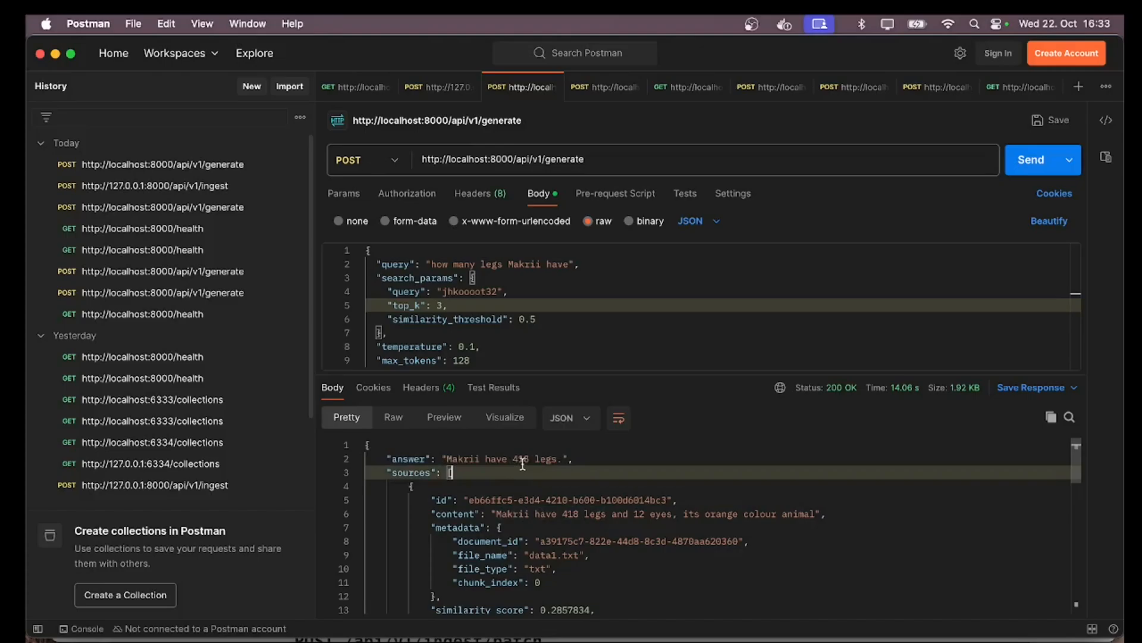
scroll("down", 3)
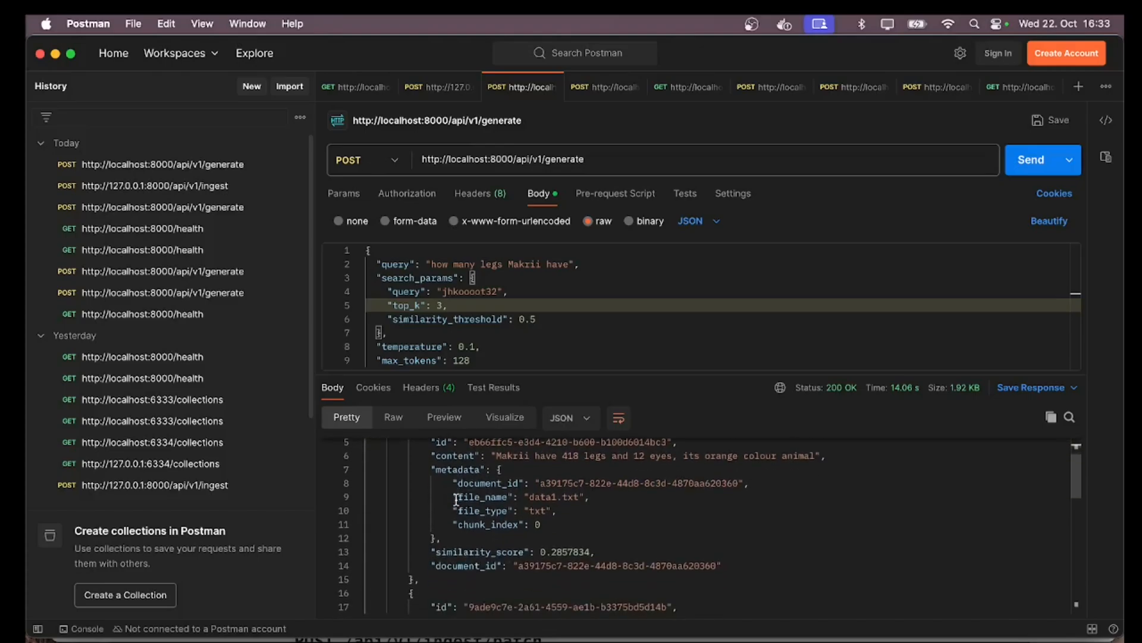
scroll("down", 3)
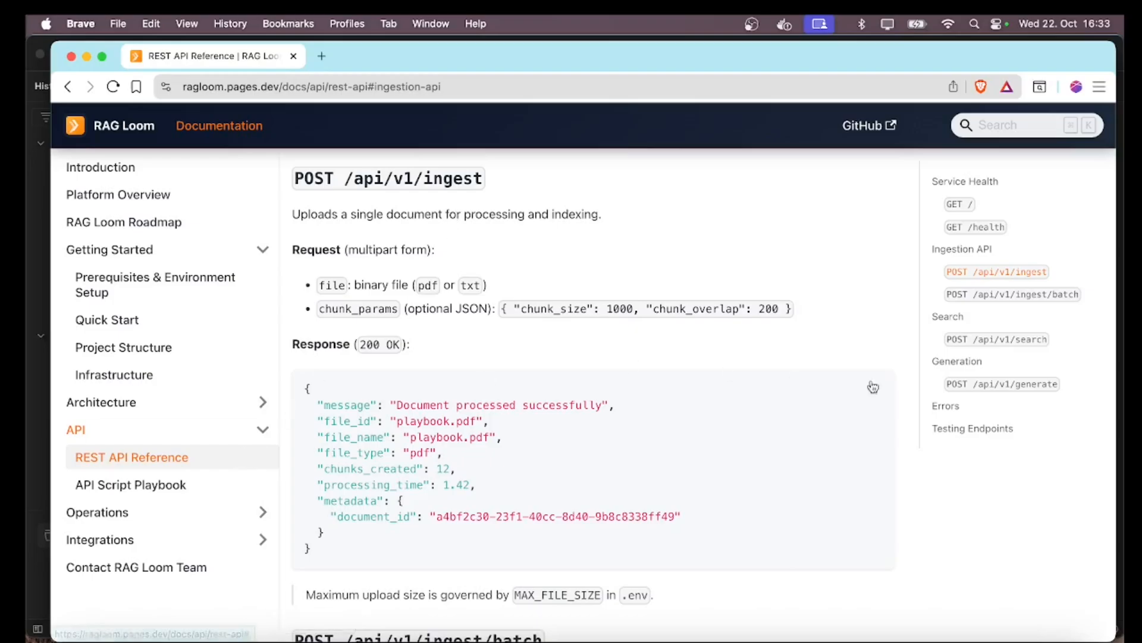
Navigate the reference through Search and Ingestion API down to POST /api/v1/ingest/batch, ending on the Contact page
left_click(947, 317)
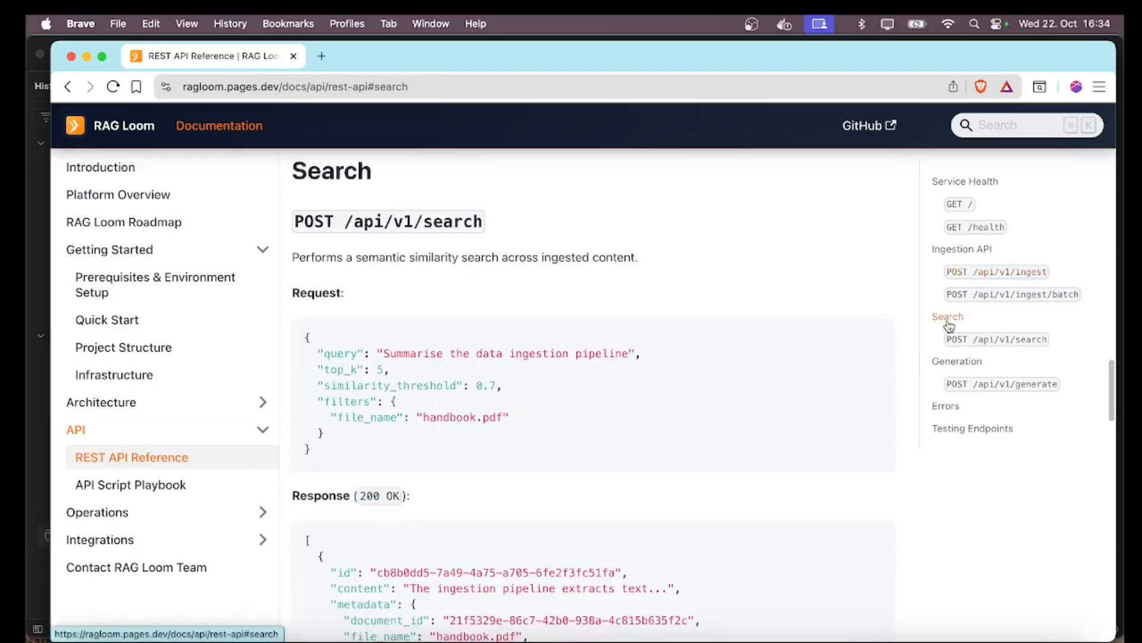
mouse_move(872, 286)
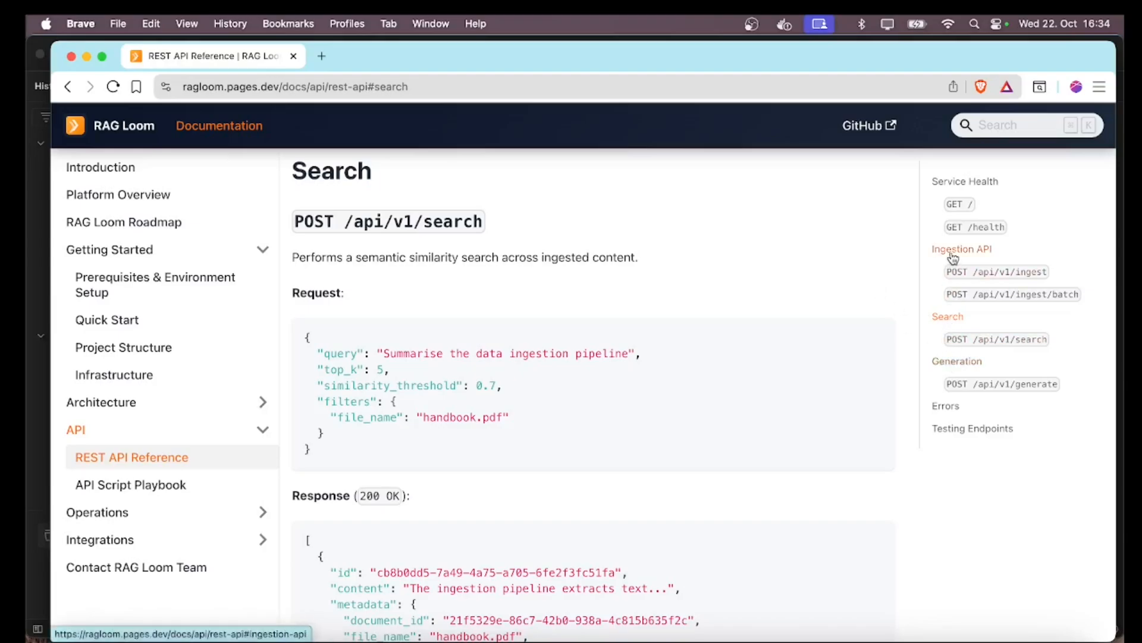
left_click(962, 249)
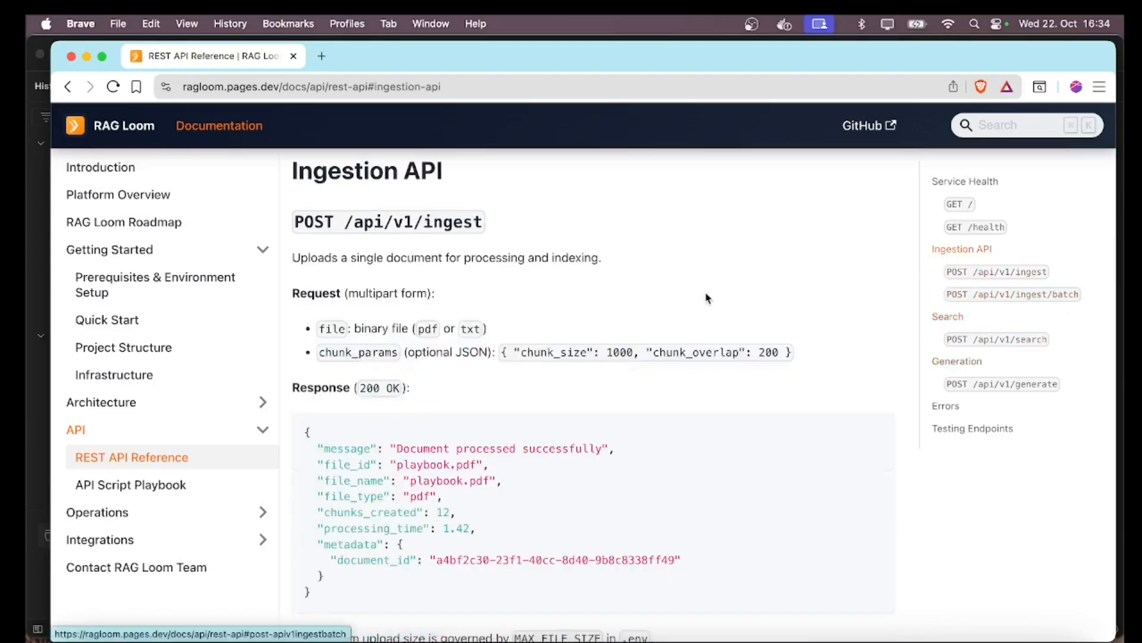
scroll("down", 3)
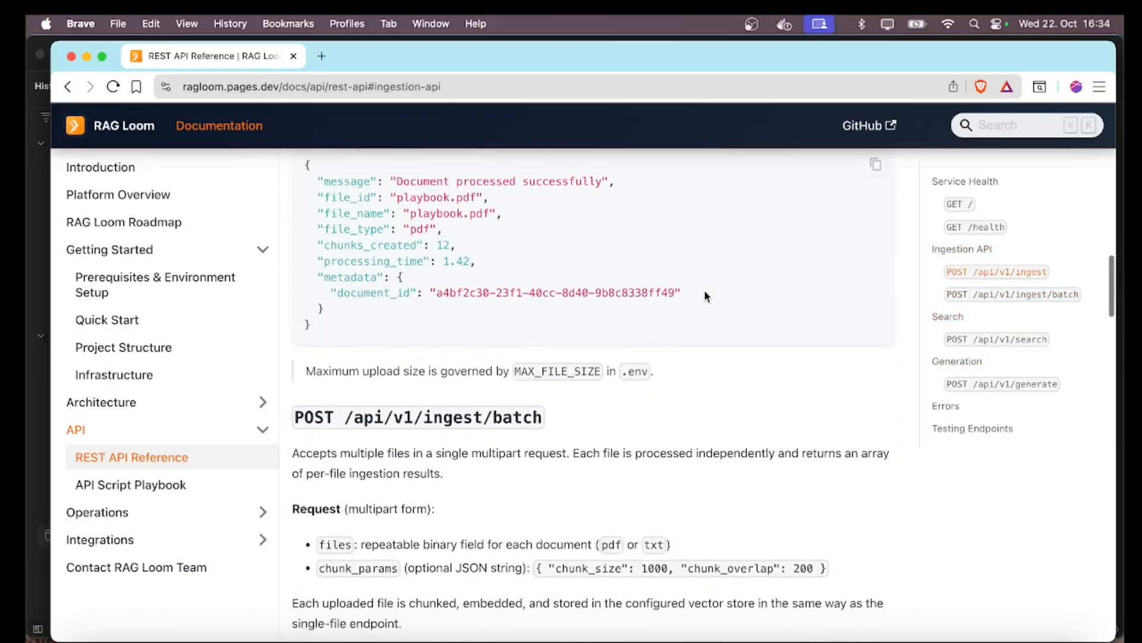
mouse_move(690, 402)
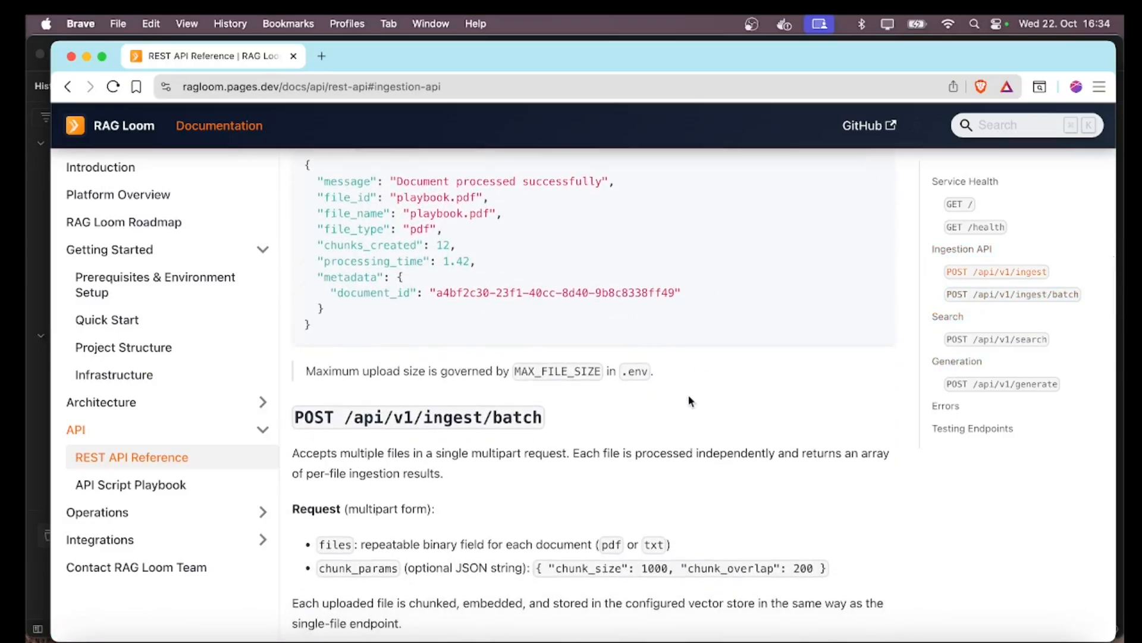
scroll("down", 3)
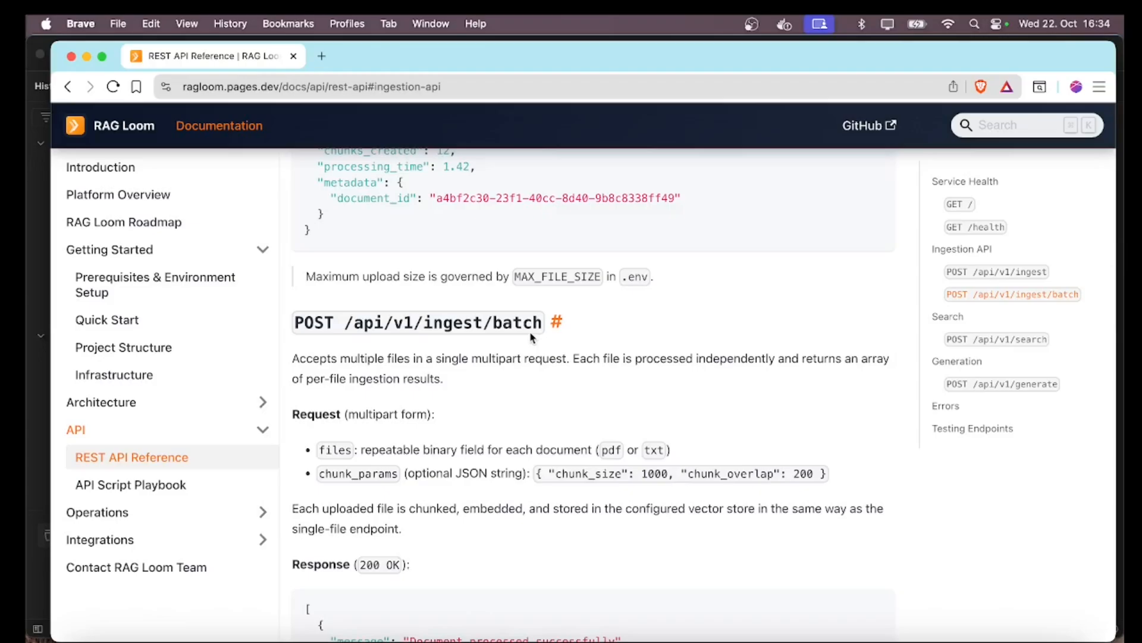
mouse_move(562, 367)
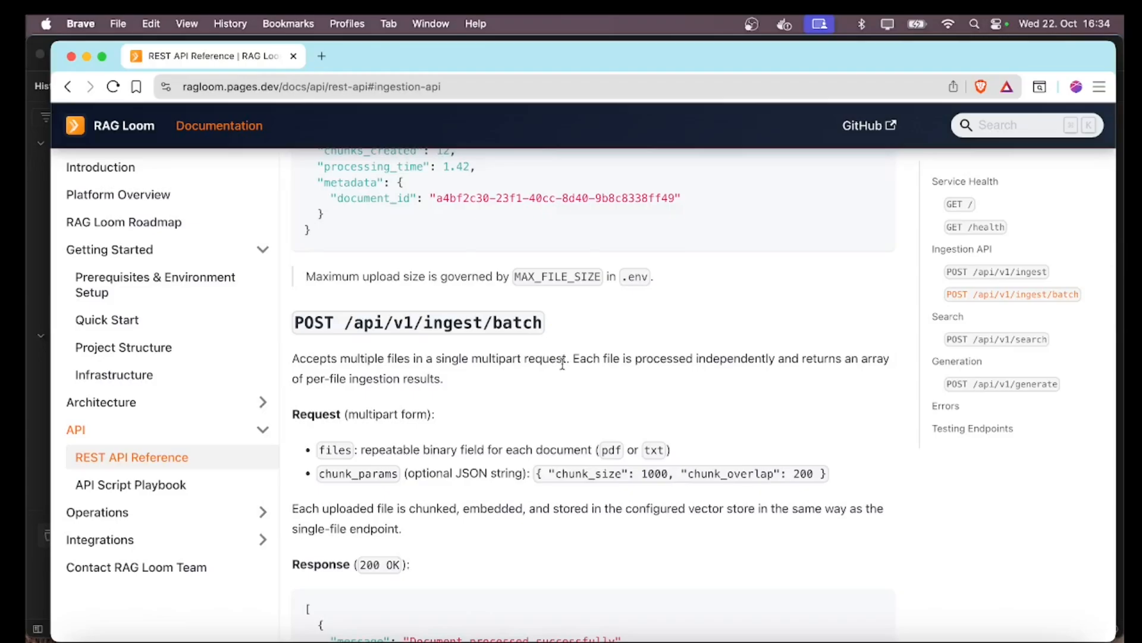
left_click(136, 566)
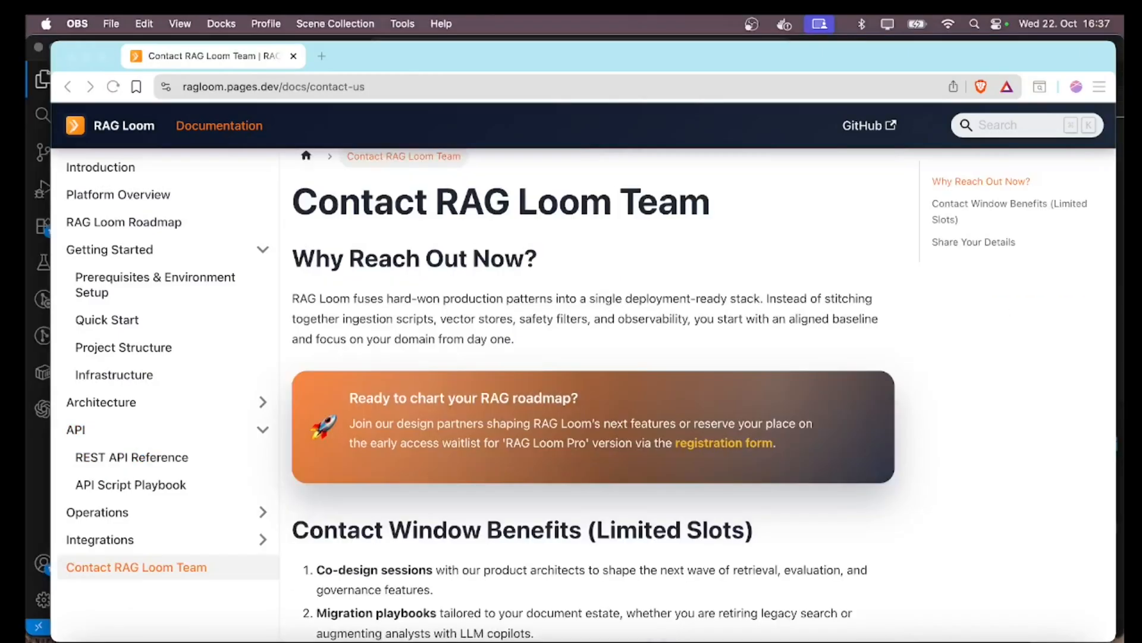